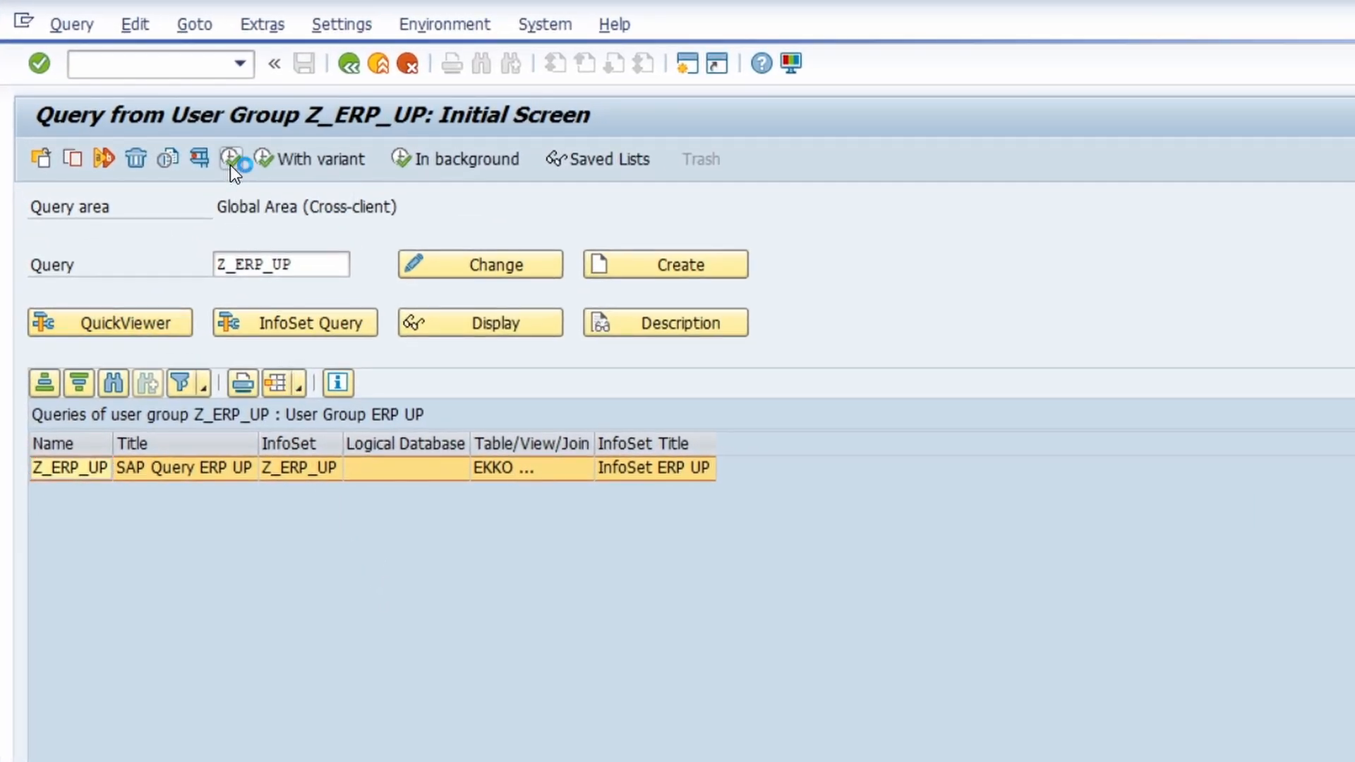
# Step: Test-run query Z_ERP_UP, accepting the maximum 100 database accesses limit
pyautogui.click(229, 158)
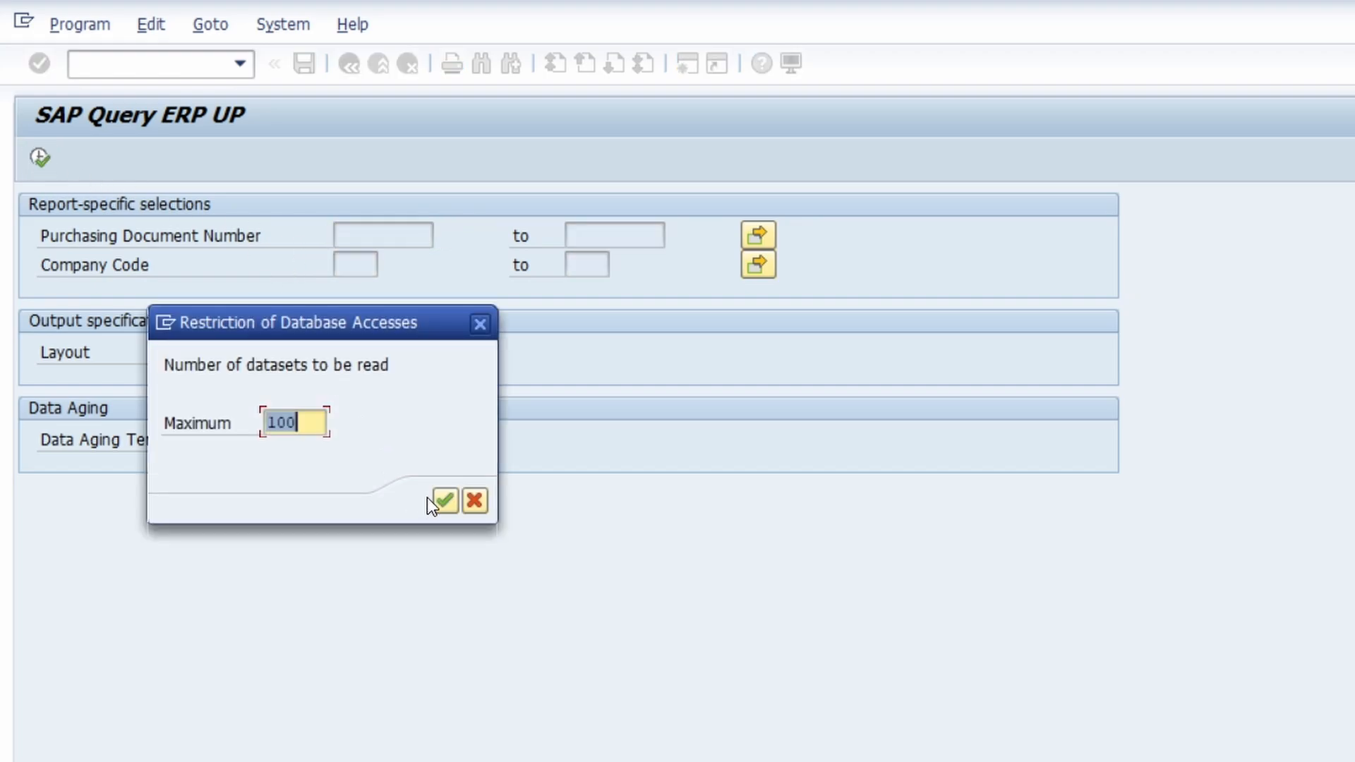
pyautogui.click(443, 500)
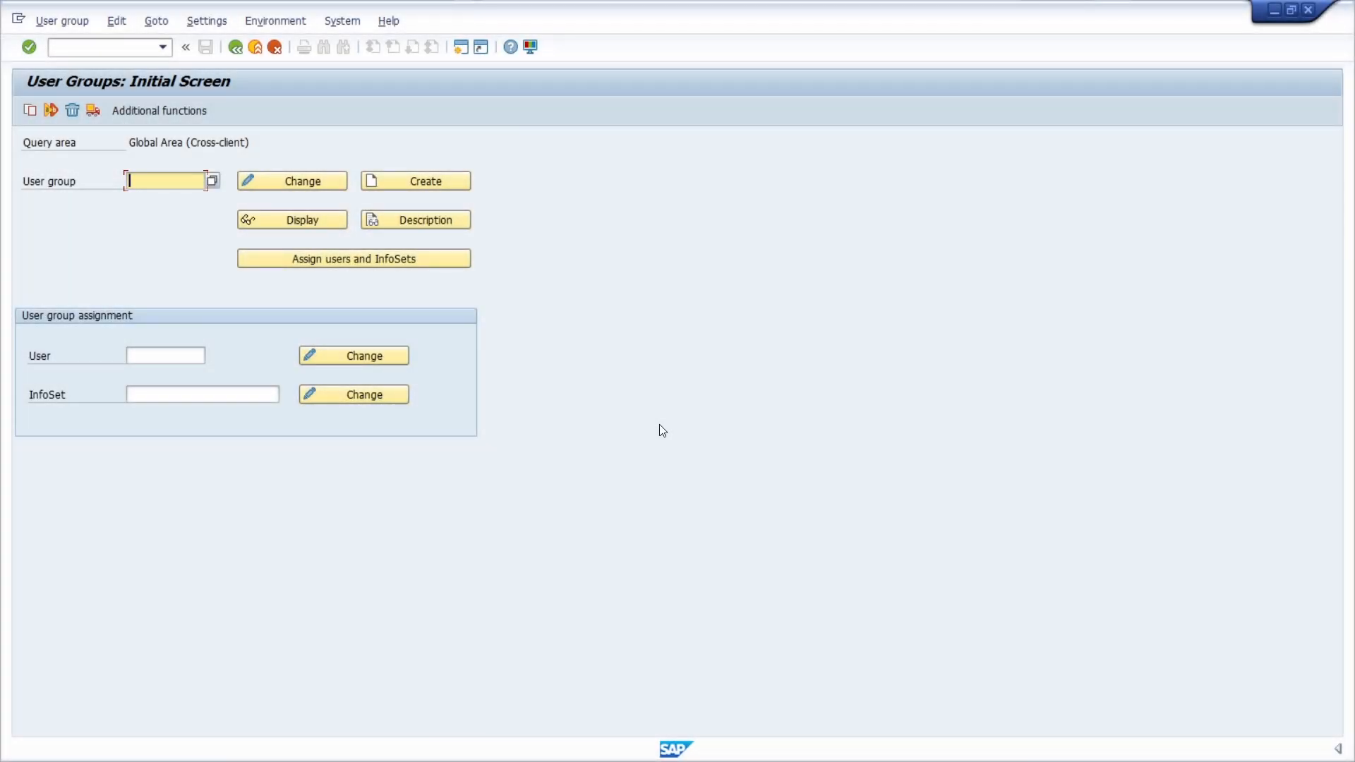
pyautogui.moveTo(669, 395)
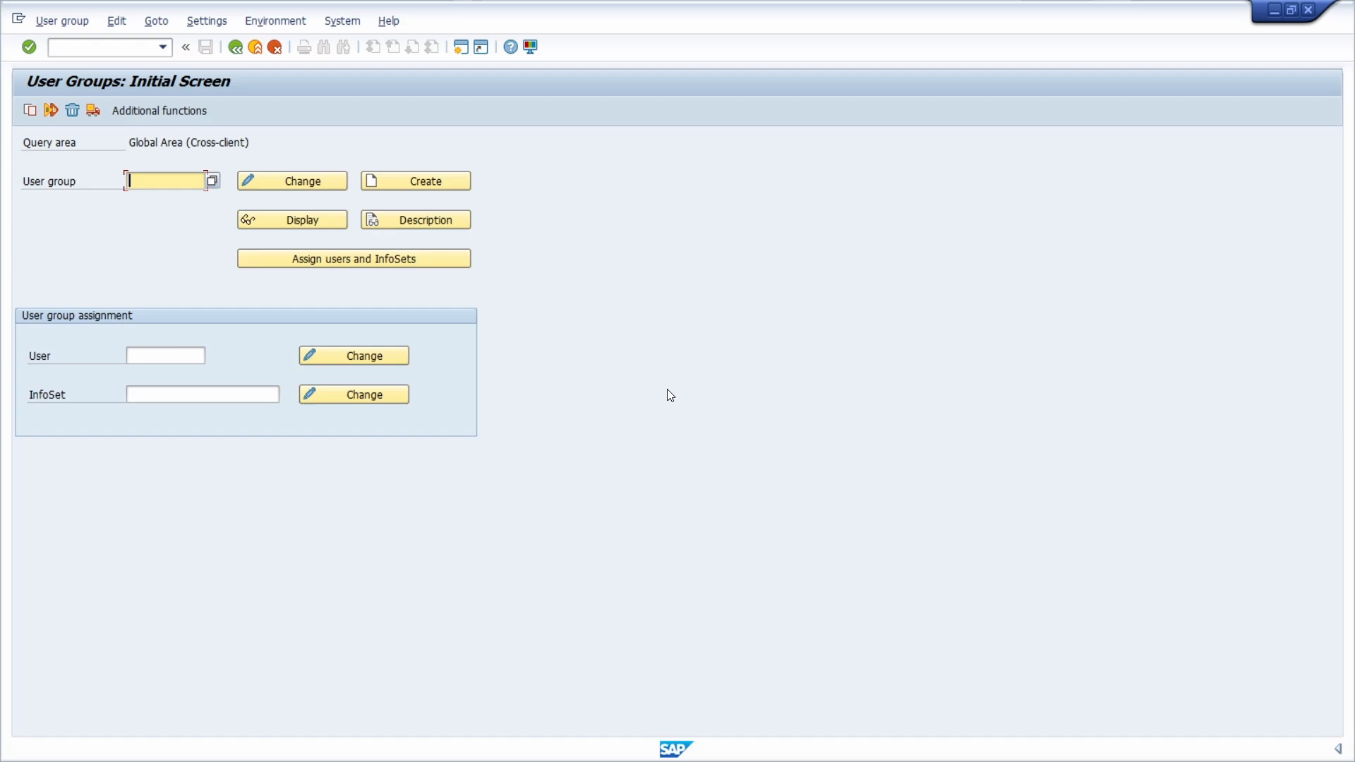
pyautogui.moveTo(105, 60)
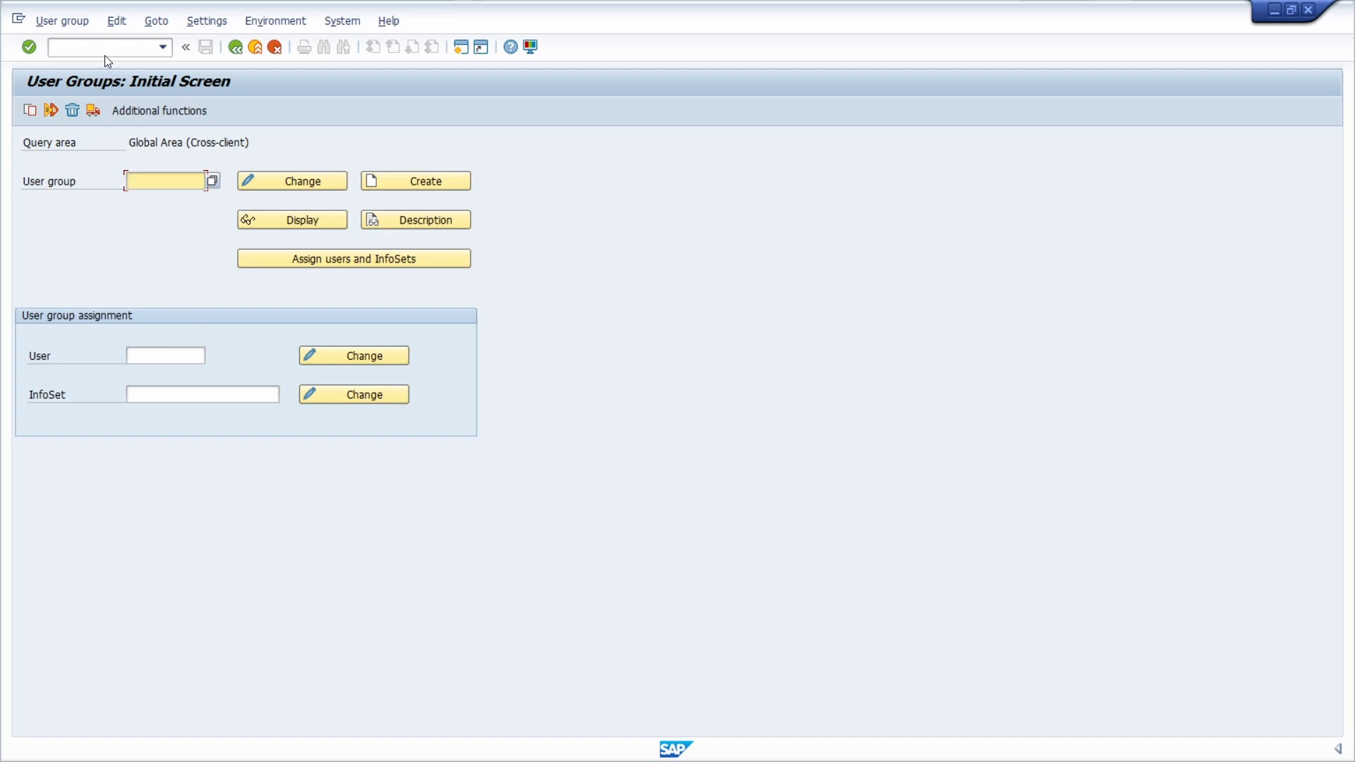
# Step: Go to transaction SQ03 and enter Z_ERP_UP as the user group name
pyautogui.click(102, 46)
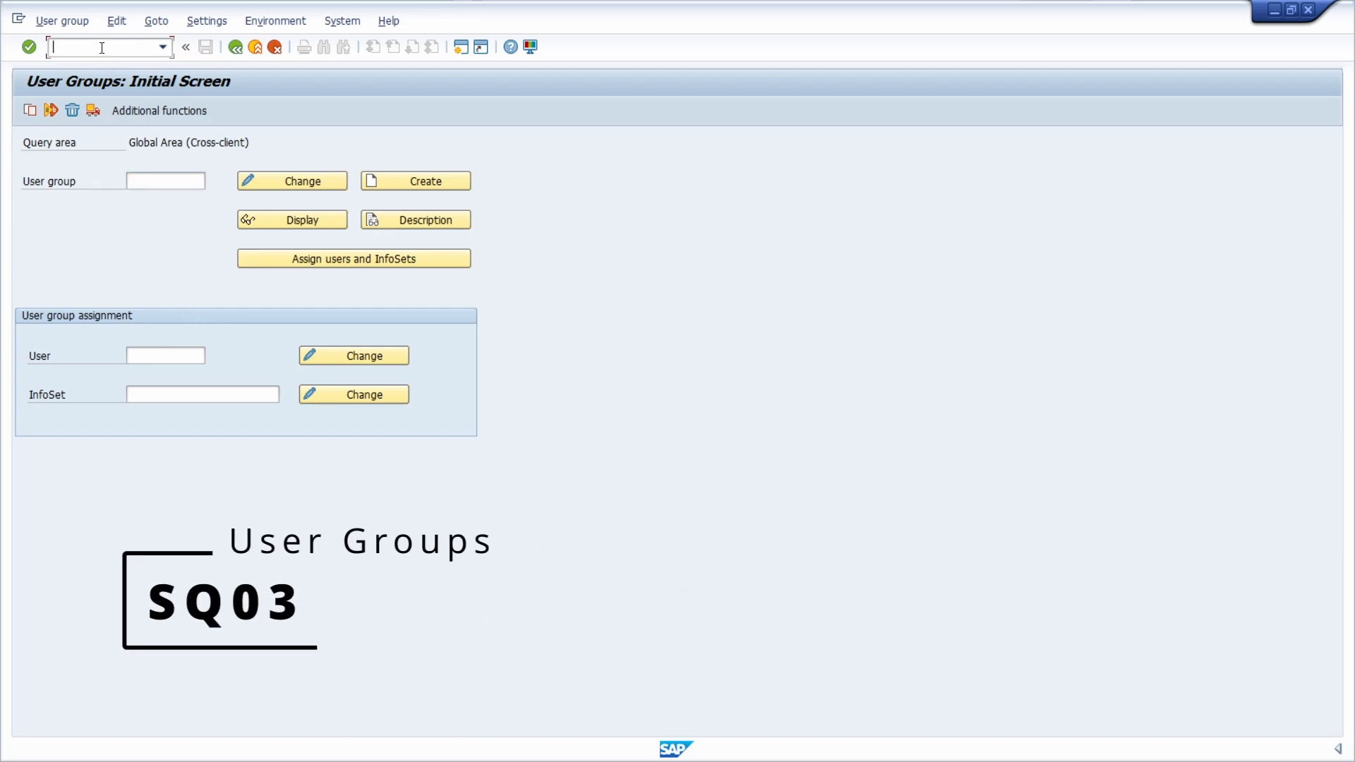
pyautogui.write('SQ03')
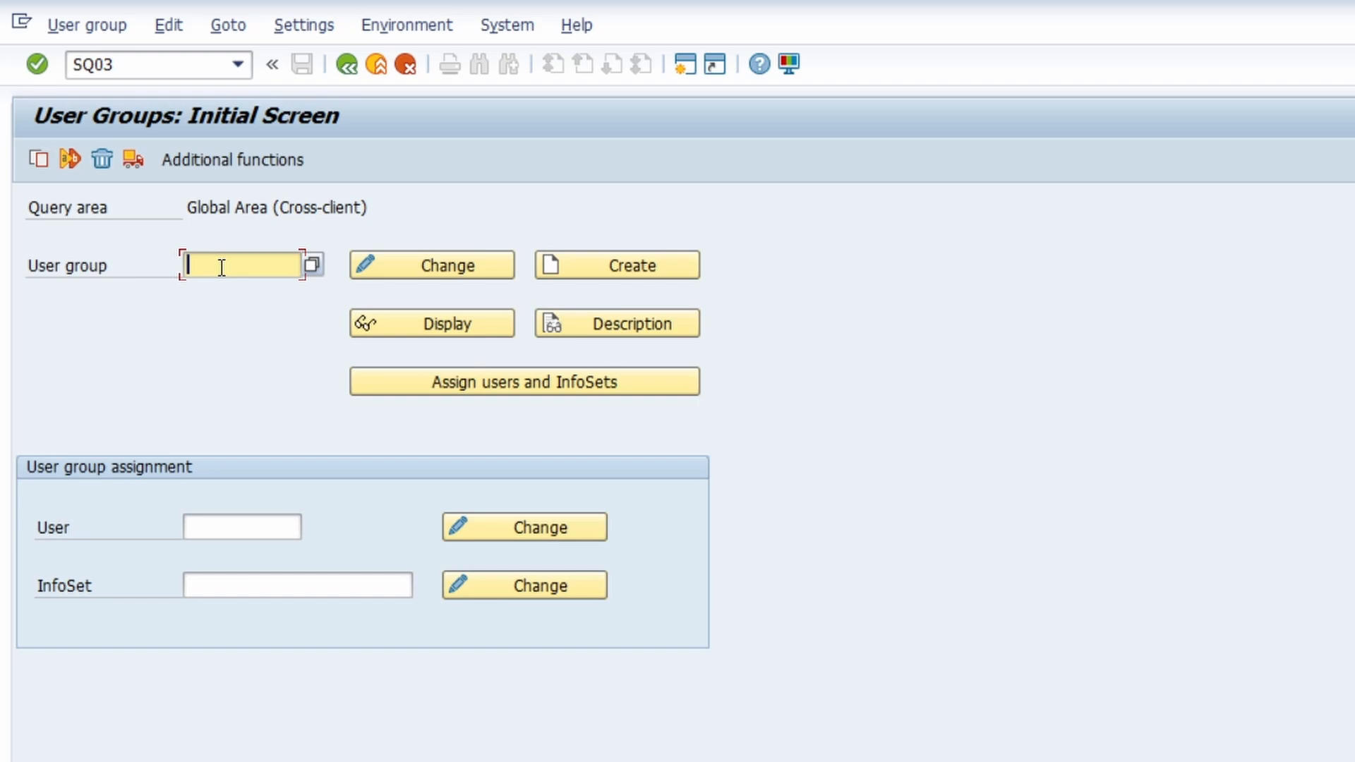
pyautogui.write('z')
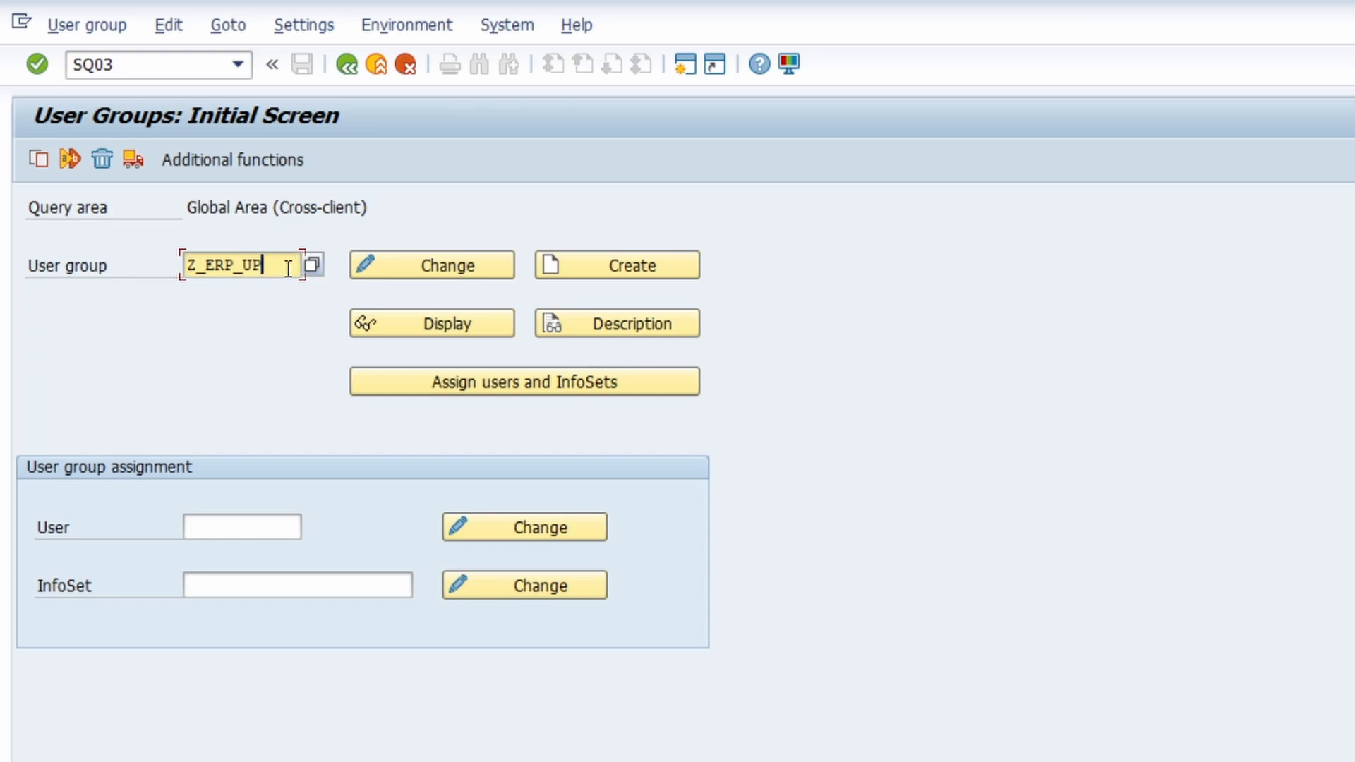
# Step: Create user group Z_ERP_UP titled 'User Group ERP UP' and save it as a local object
pyautogui.click(617, 264)
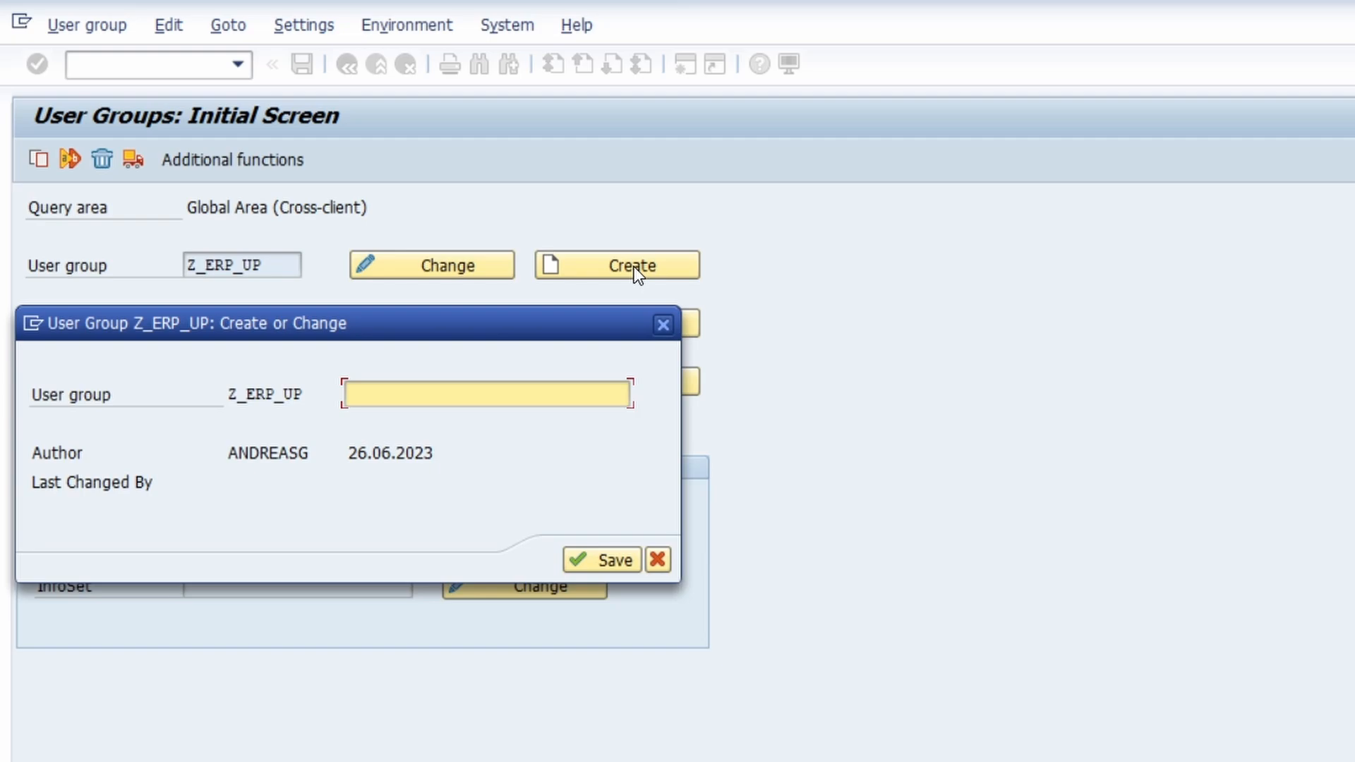
pyautogui.moveTo(413, 338)
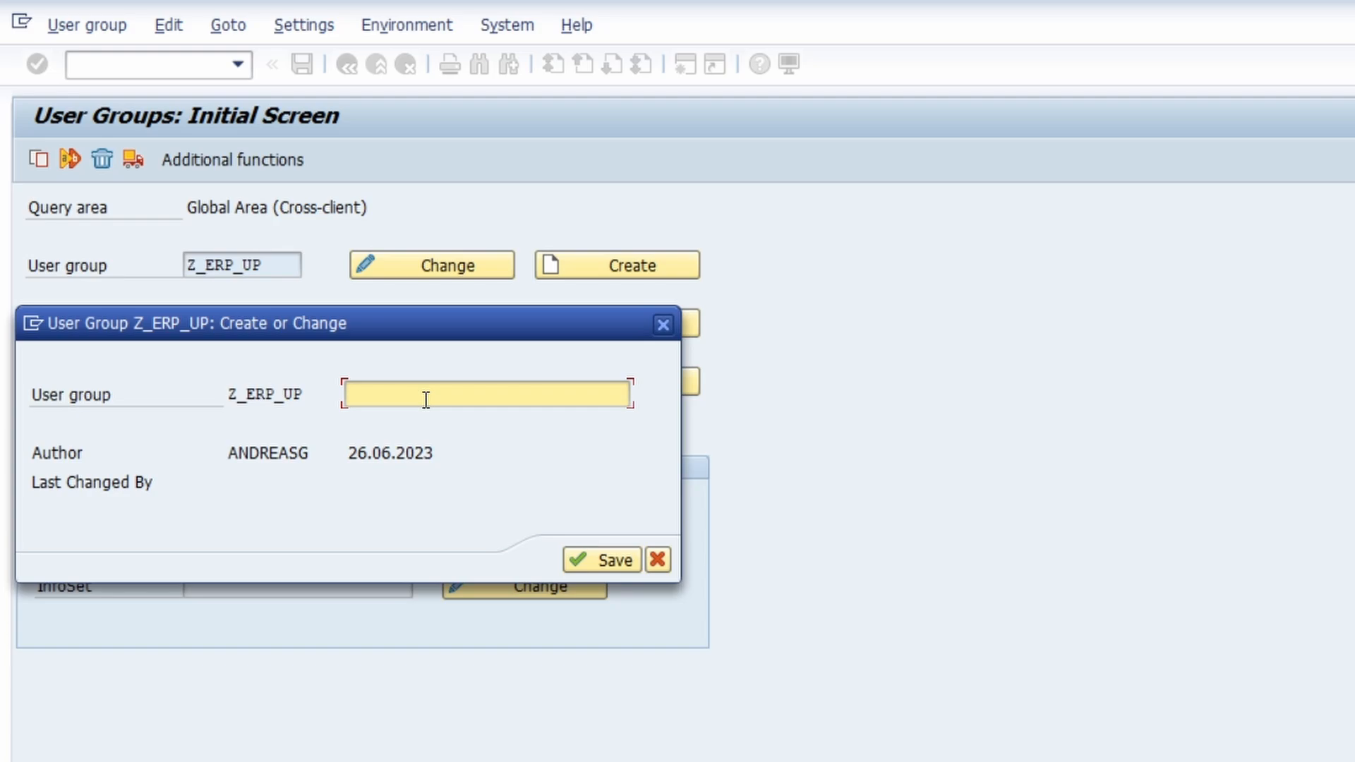
pyautogui.click(487, 394)
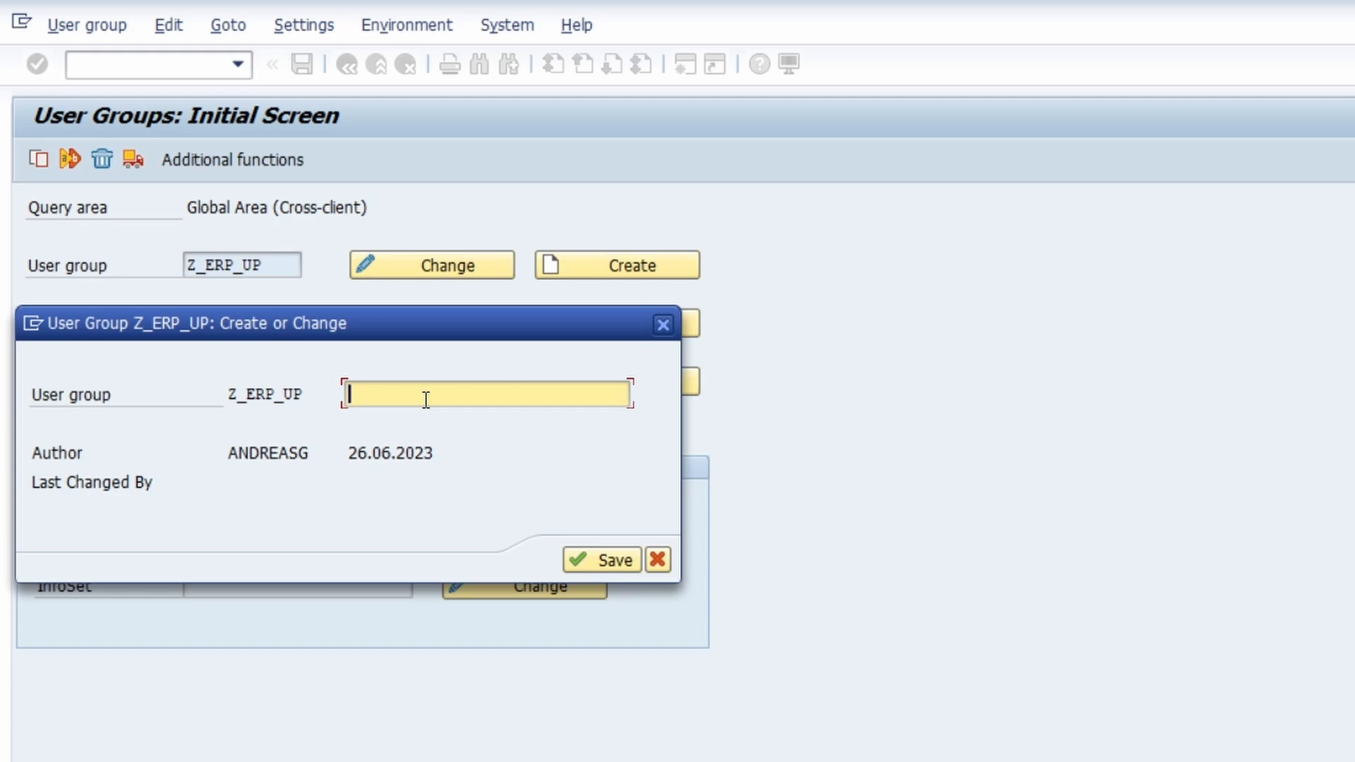
pyautogui.write('User Group')
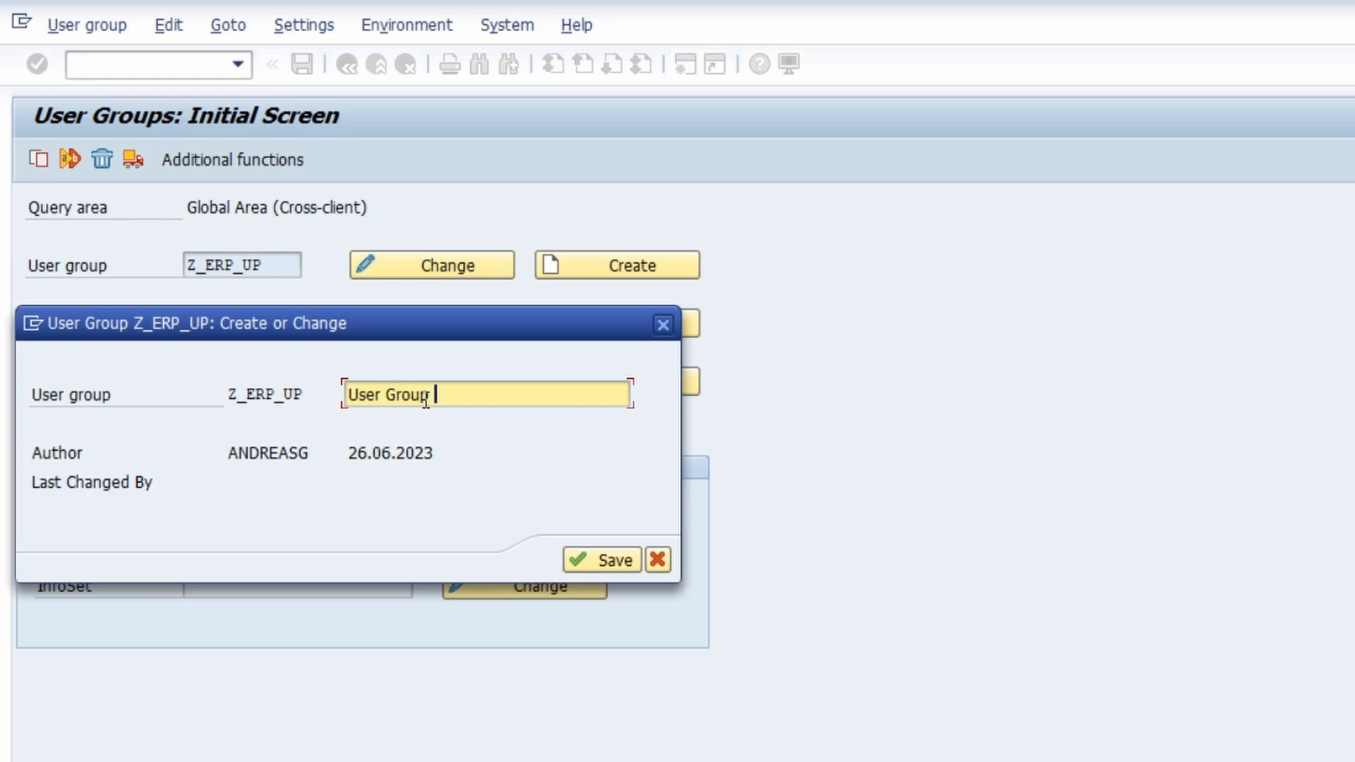
pyautogui.write('ERP UP')
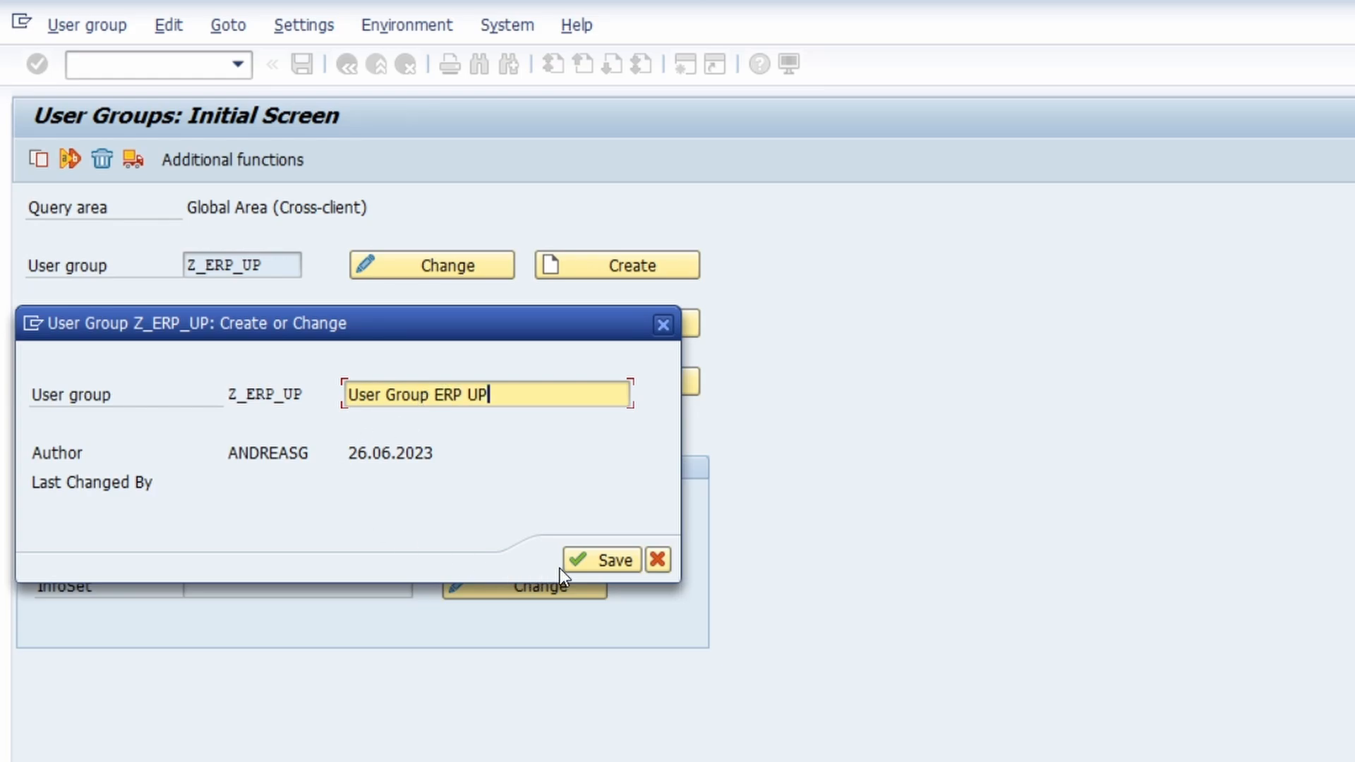
pyautogui.click(601, 560)
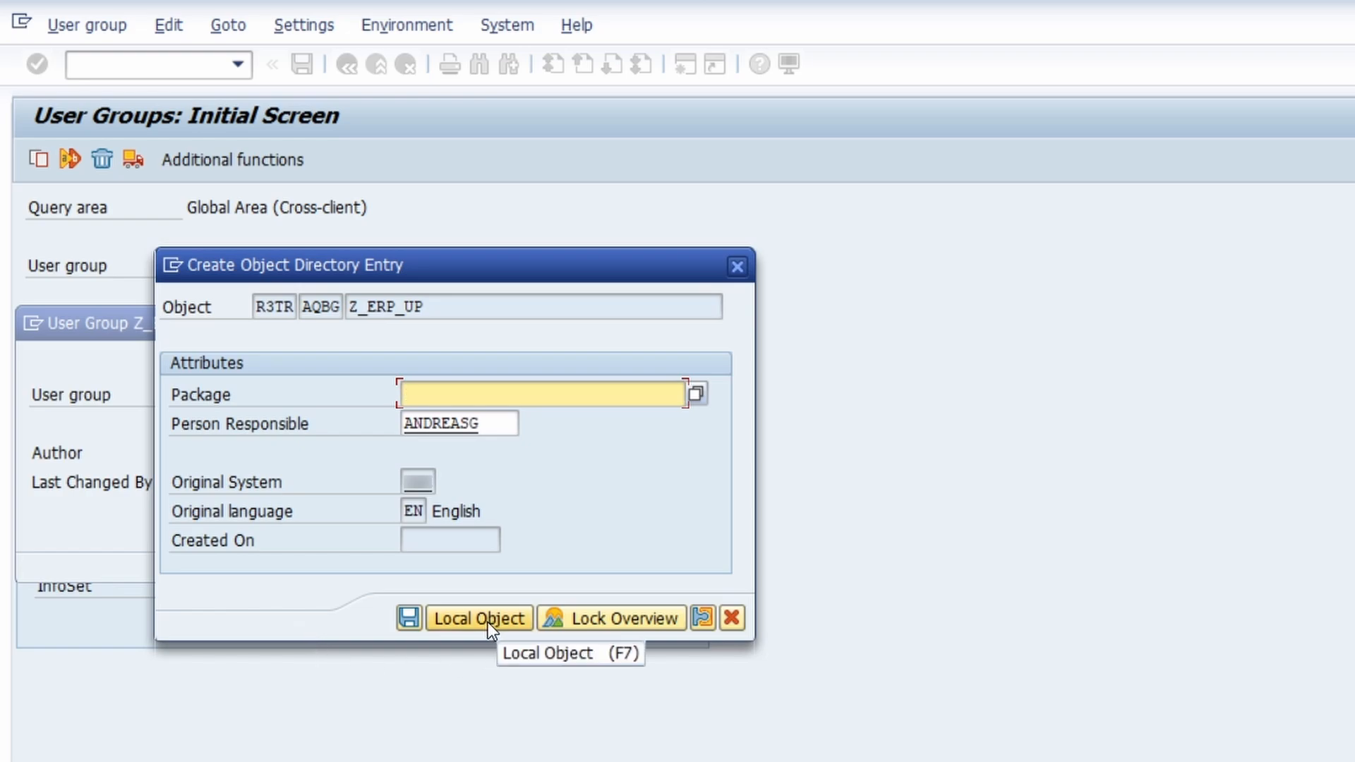
pyautogui.click(479, 618)
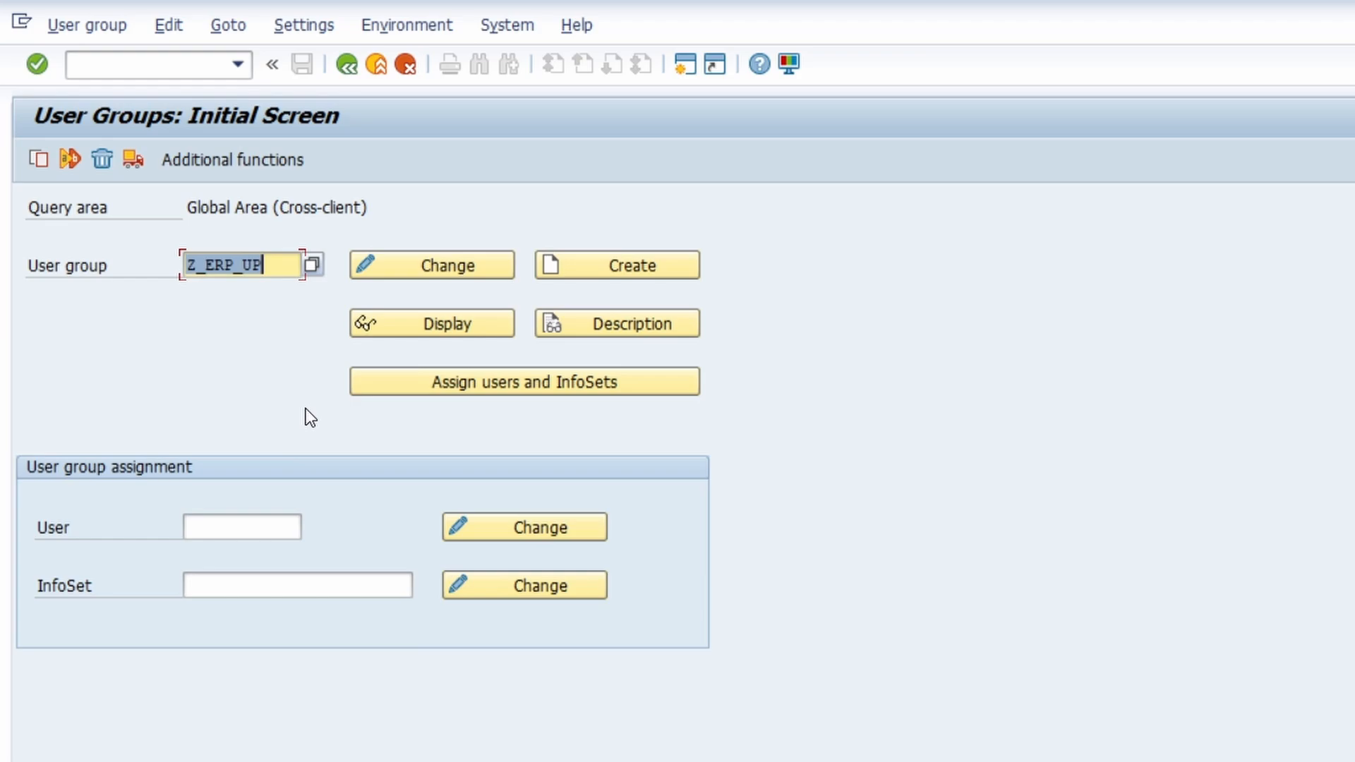
pyautogui.moveTo(524, 383)
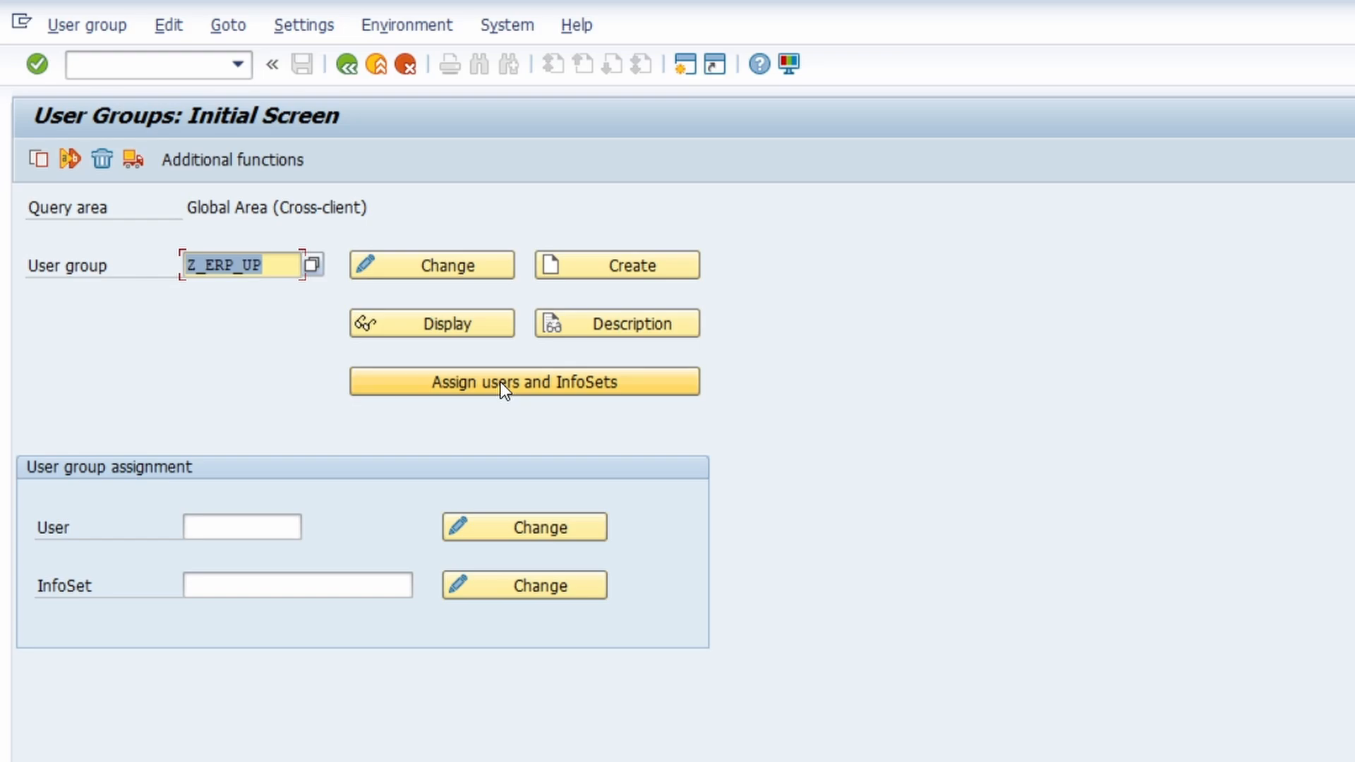
pyautogui.click(524, 382)
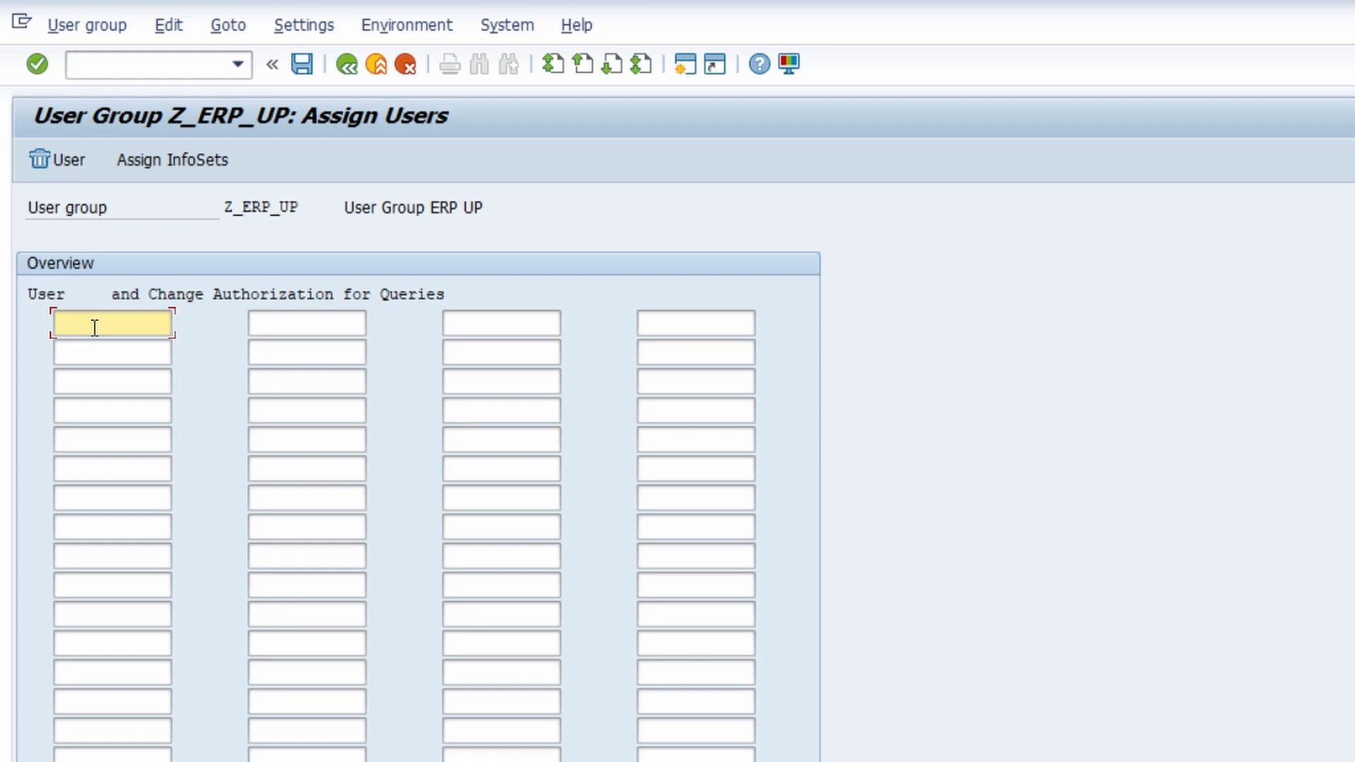
pyautogui.write('an')
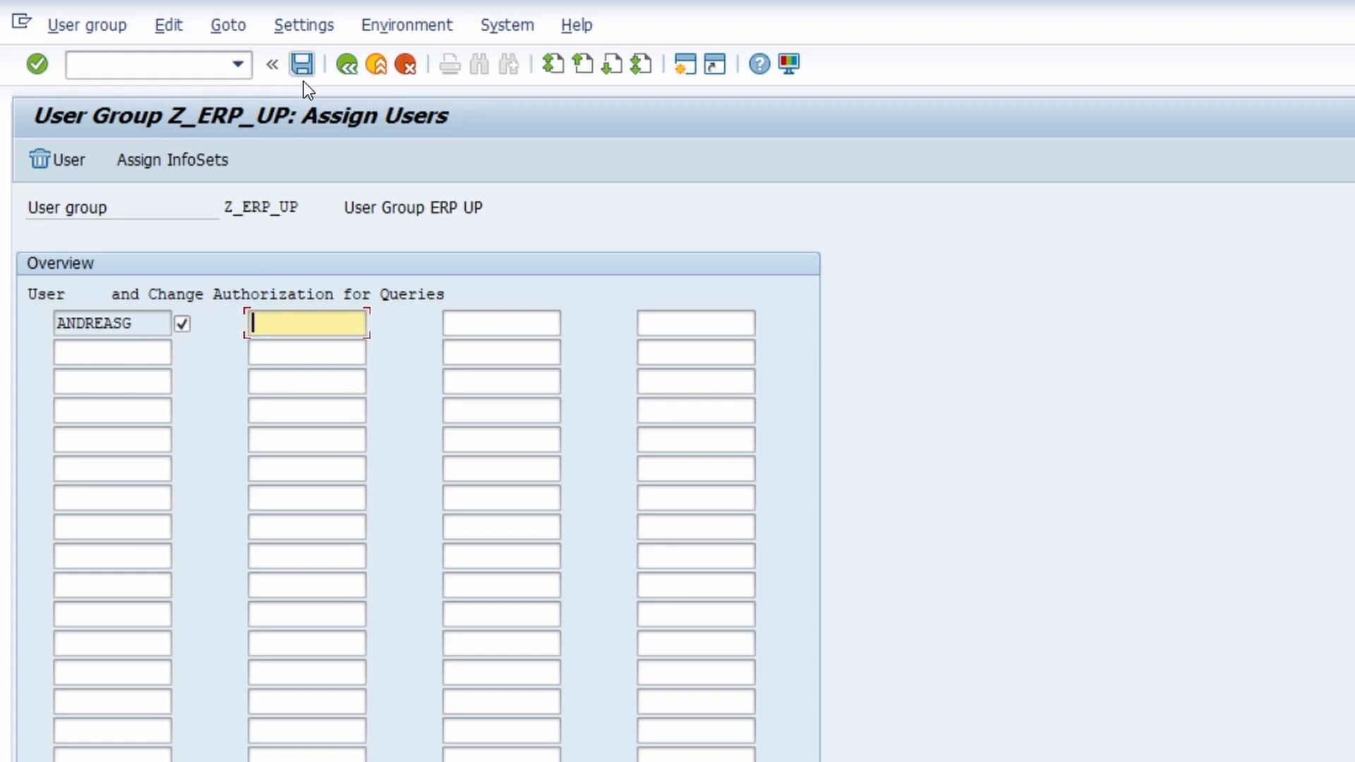
pyautogui.moveTo(172, 159)
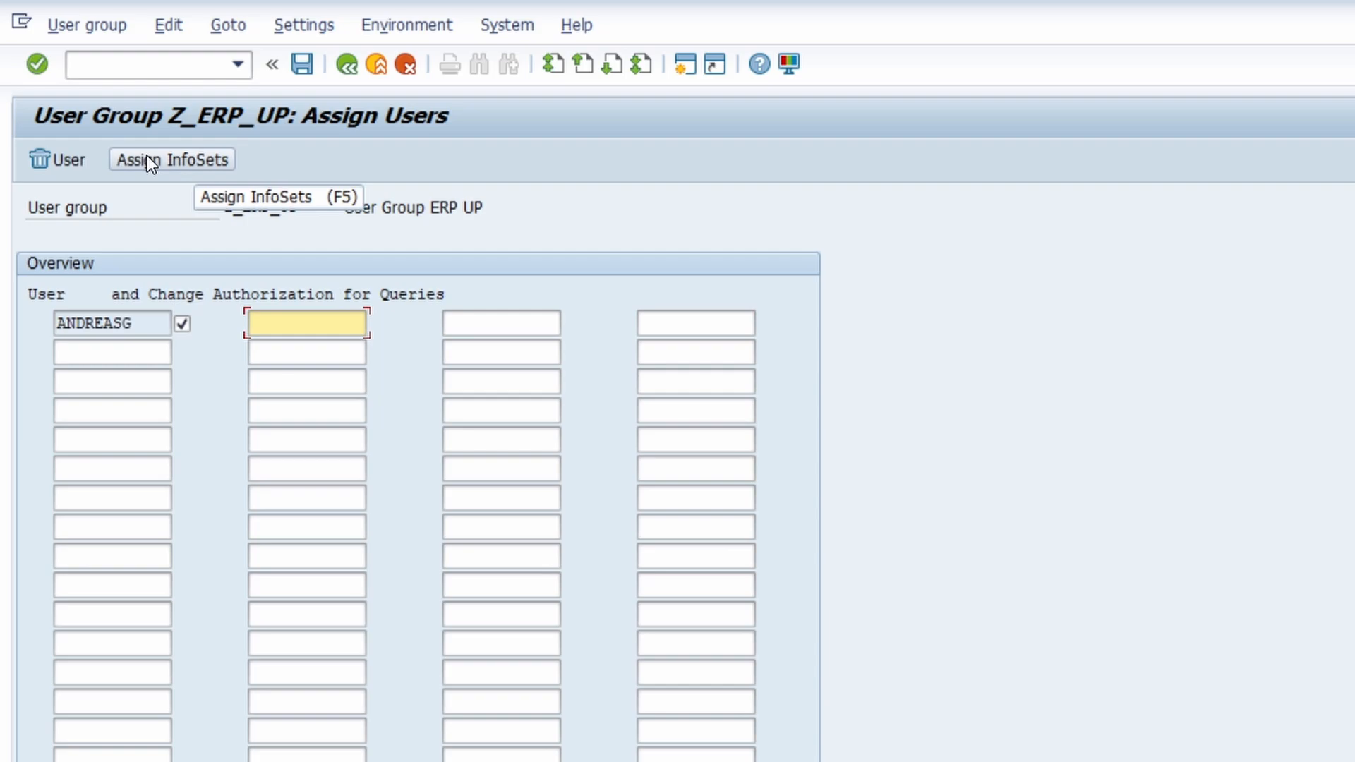
pyautogui.moveTo(186, 164)
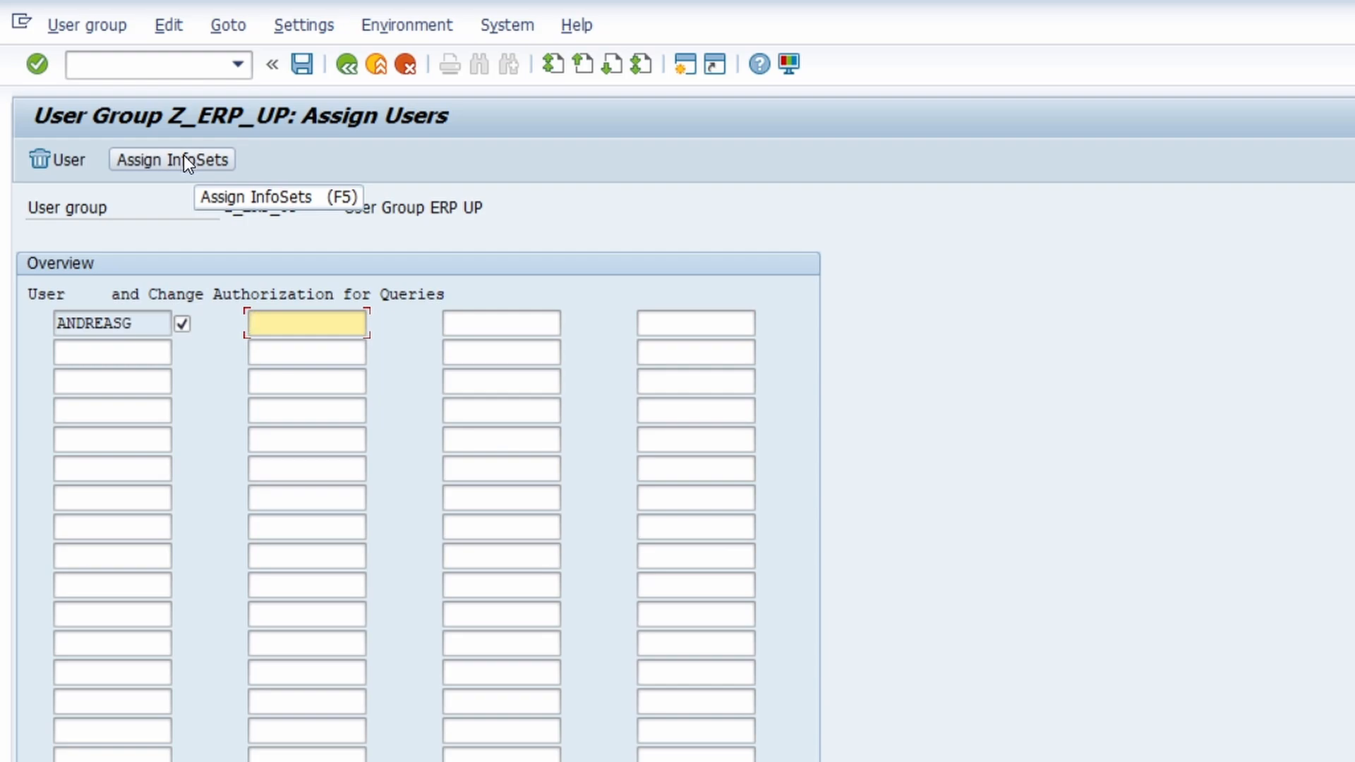
# Step: Switch to InfoSet maintenance (SQ02) and enter Z_ERP_UP as the InfoSet name
pyautogui.click(405, 24)
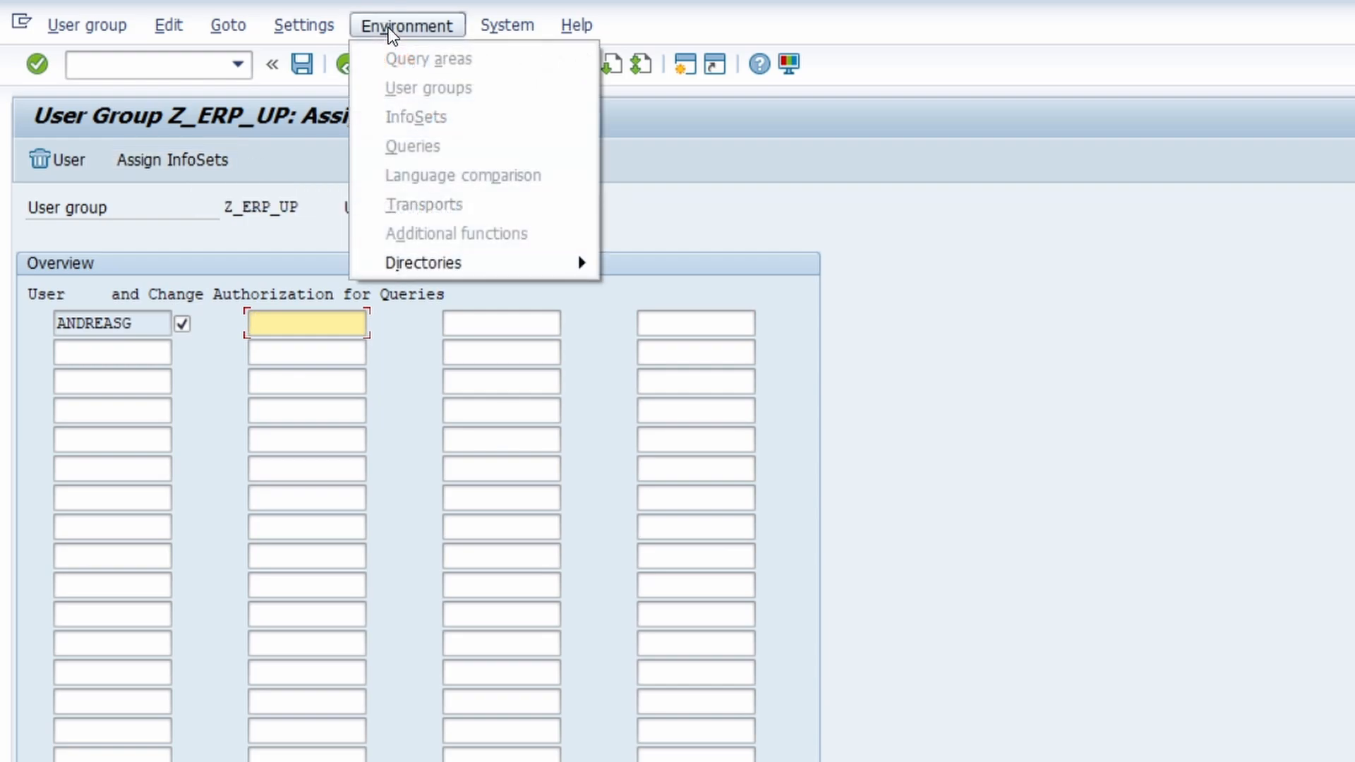
pyautogui.moveTo(287, 176)
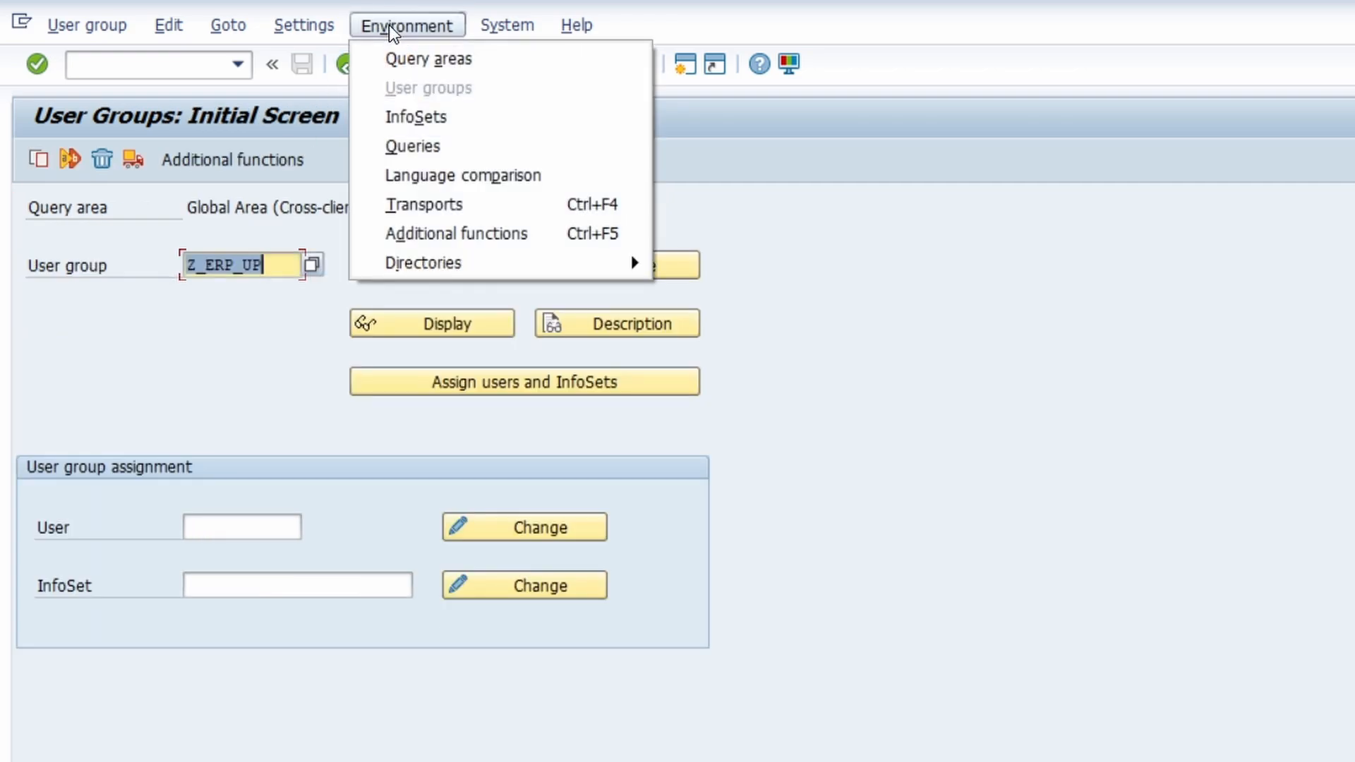
pyautogui.moveTo(416, 117)
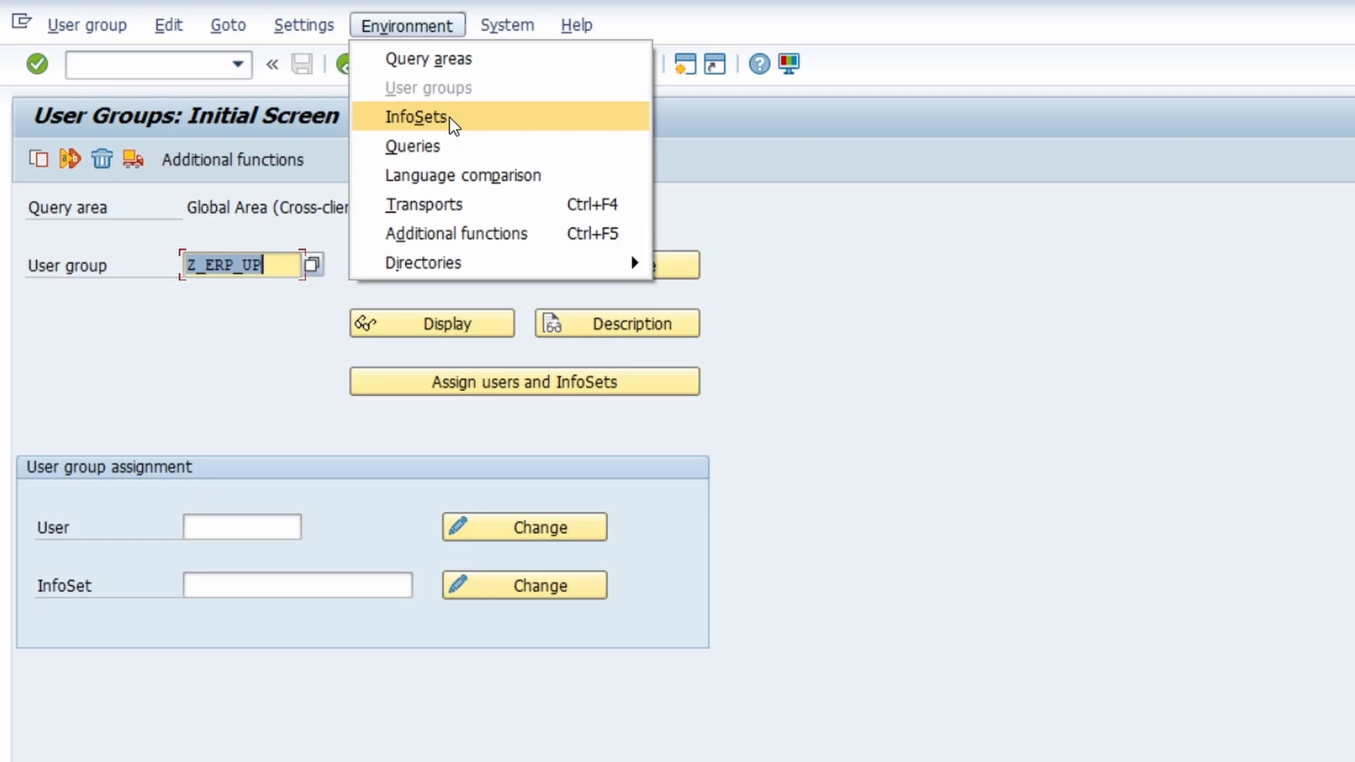
pyautogui.click(418, 117)
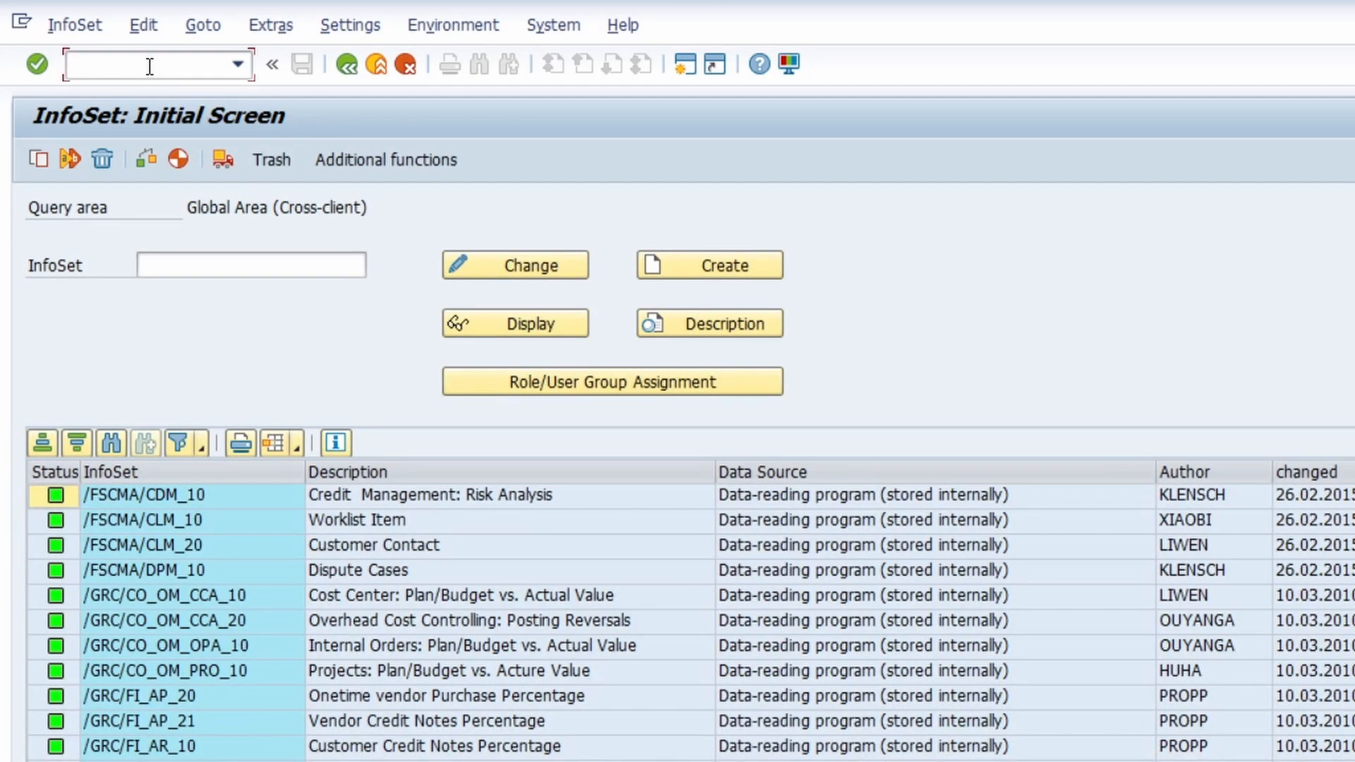
pyautogui.write('/nSQ02')
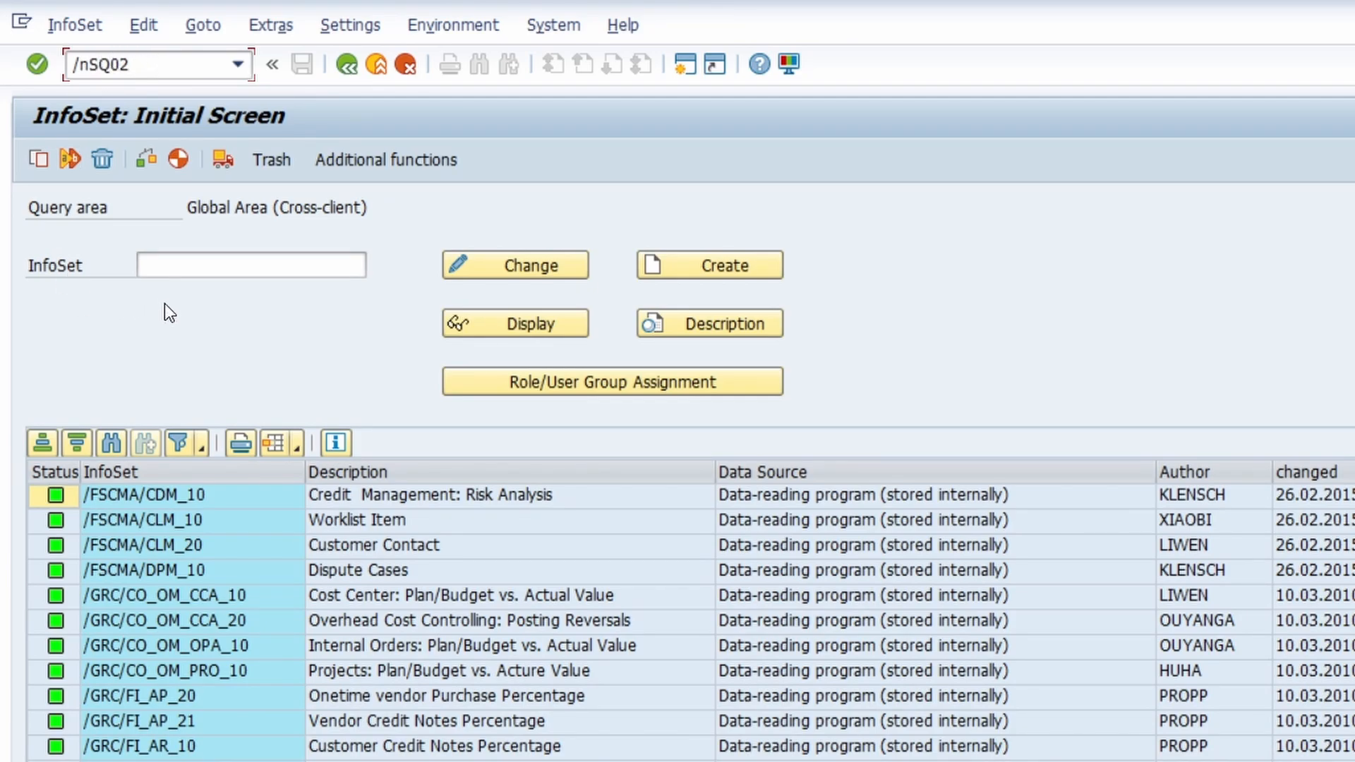
pyautogui.click(251, 264)
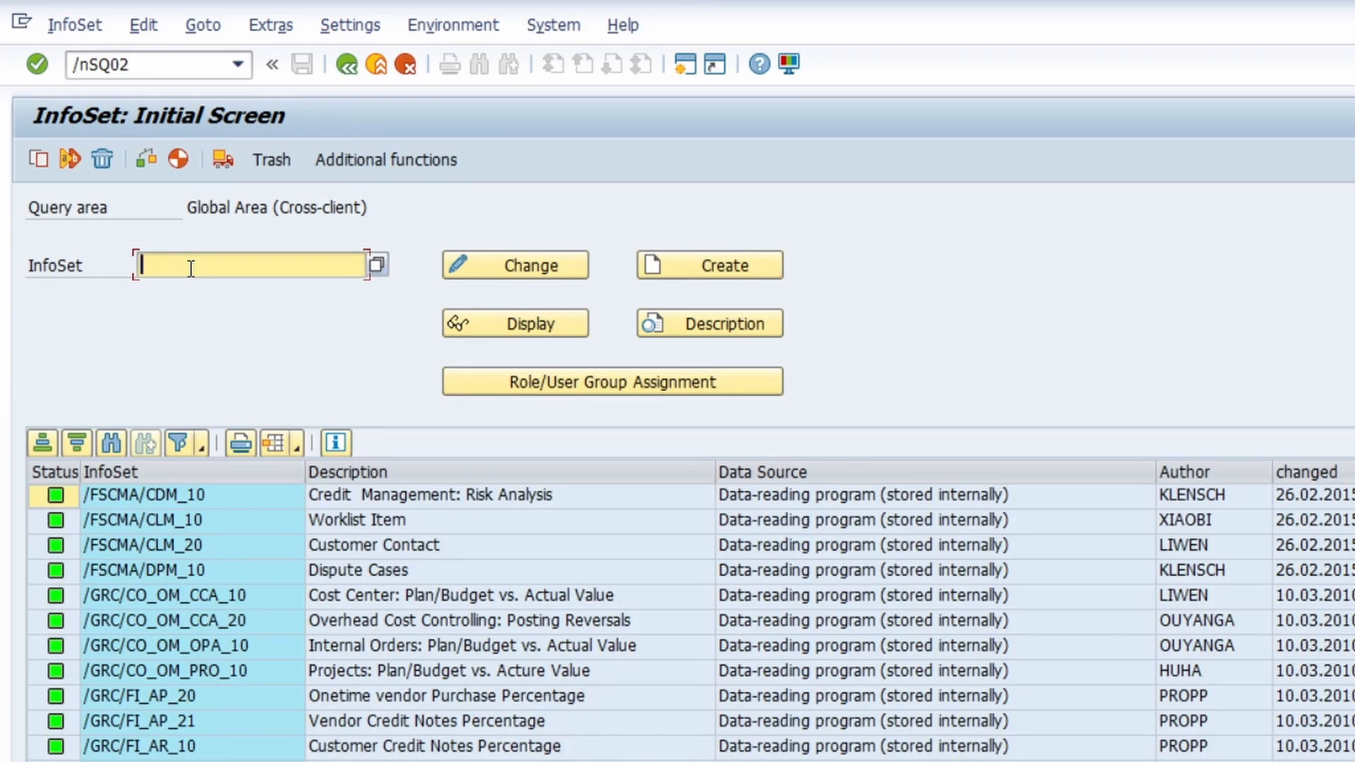
pyautogui.write('Z_ERP_UP')
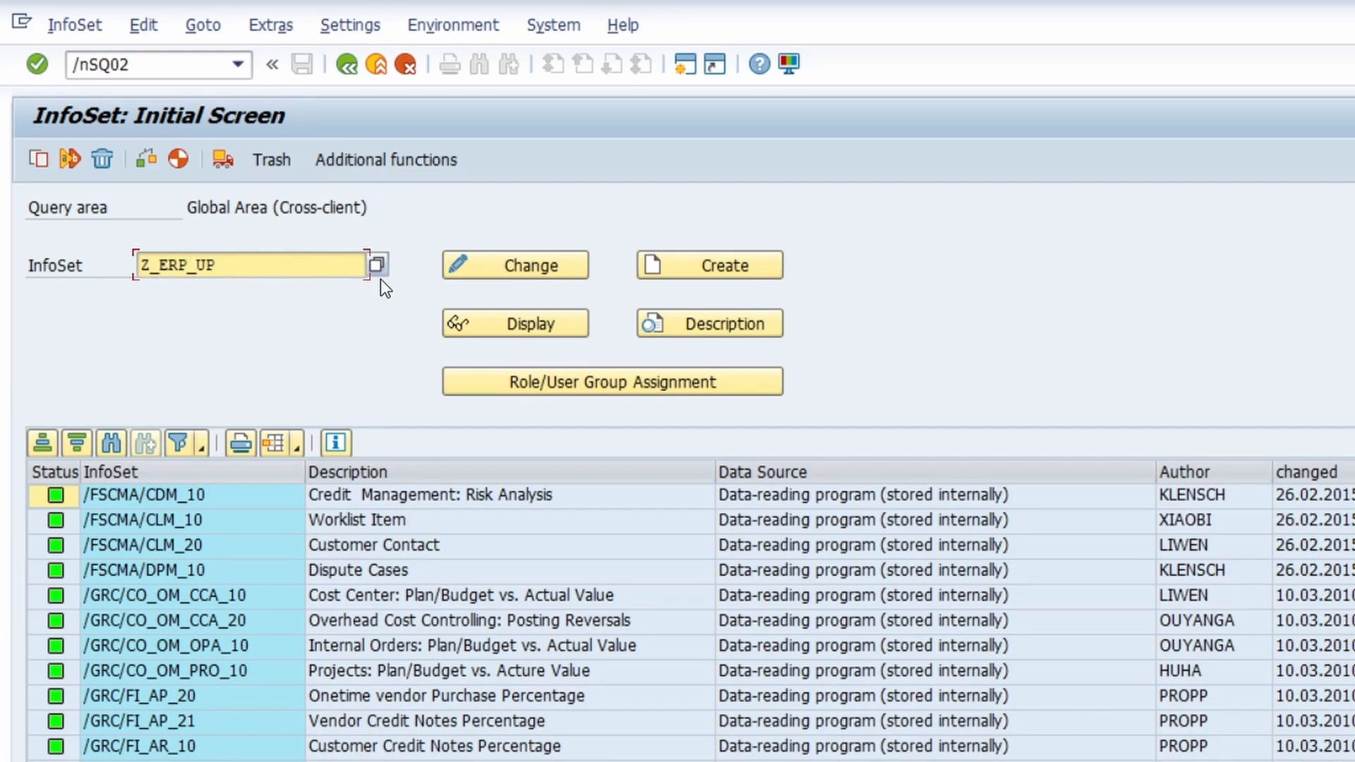
# Step: Create the InfoSet named 'InfoSet ERP UP' as a table join on basis table EKKO
pyautogui.click(707, 264)
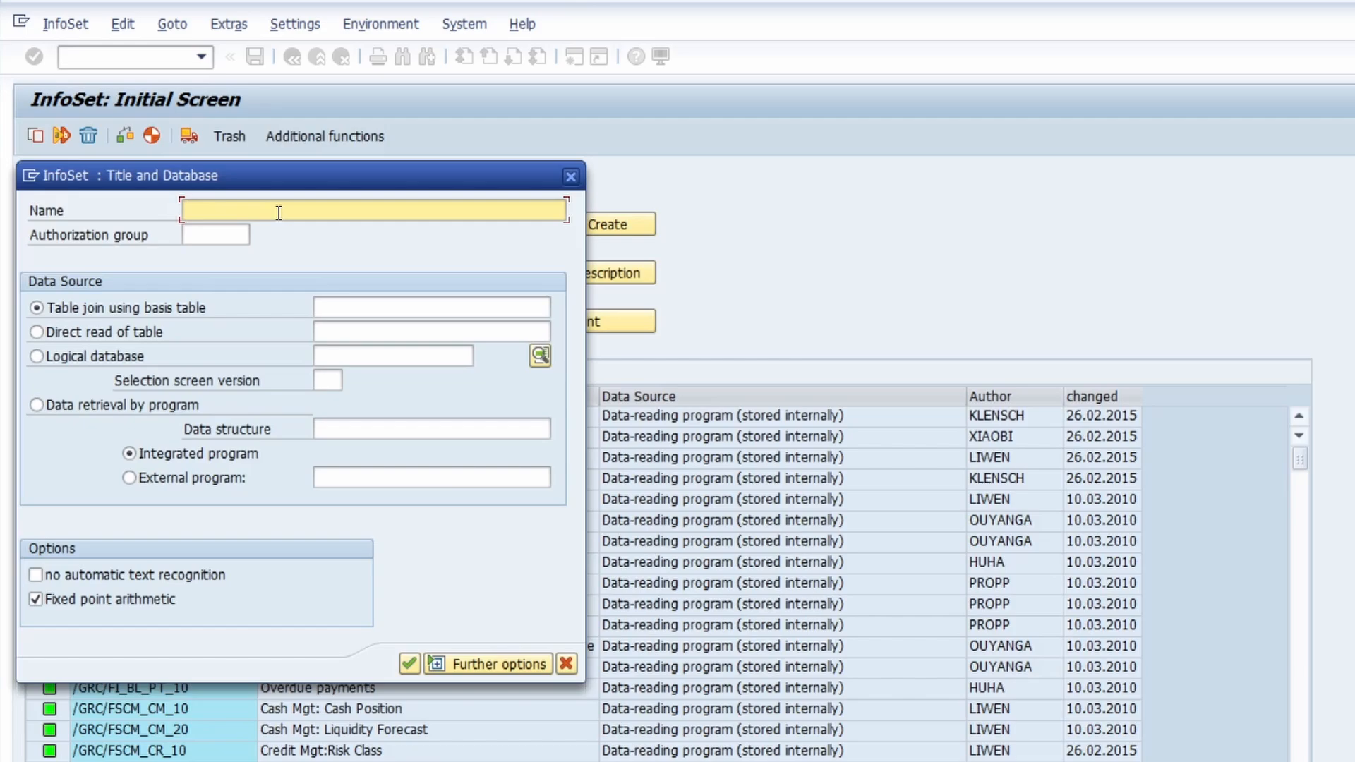
pyautogui.write('Info')
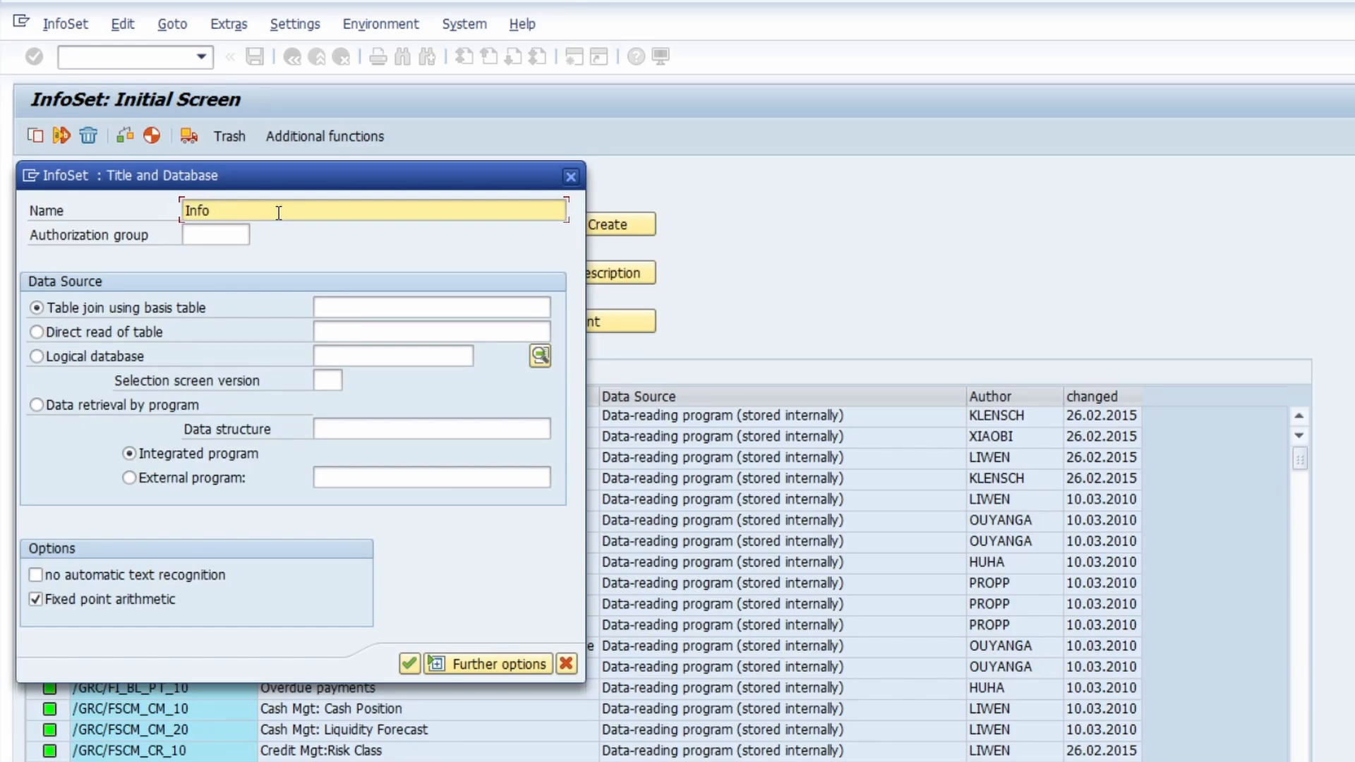
pyautogui.write('InfoSet ERP UP')
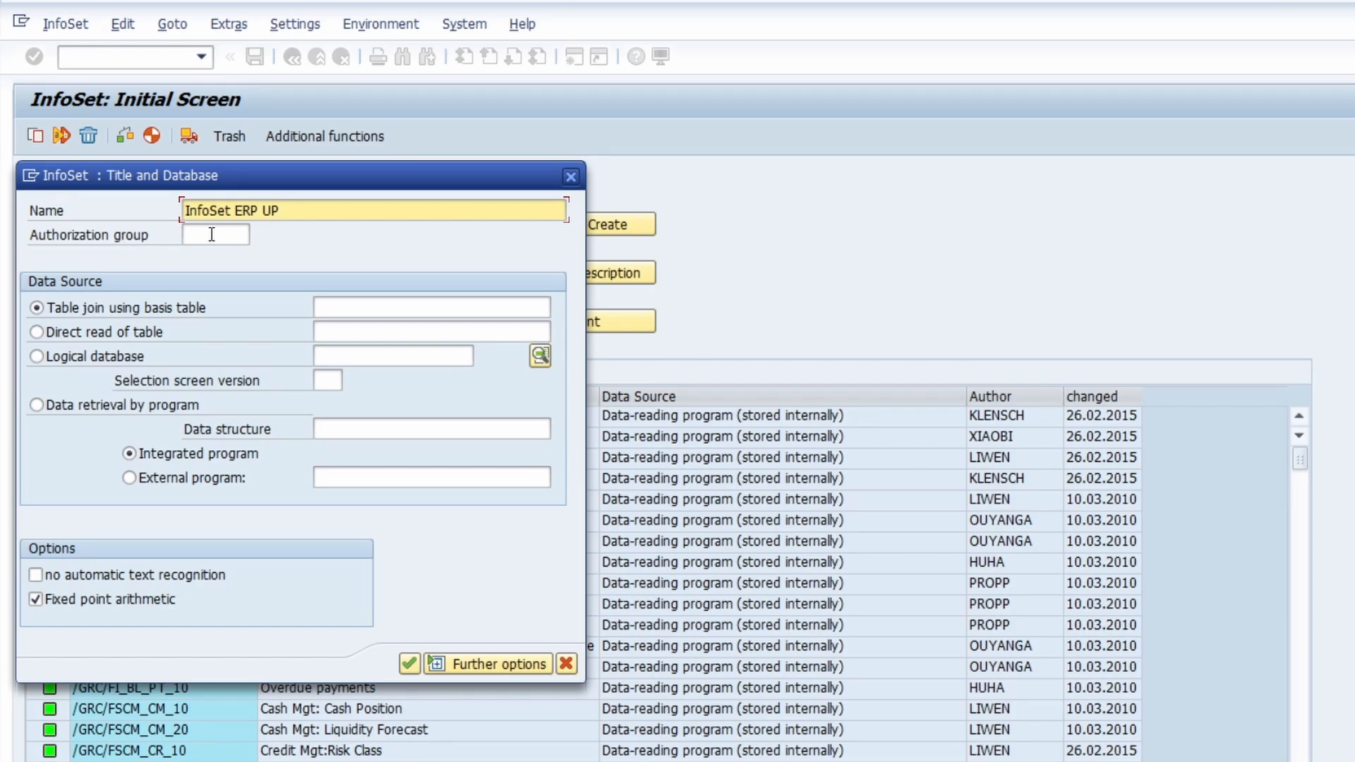
pyautogui.click(215, 235)
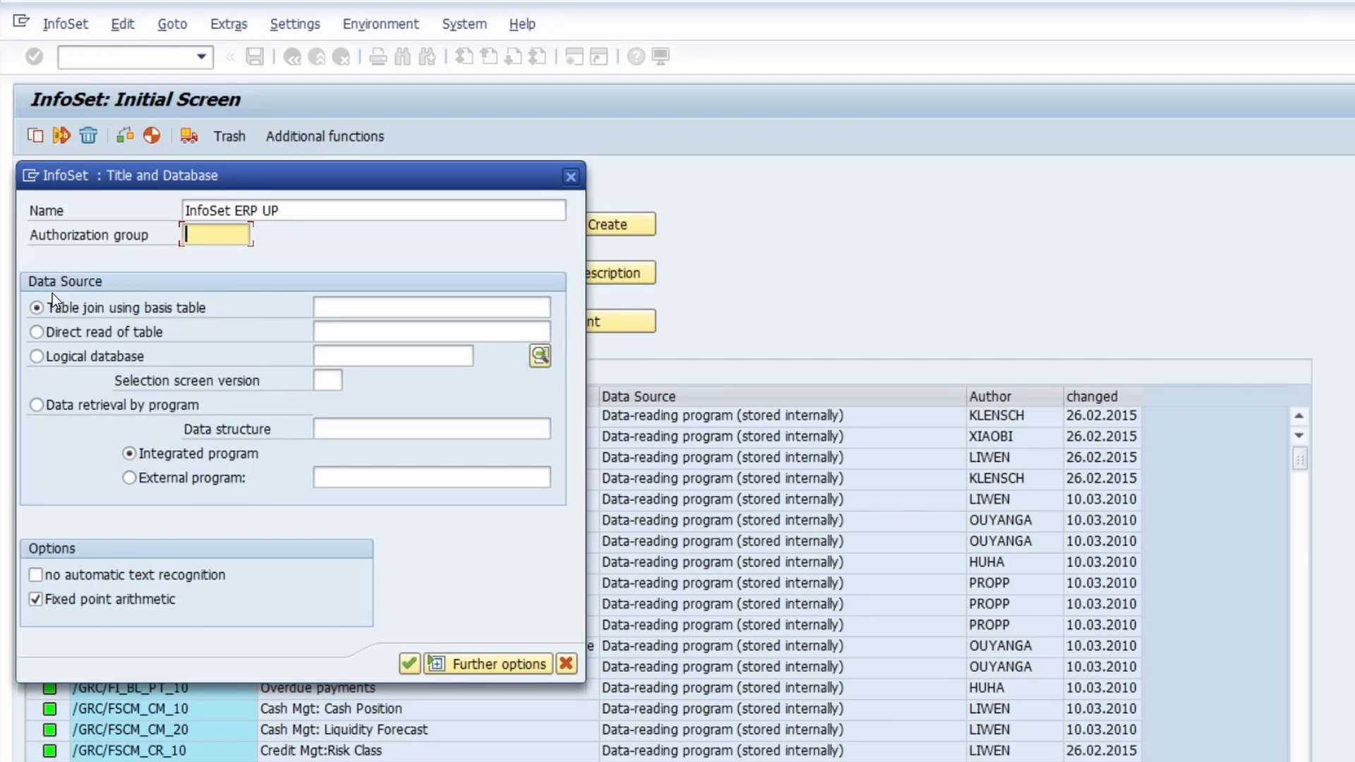
pyautogui.click(430, 306)
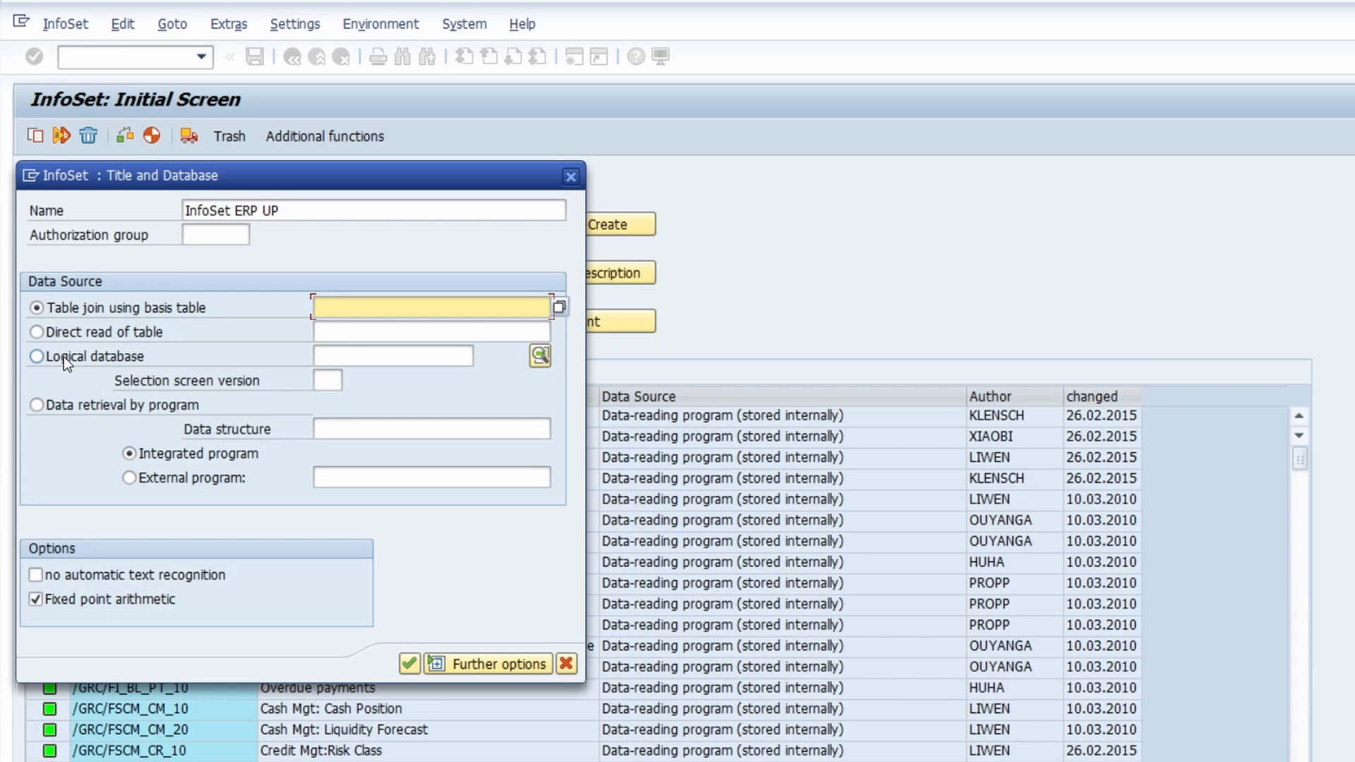
pyautogui.moveTo(87, 361)
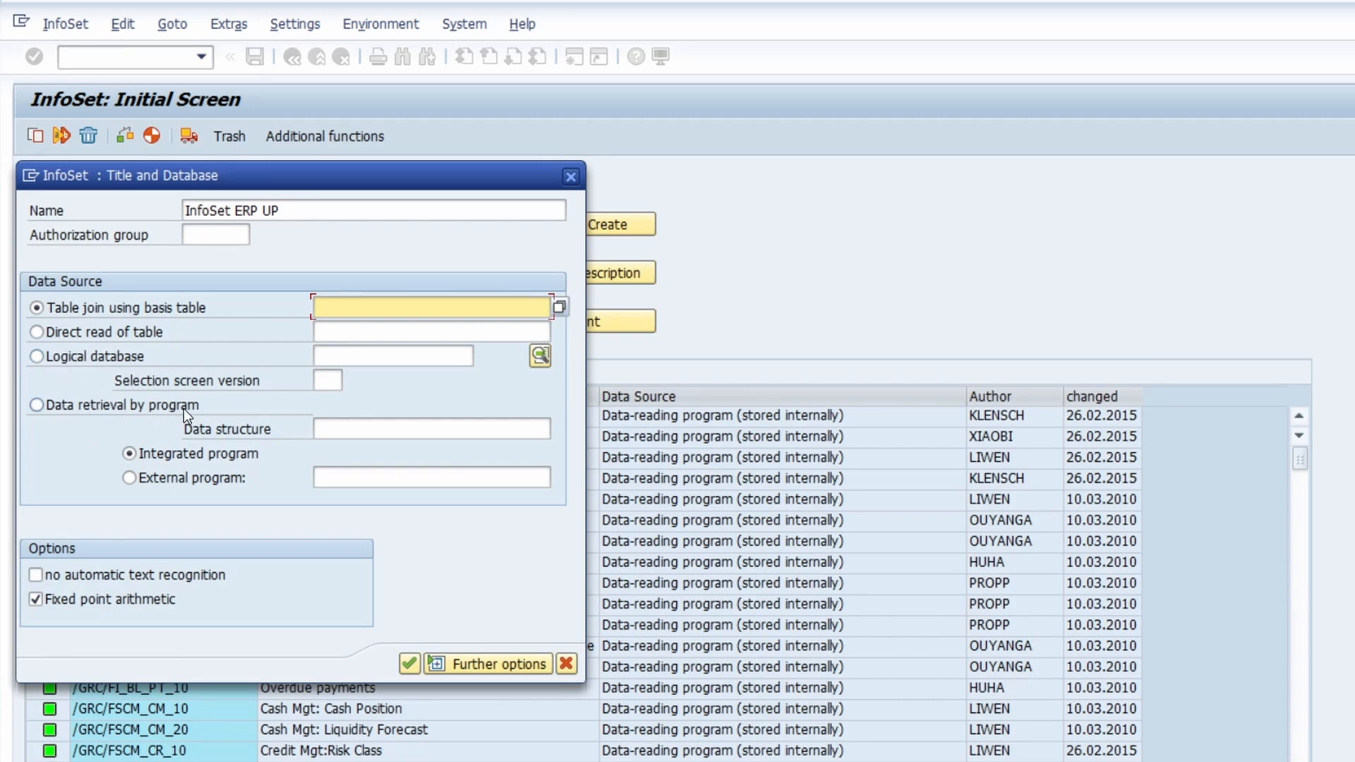
pyautogui.moveTo(189, 366)
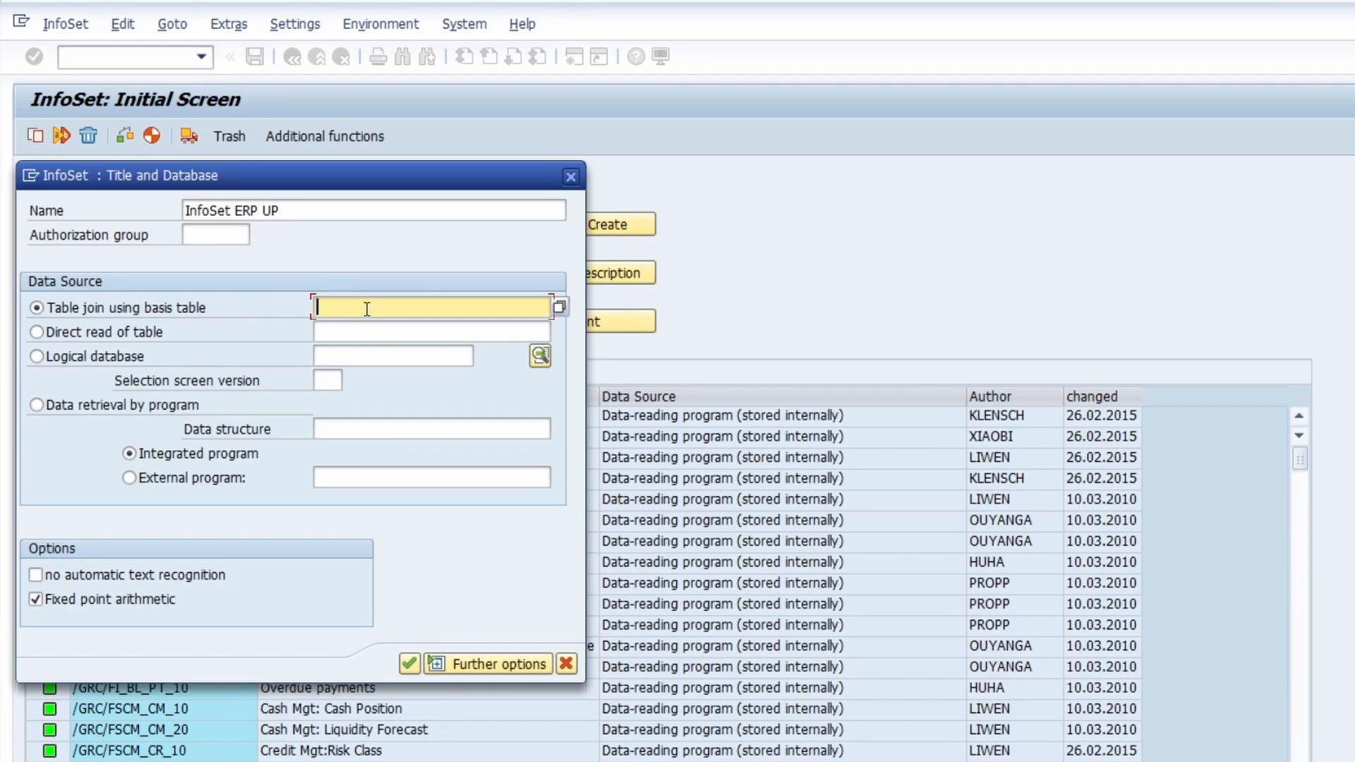
pyautogui.write('EKKO')
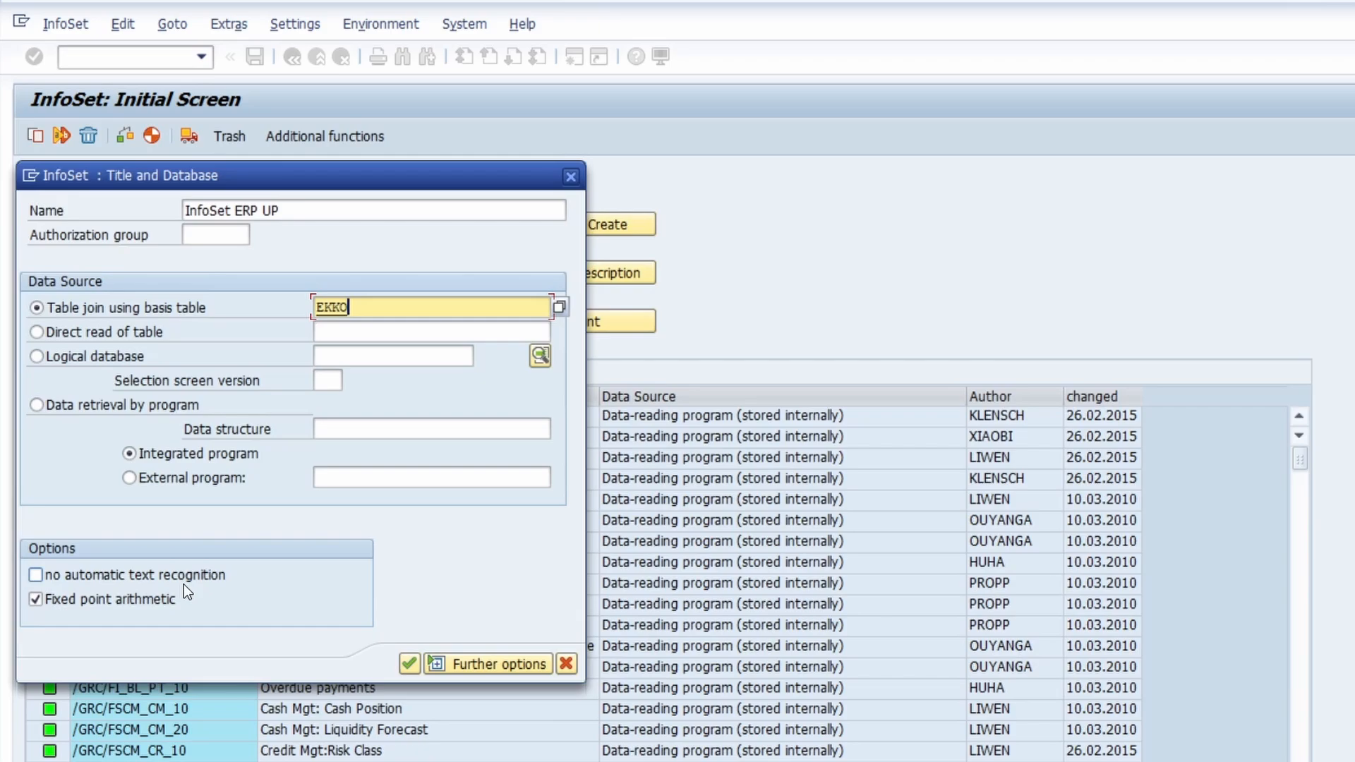
pyautogui.moveTo(148, 620)
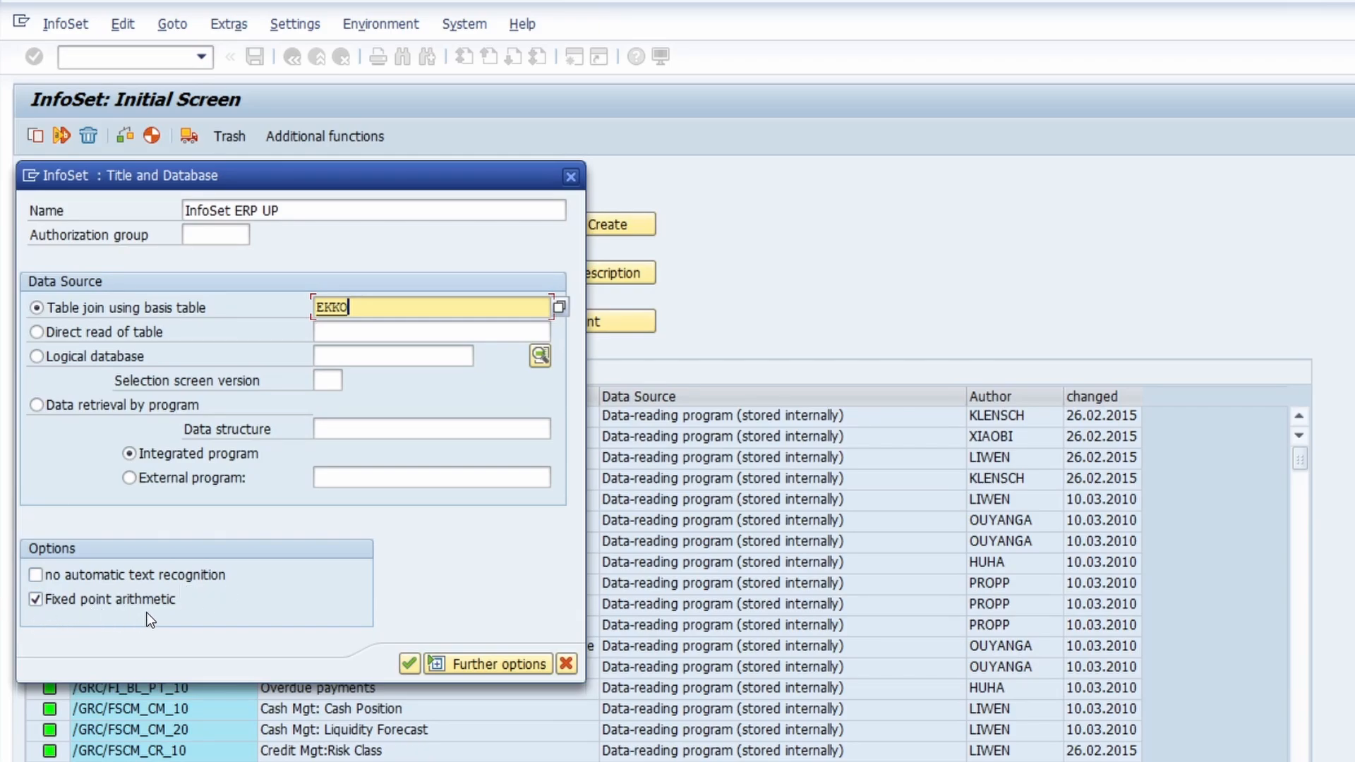
pyautogui.moveTo(229, 624)
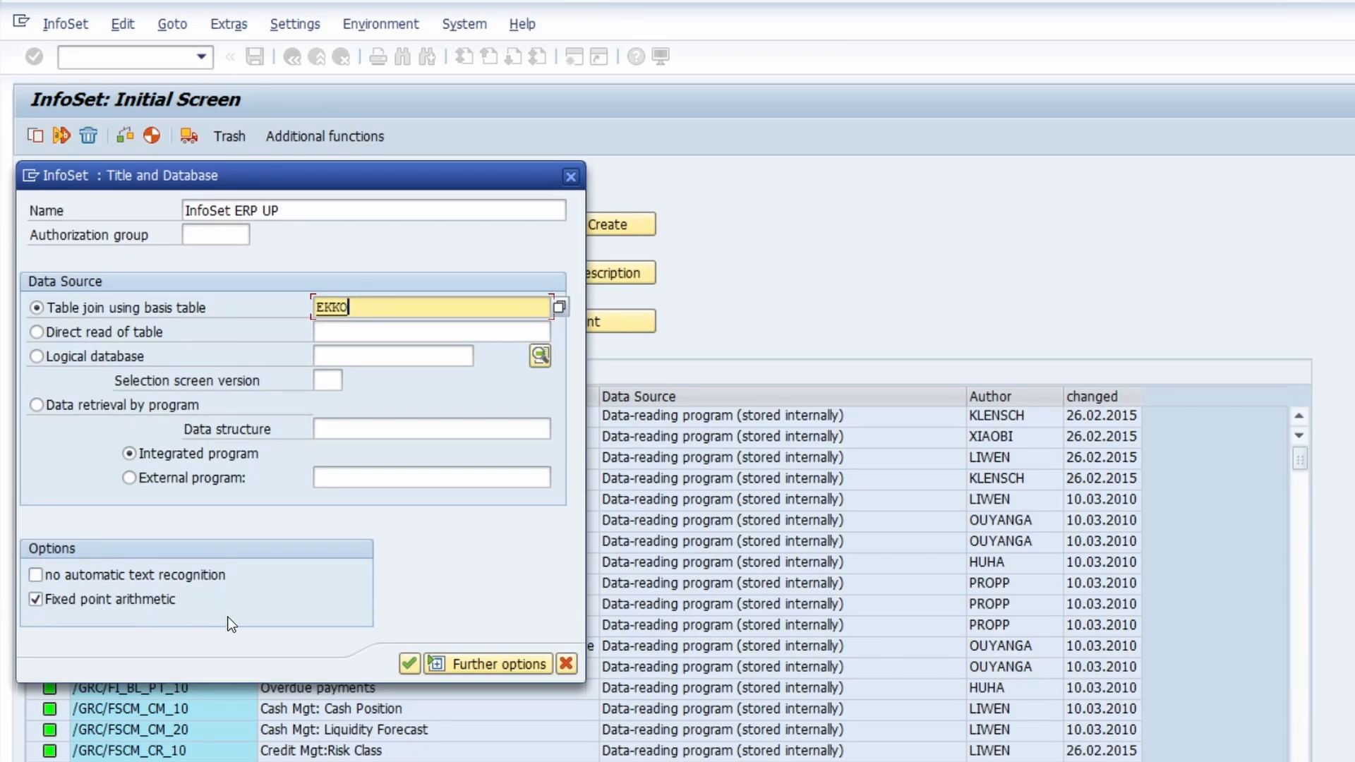
# Step: Confirm the data source settings and add table EKPO to the join
pyautogui.click(487, 664)
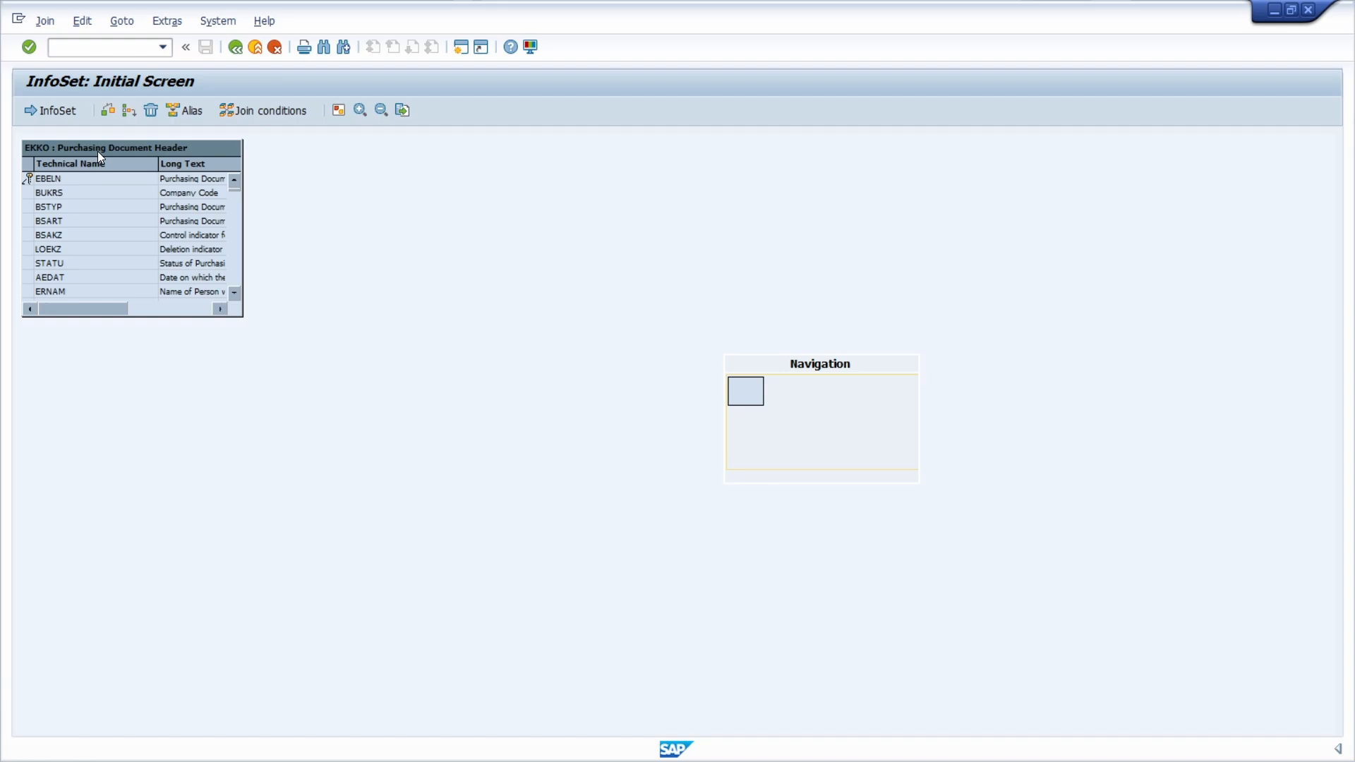
pyautogui.moveTo(129, 110)
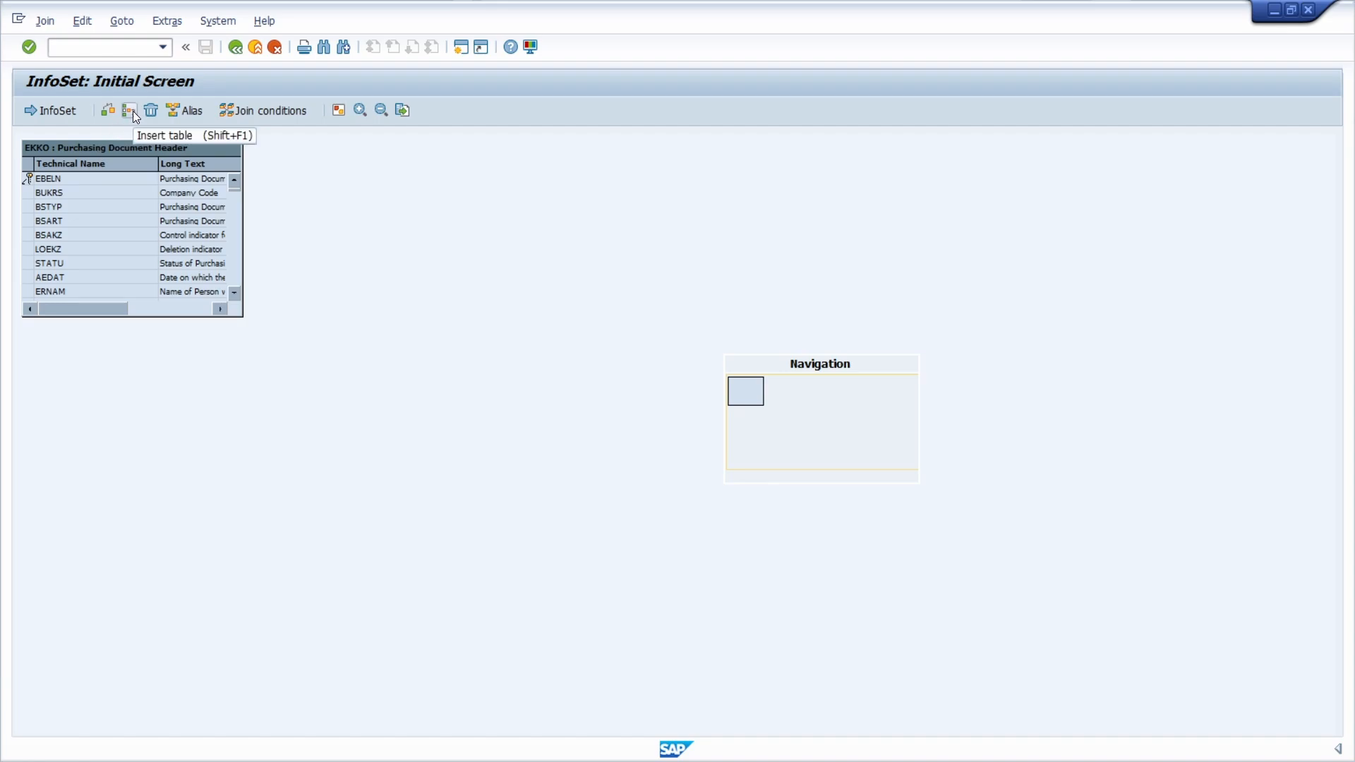
pyautogui.click(130, 110)
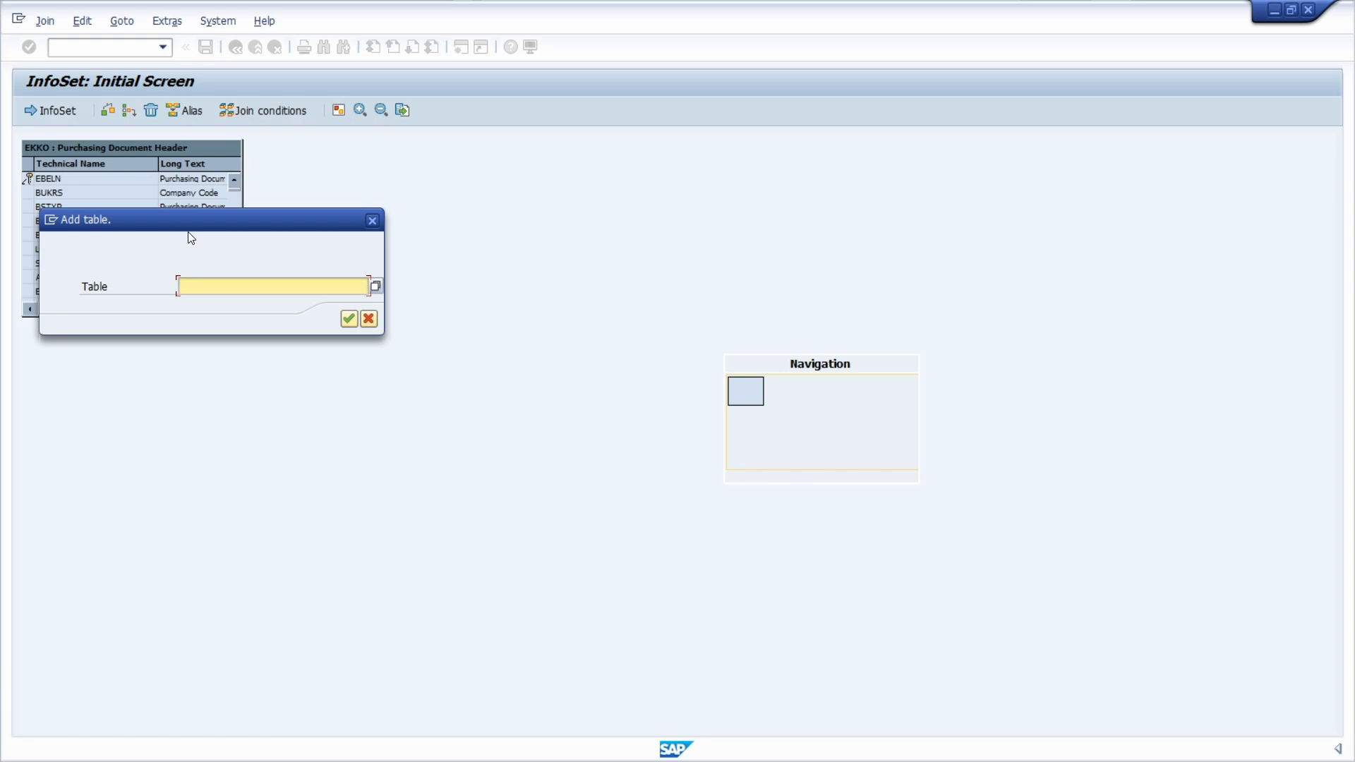
pyautogui.moveTo(217, 280)
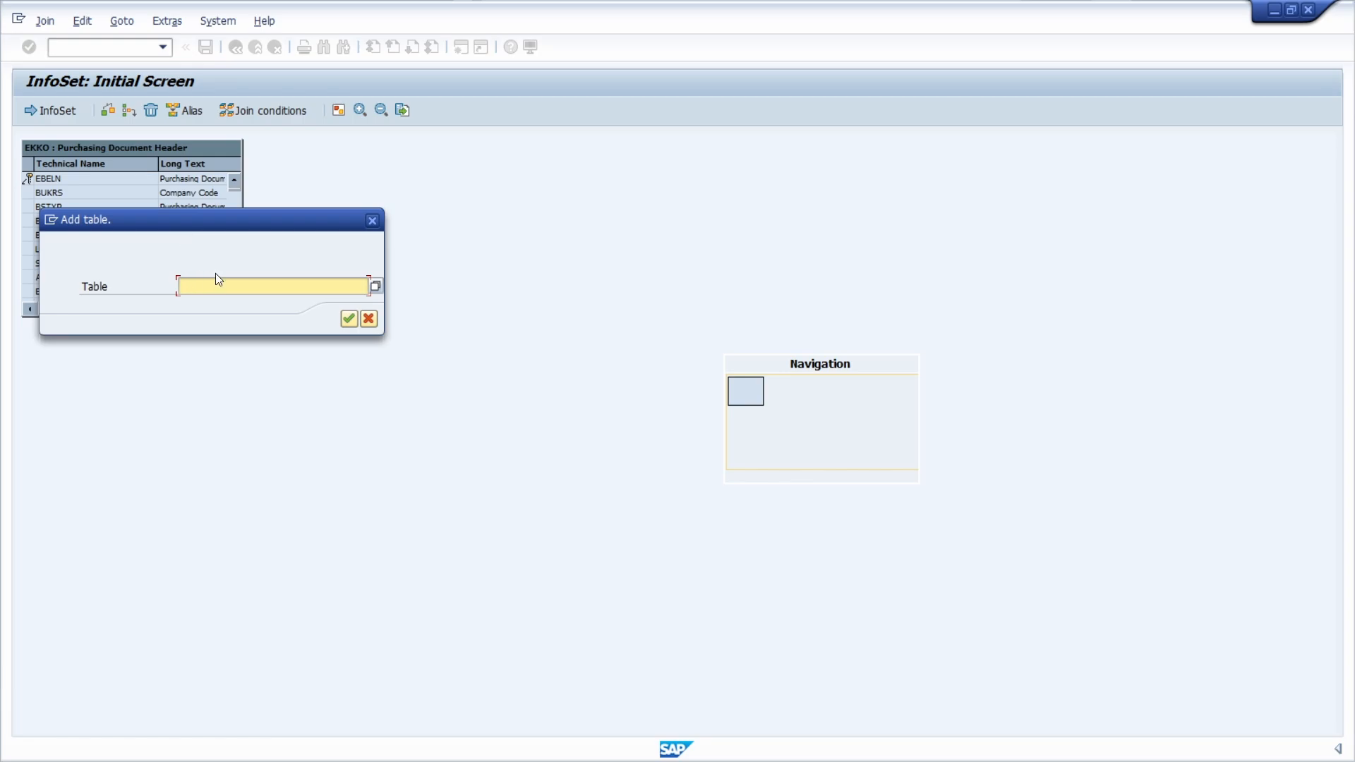
pyautogui.write('EKPO')
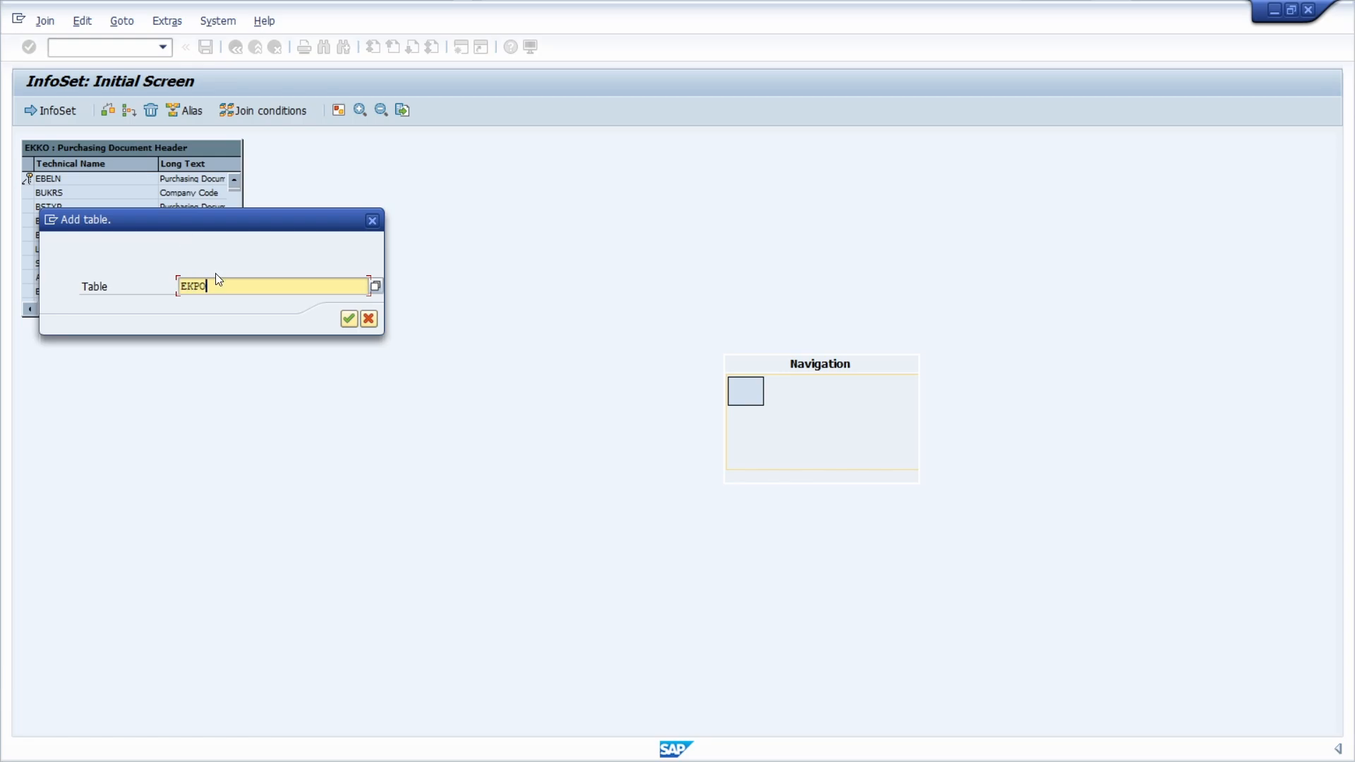
pyautogui.click(349, 319)
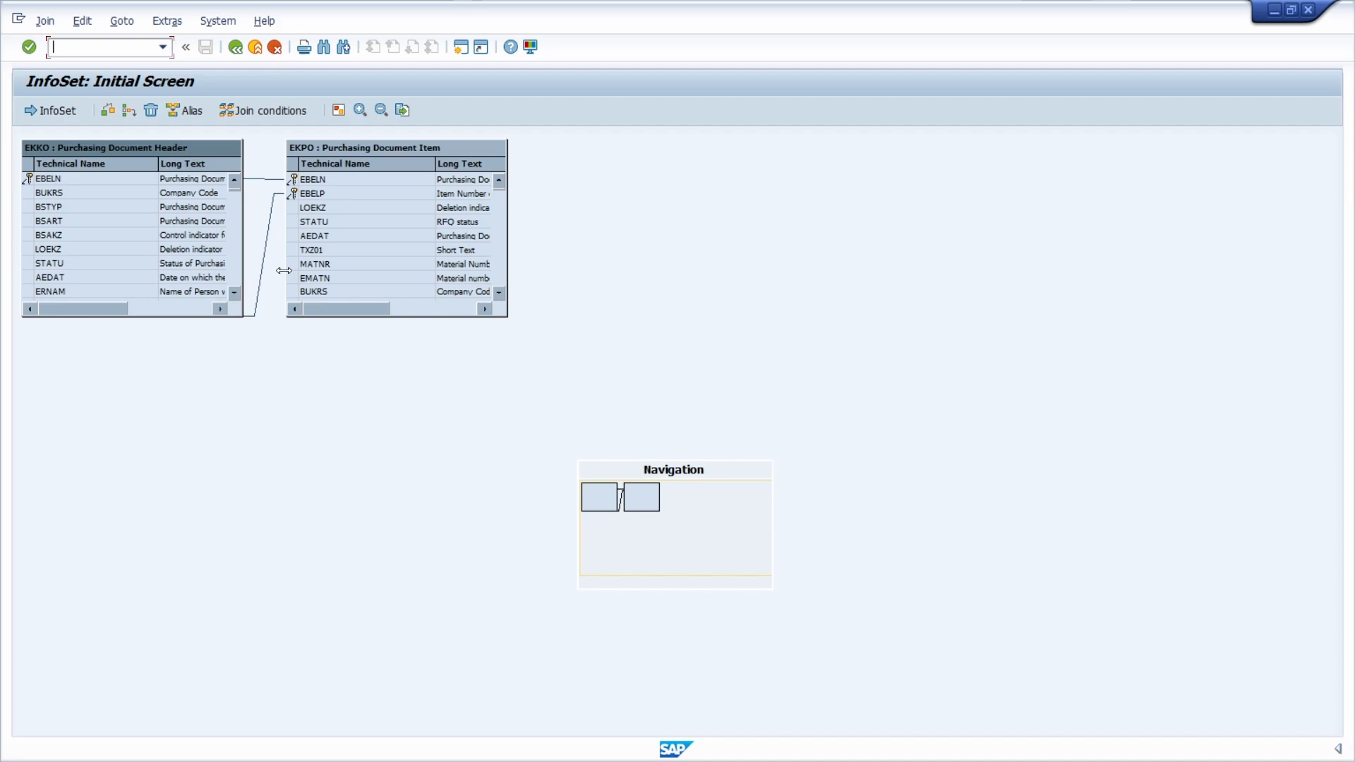
pyautogui.moveTo(200, 245)
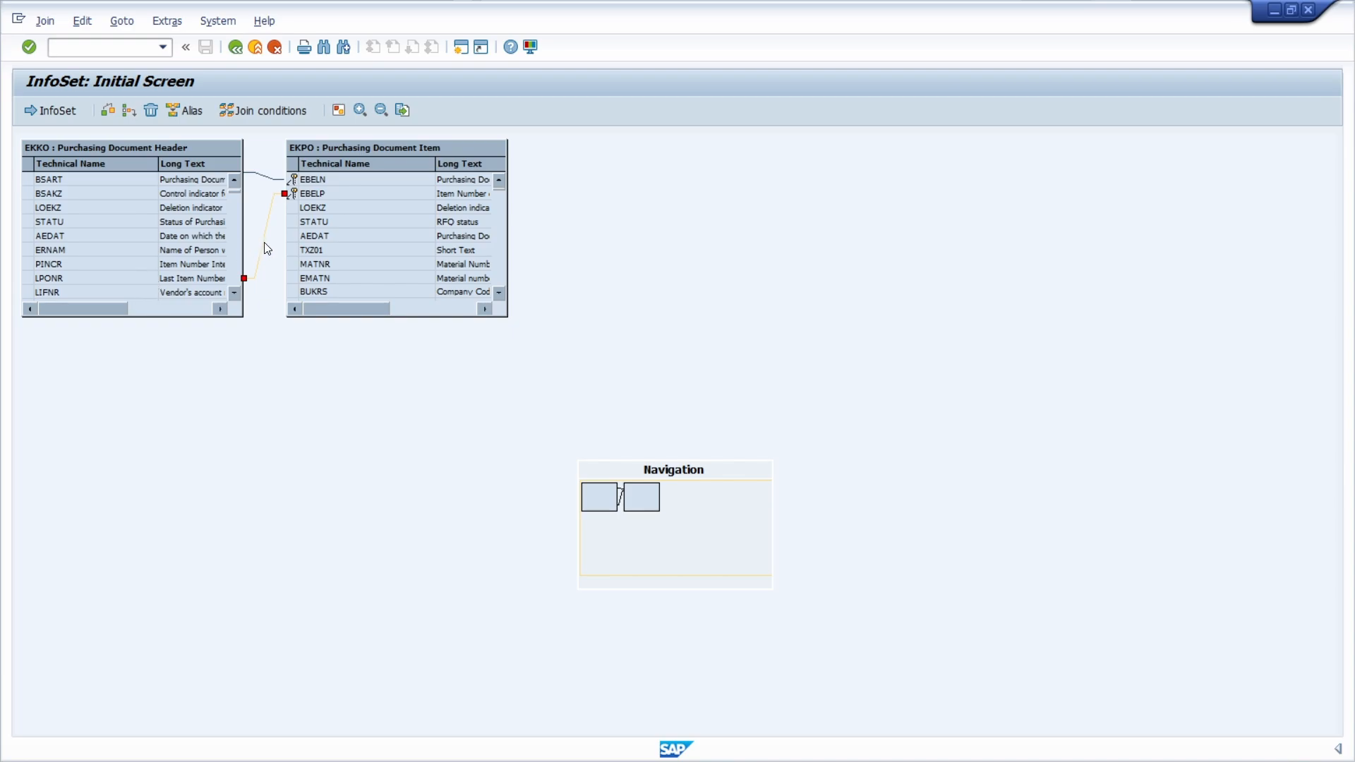
# Step: Delete the extra join link so EKKO and EKPO connect only on EBELN, and finish the join
pyautogui.rightClick(269, 244)
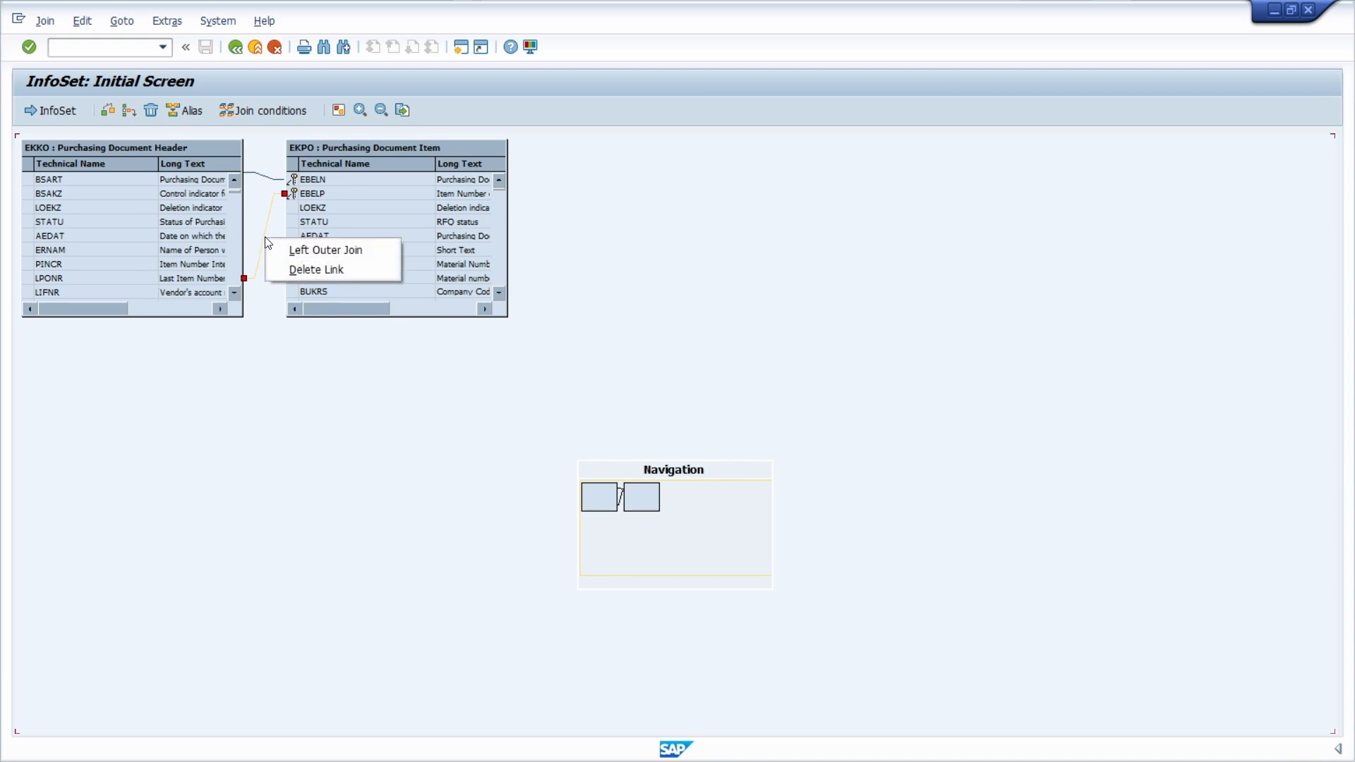
pyautogui.click(324, 250)
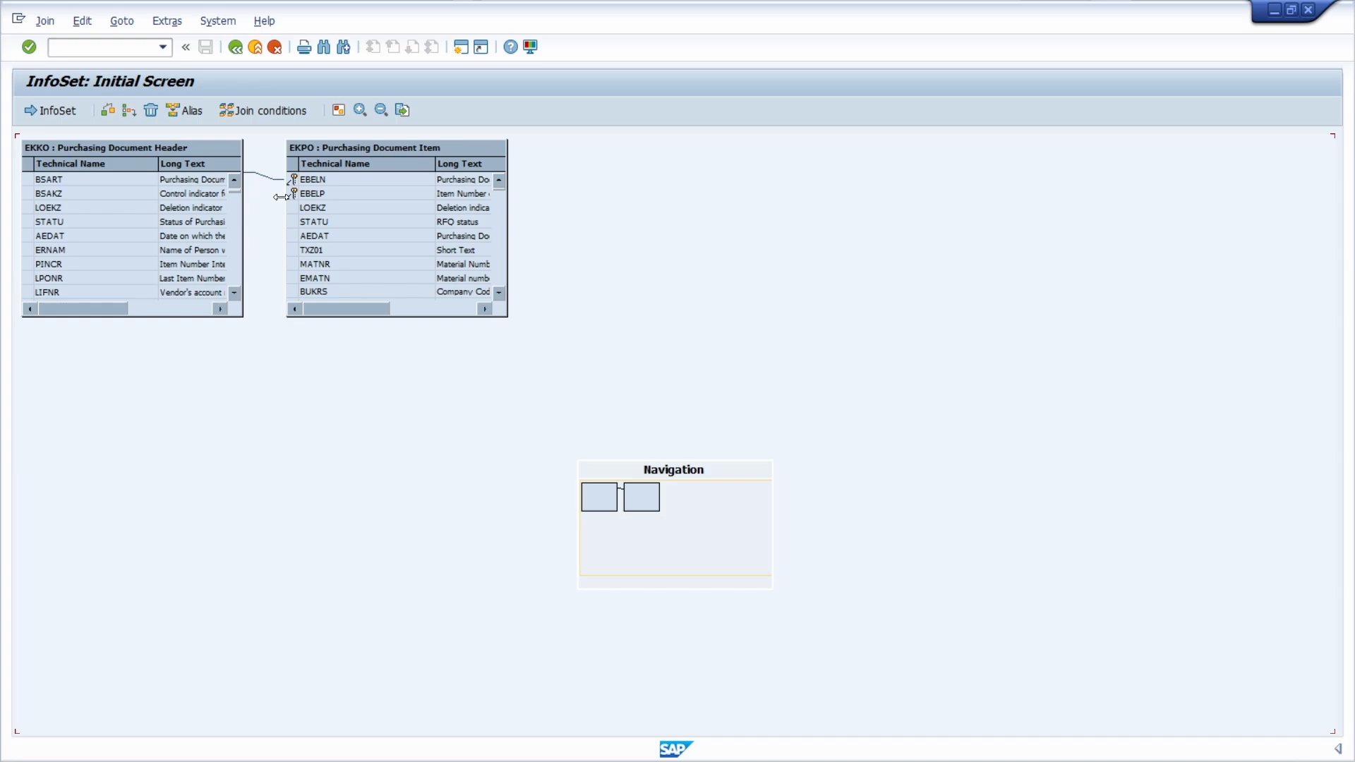
pyautogui.moveTo(336, 199)
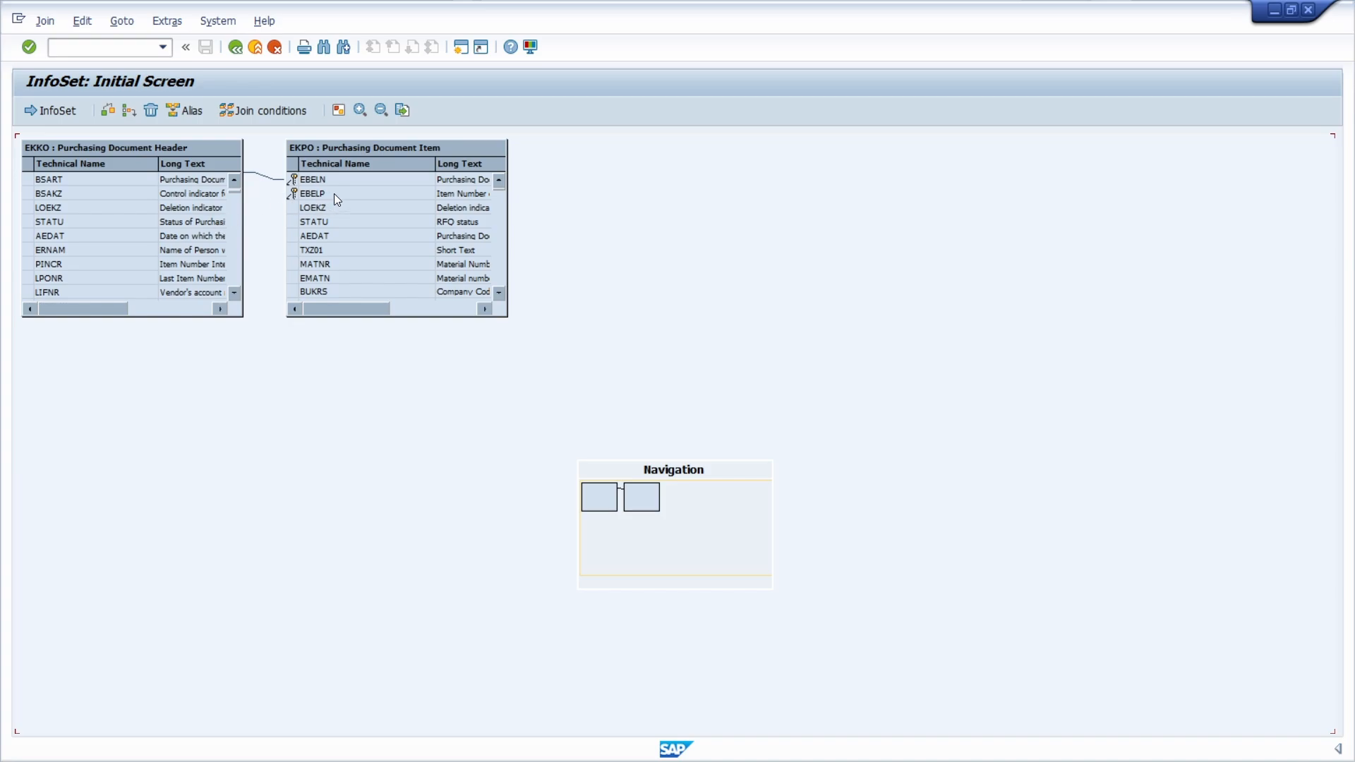
pyautogui.moveTo(452, 203)
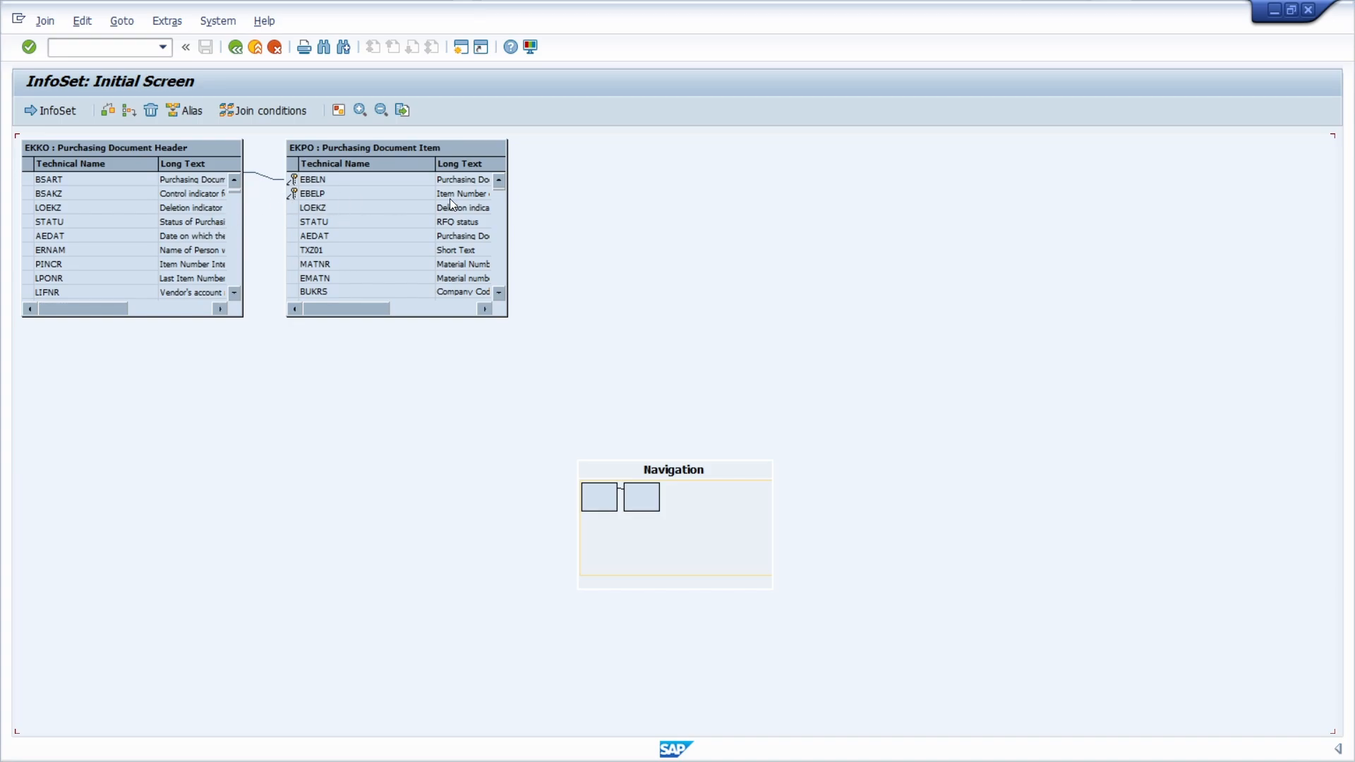
pyautogui.click(310, 180)
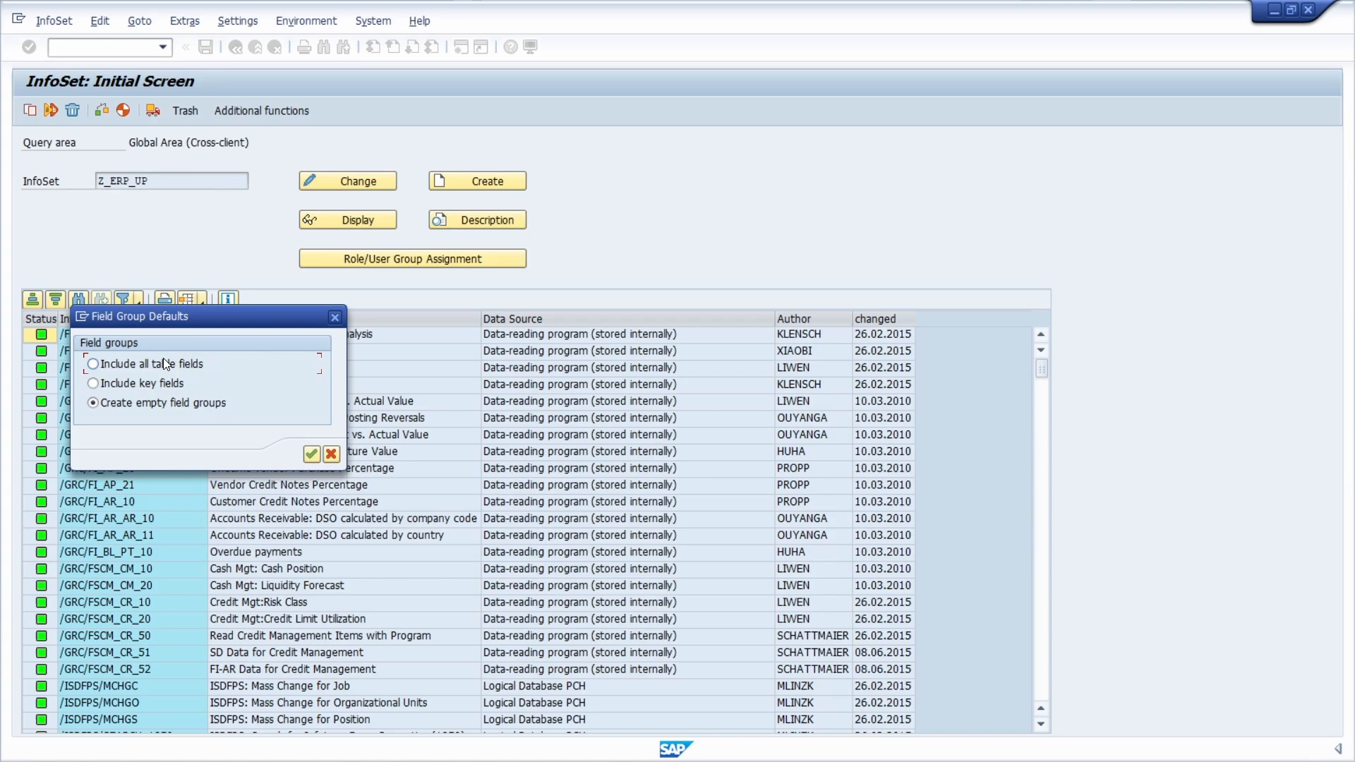
pyautogui.moveTo(168, 419)
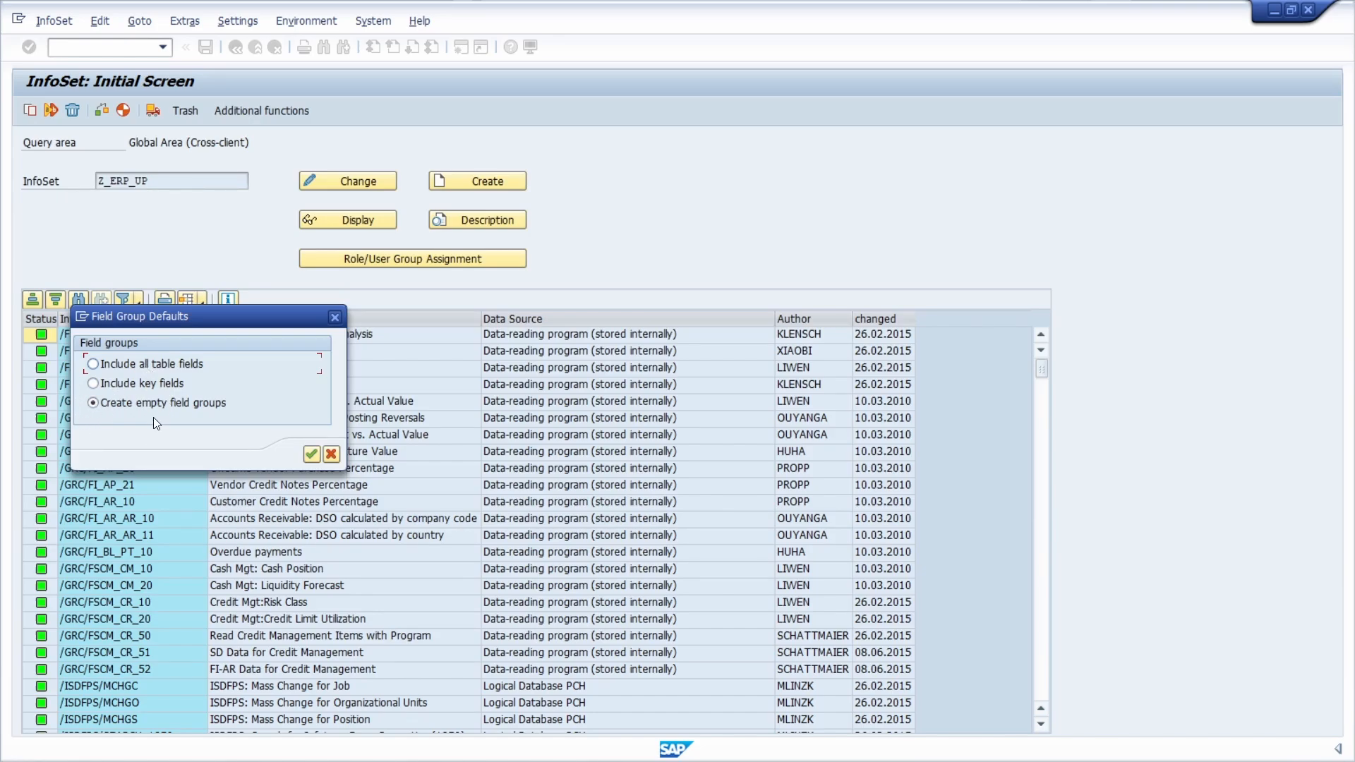
# Step: Accept empty field groups, save InfoSet Z_ERP_UP as a local object and generate it despite the warning
pyautogui.click(311, 455)
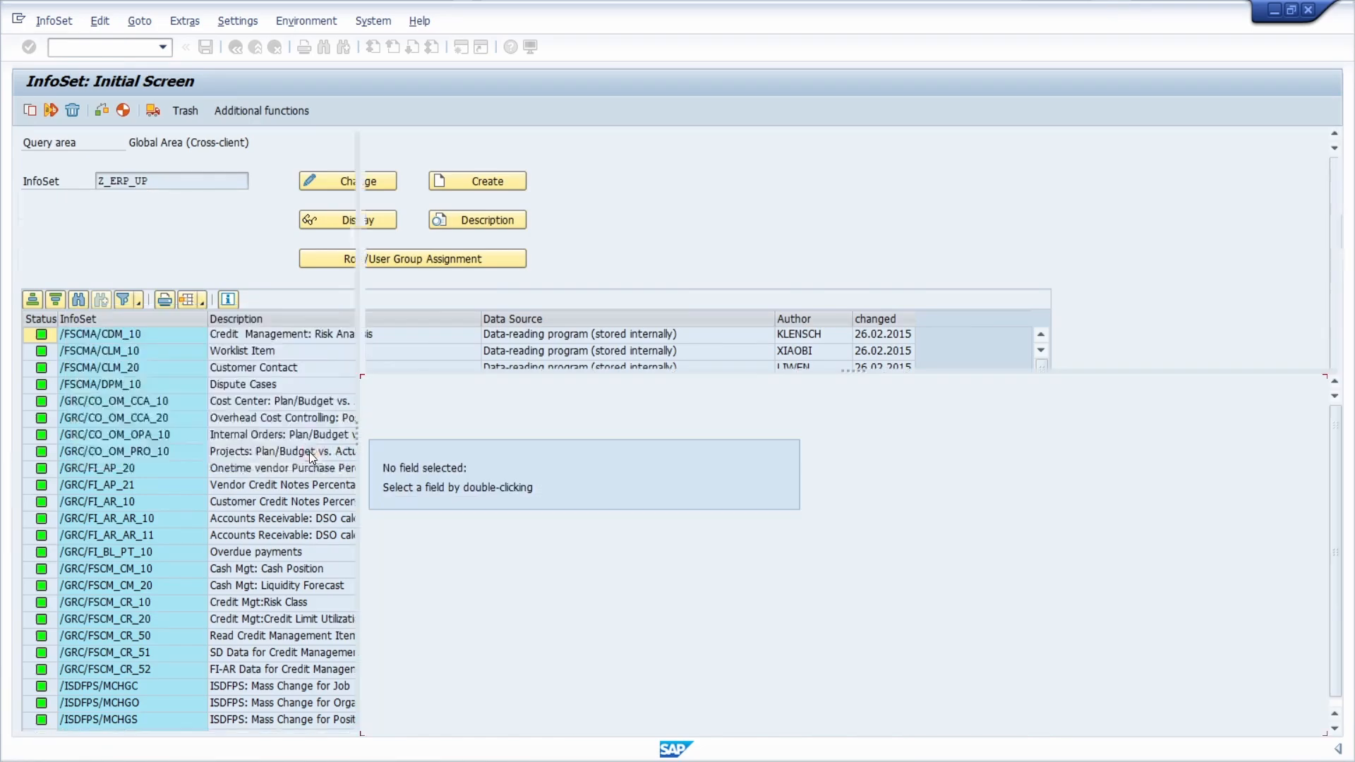
pyautogui.click(346, 181)
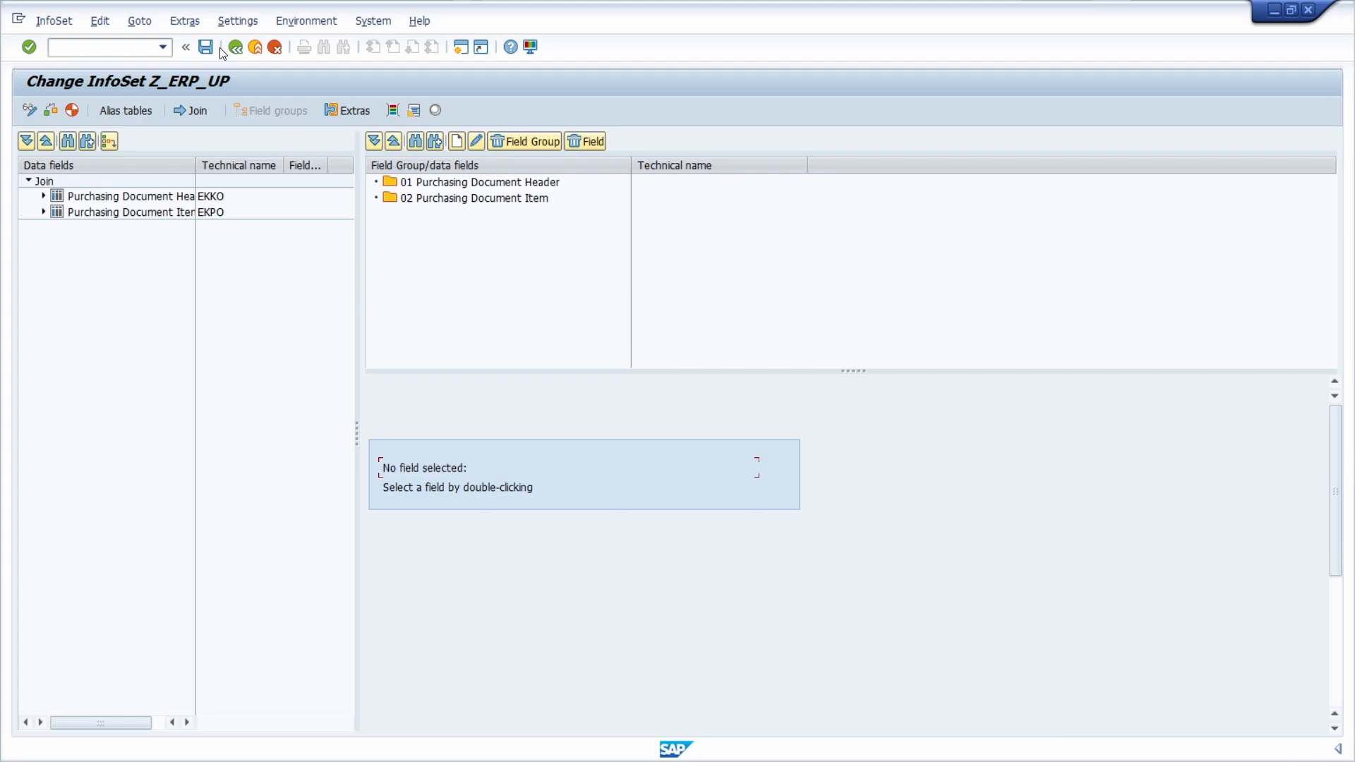
pyautogui.click(236, 46)
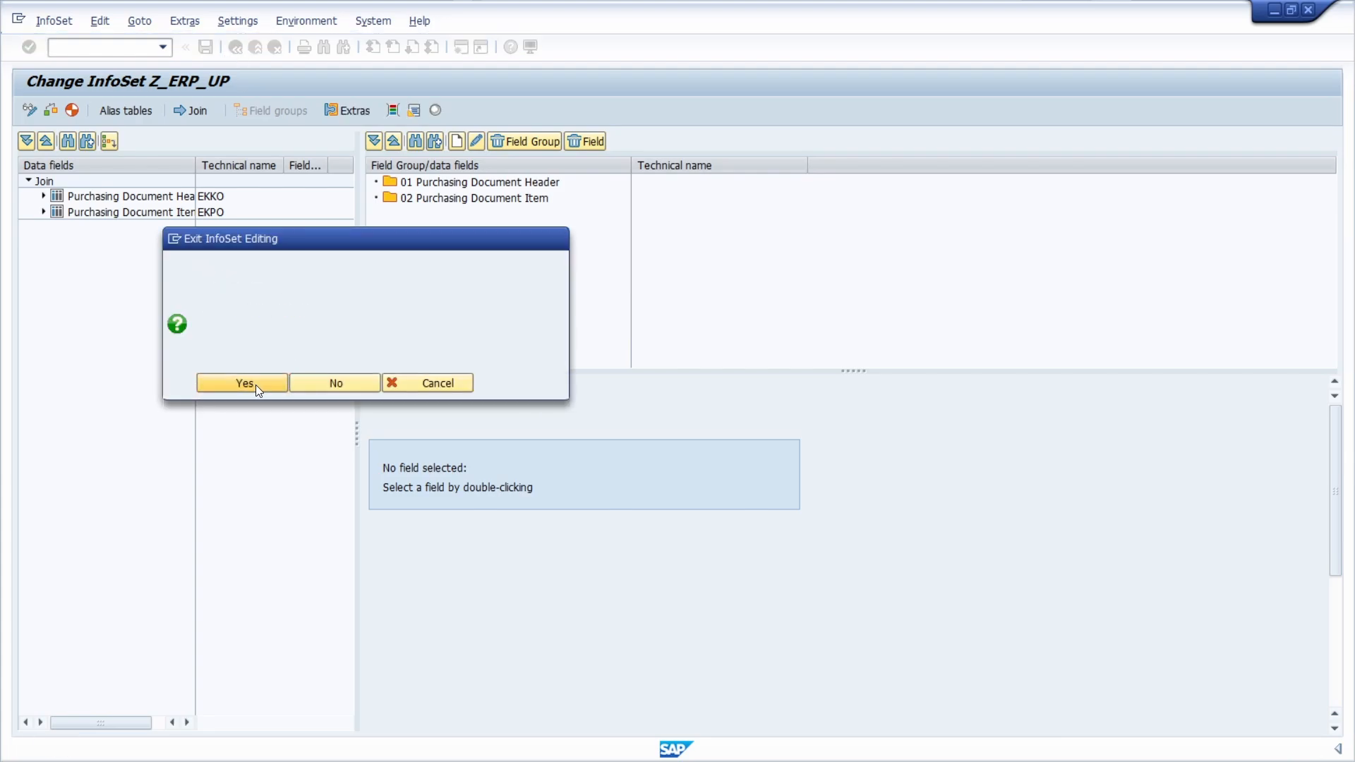
pyautogui.click(243, 382)
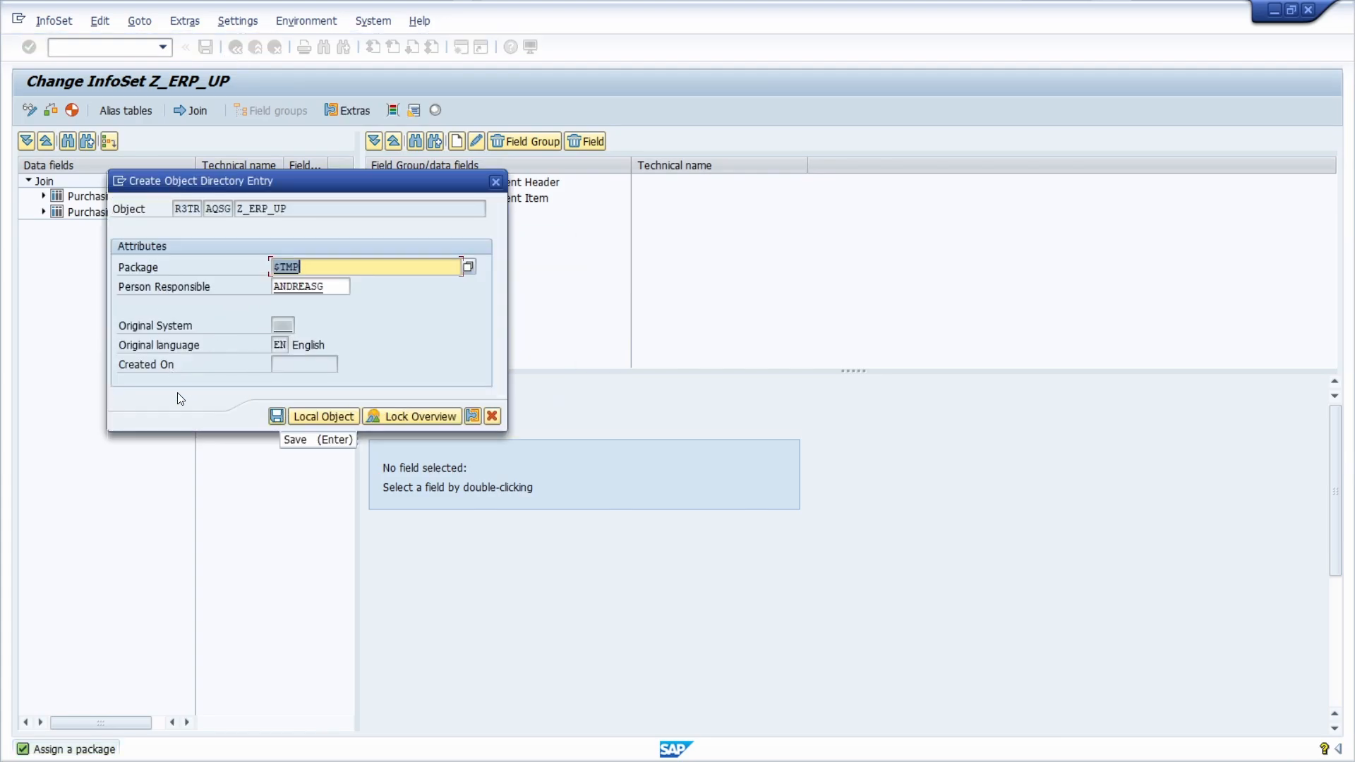
pyautogui.click(322, 415)
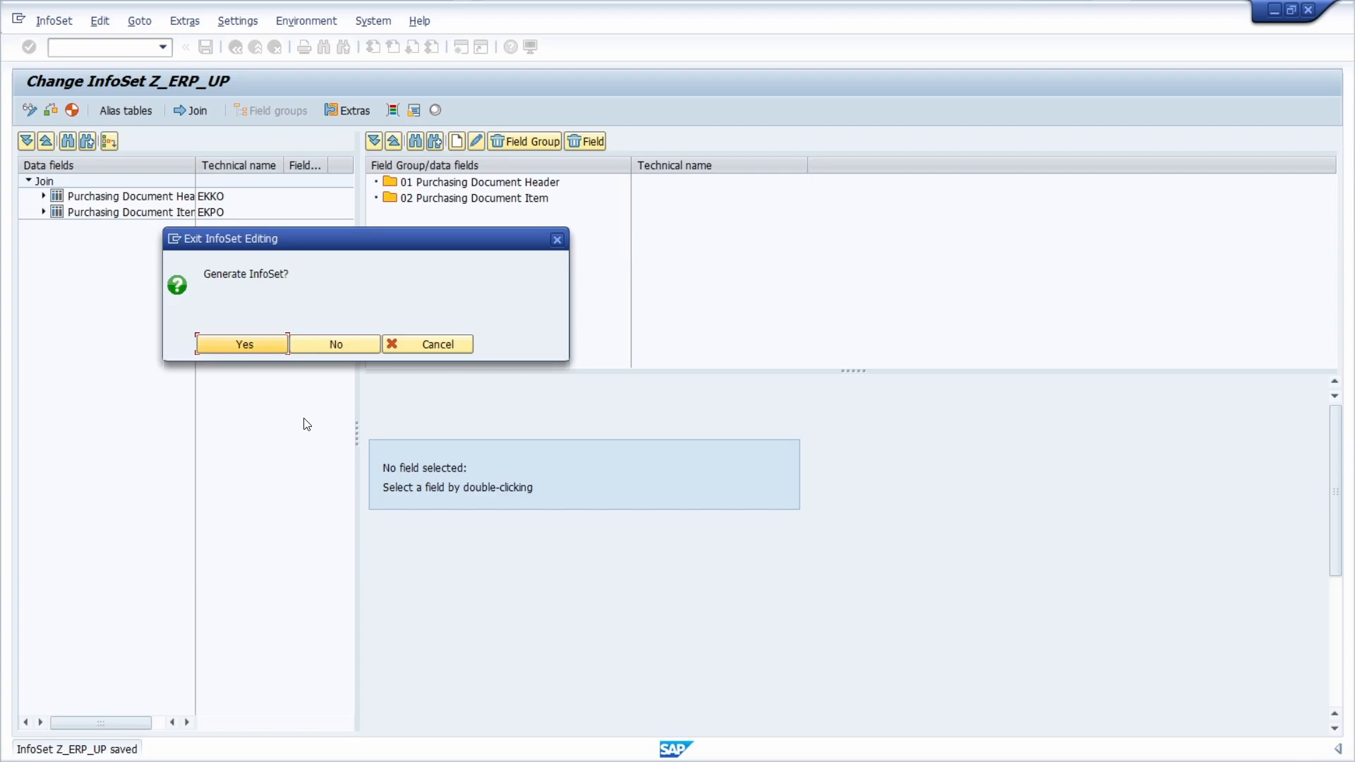
pyautogui.click(243, 345)
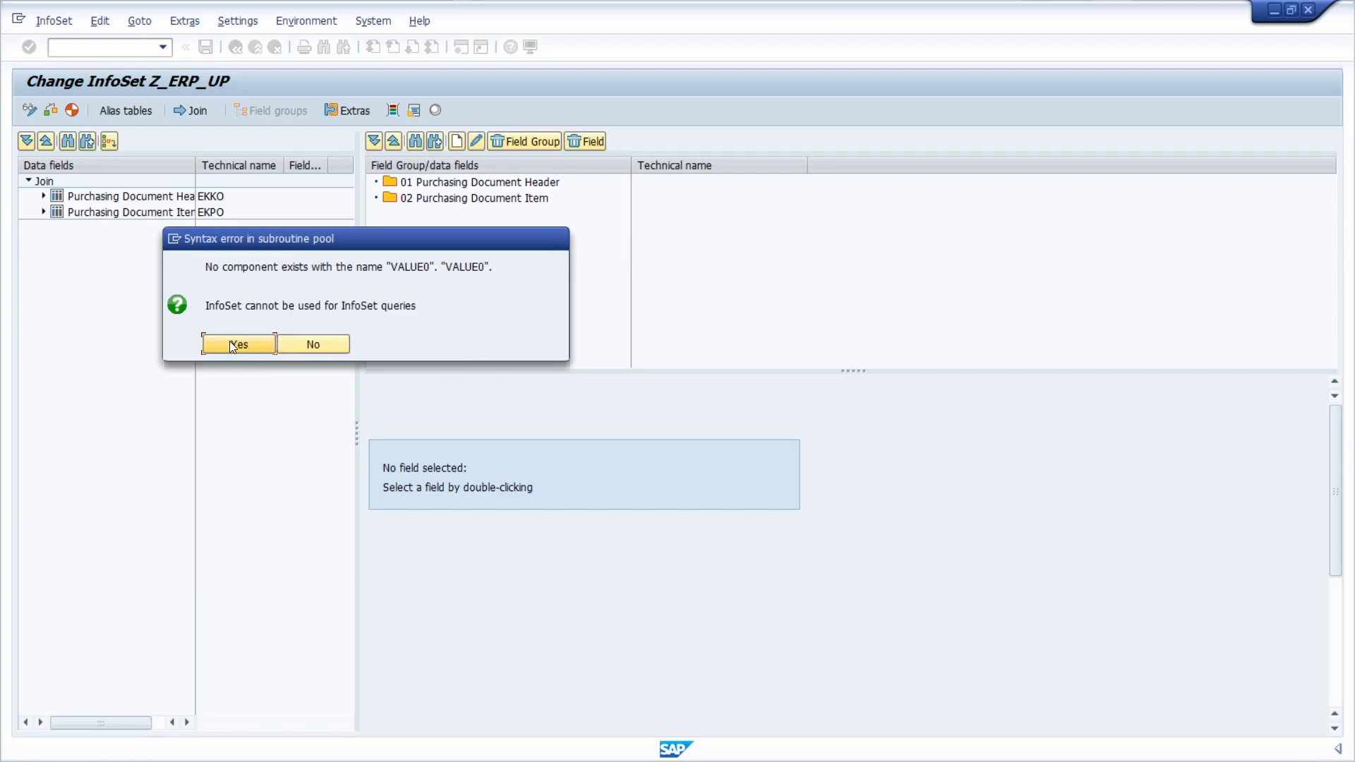
pyautogui.click(237, 345)
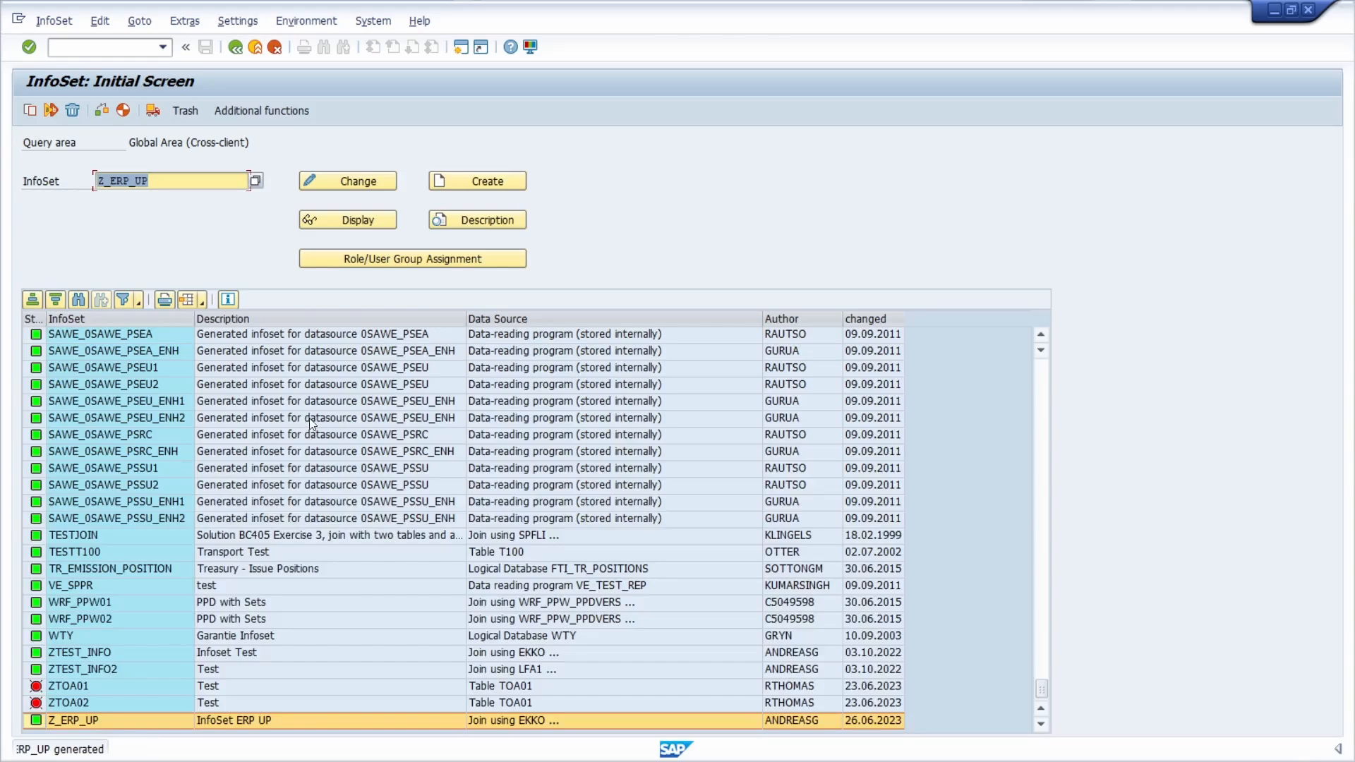
# Step: Reopen InfoSet Z_ERP_UP for changing and review its EKKO–EKPO join
pyautogui.click(347, 181)
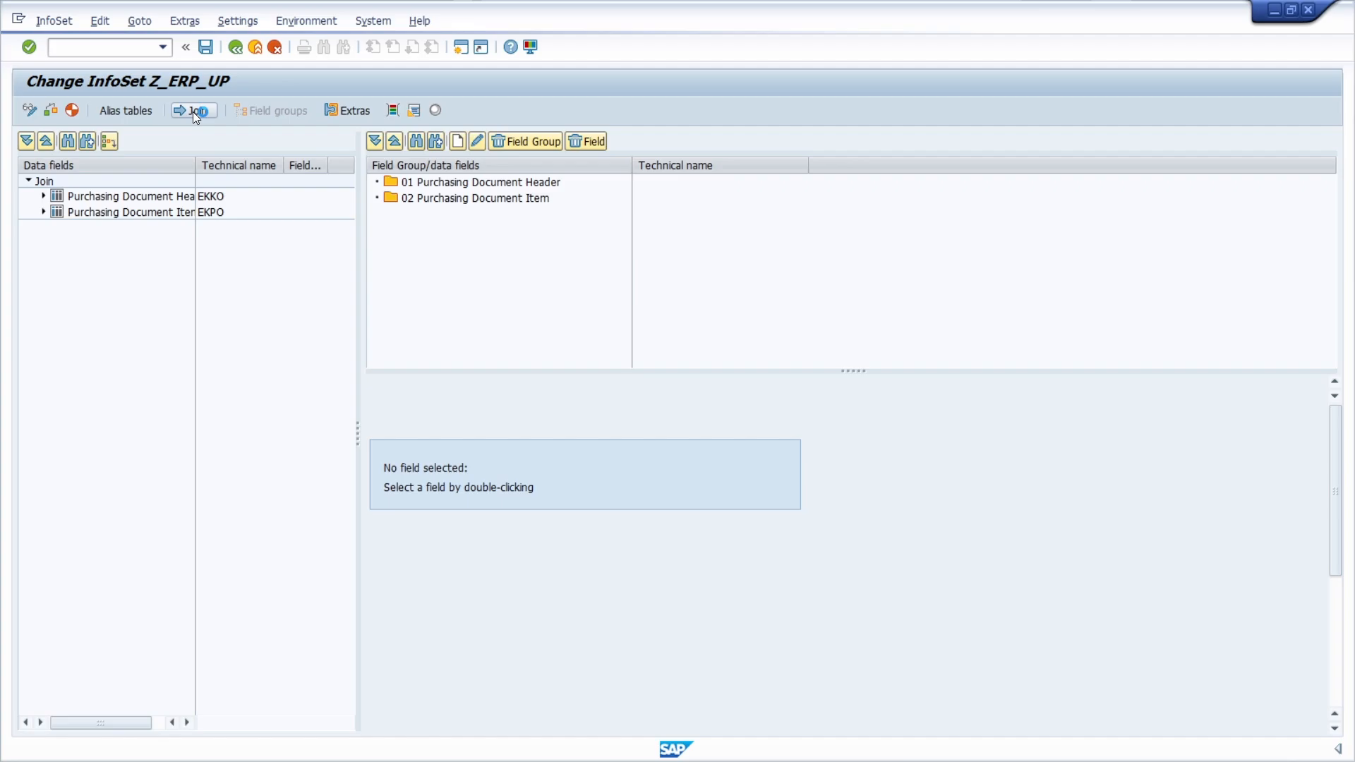
pyautogui.click(193, 111)
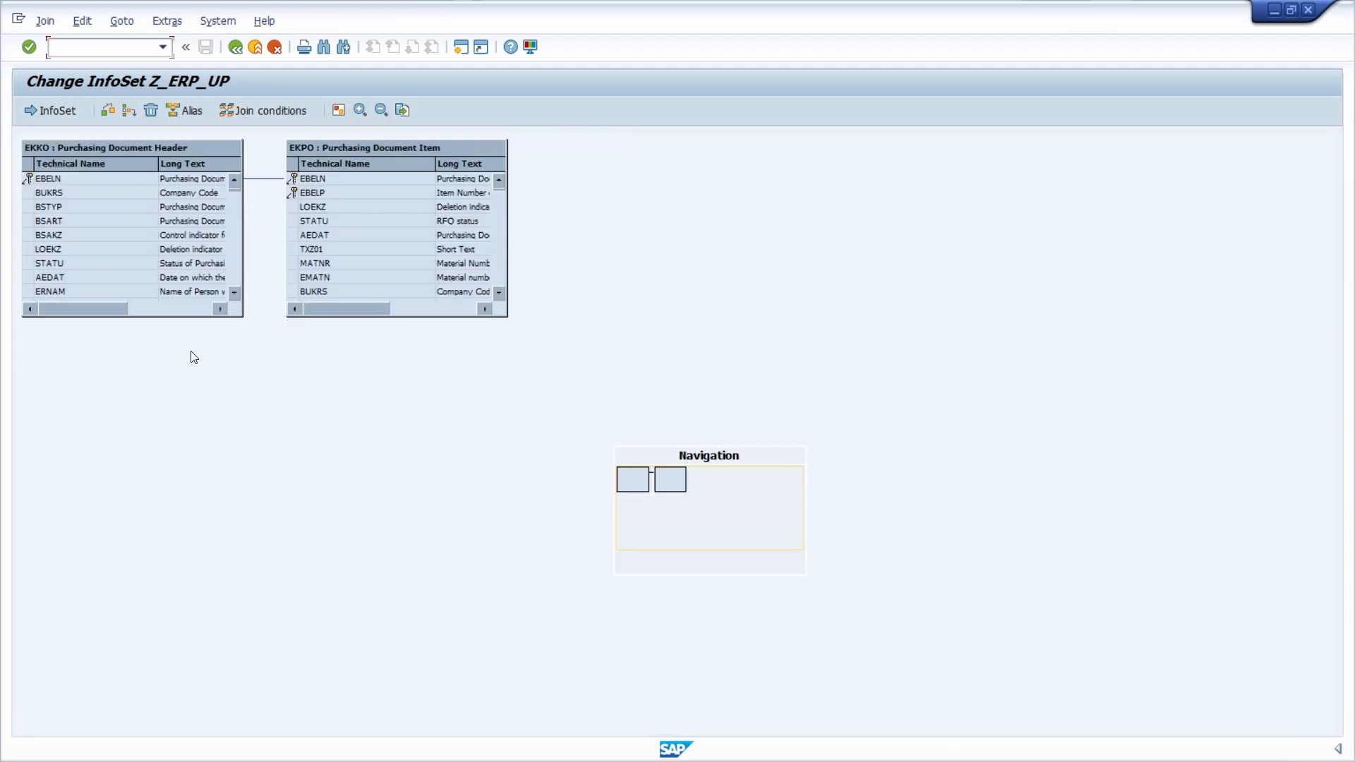
pyautogui.moveTo(232, 361)
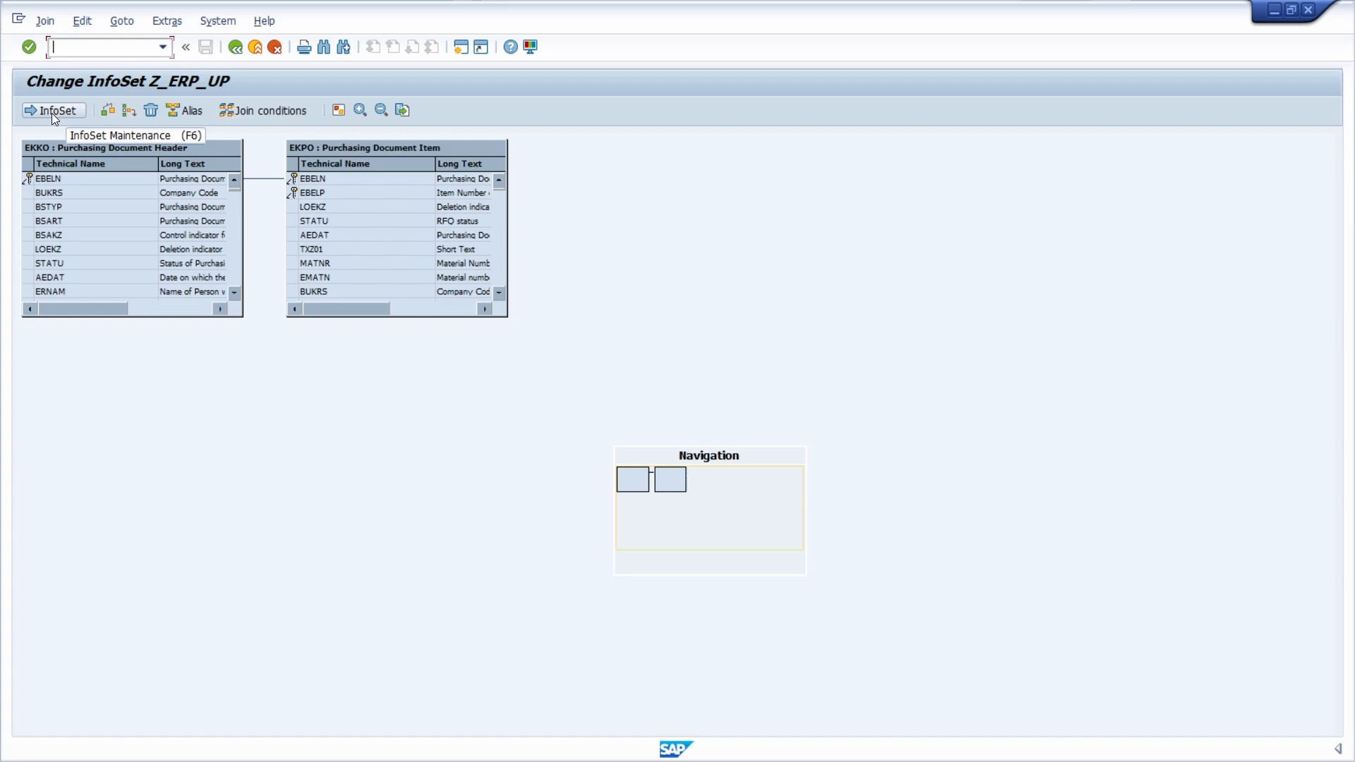
pyautogui.moveTo(118, 82)
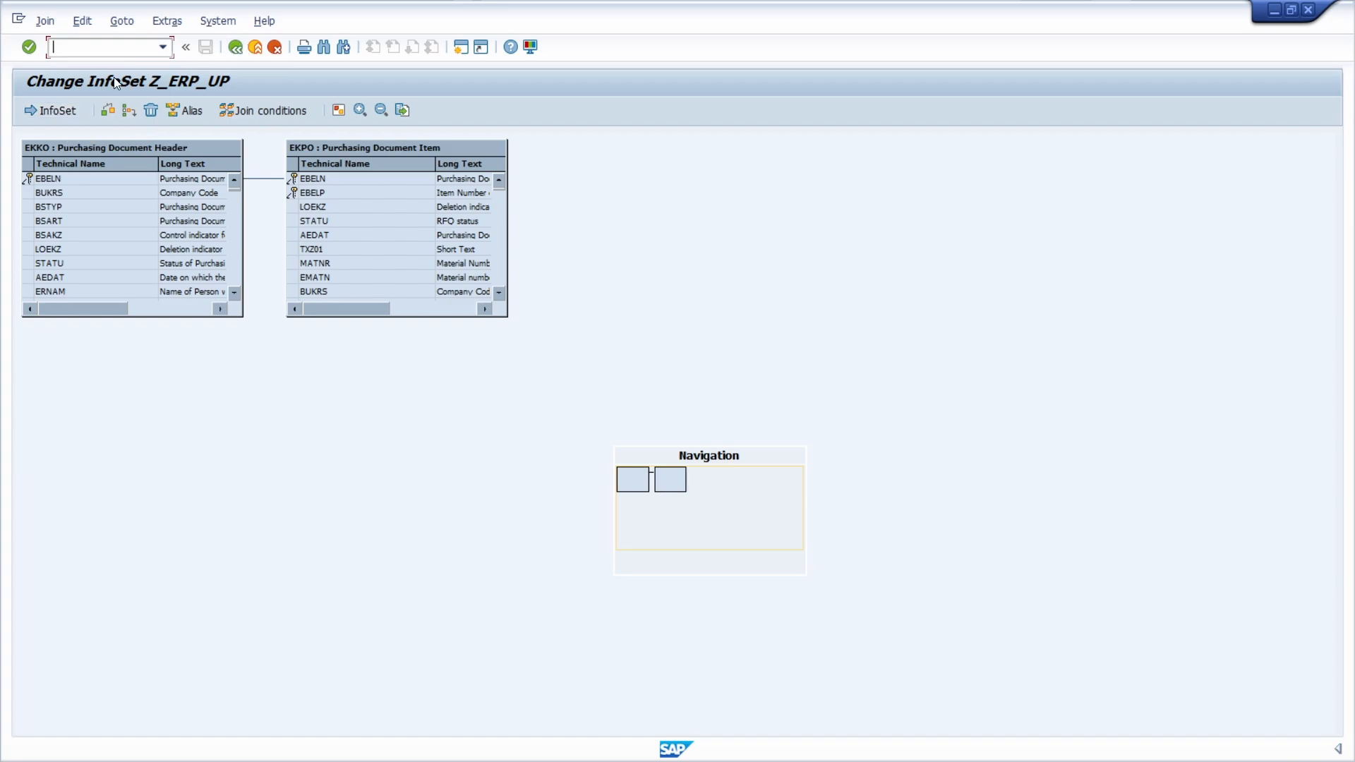
pyautogui.moveTo(52, 110)
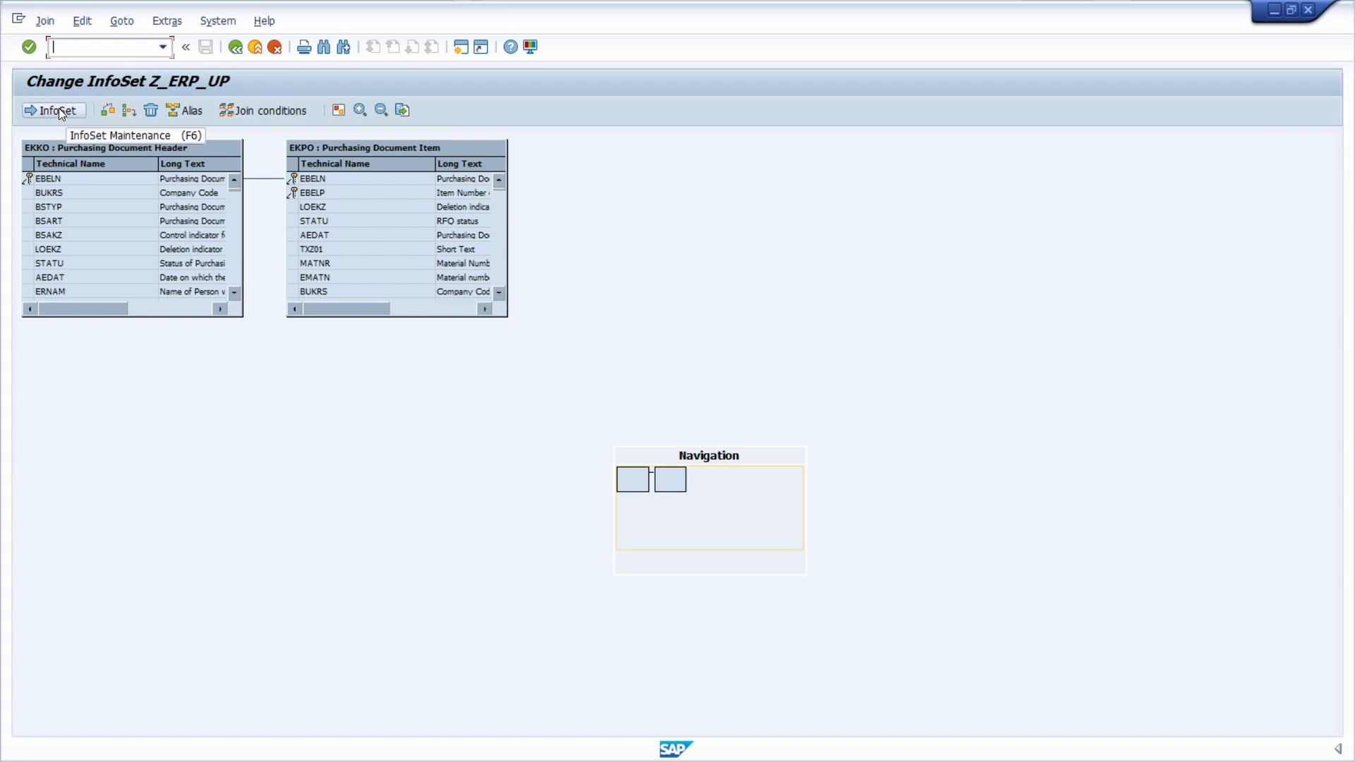
pyautogui.click(52, 110)
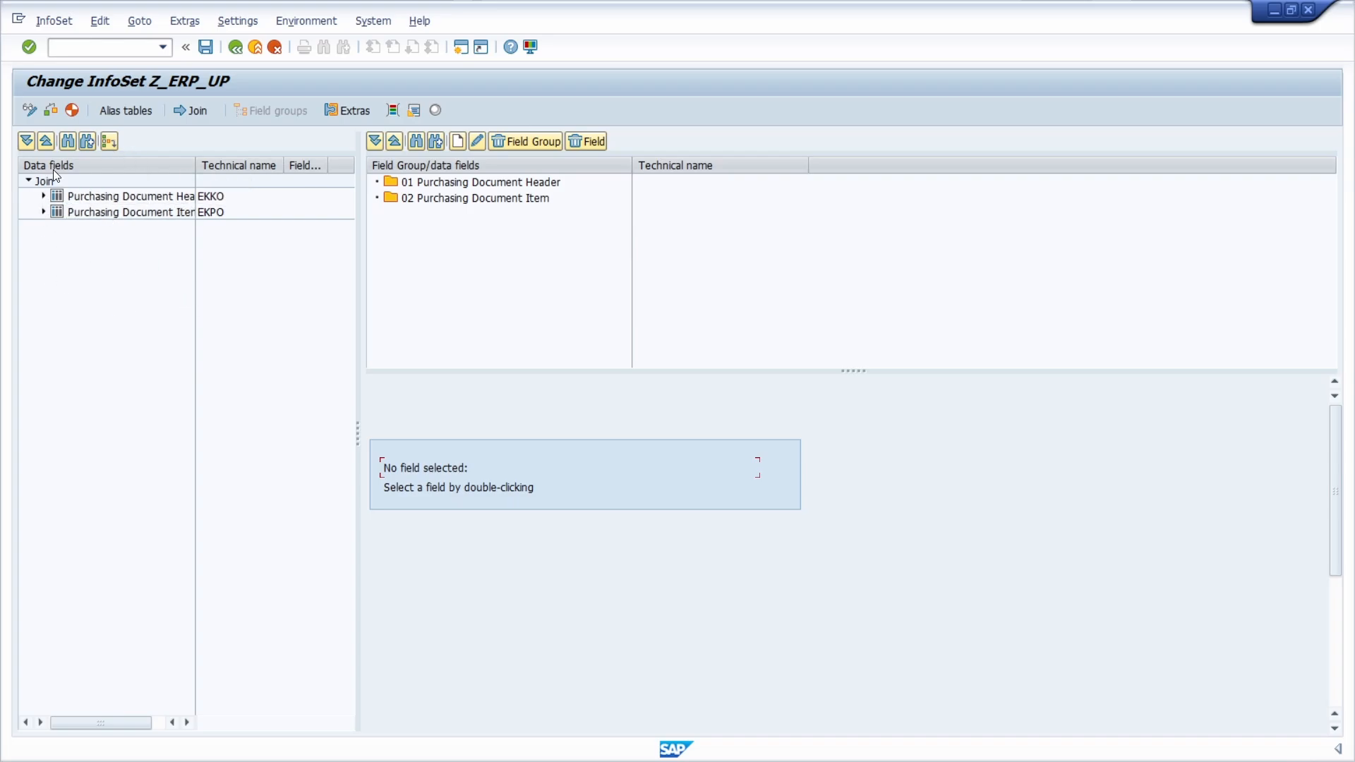
# Step: Add Purchasing Document Number, Company Code and creator name from EKKO to the header field group
pyautogui.click(43, 196)
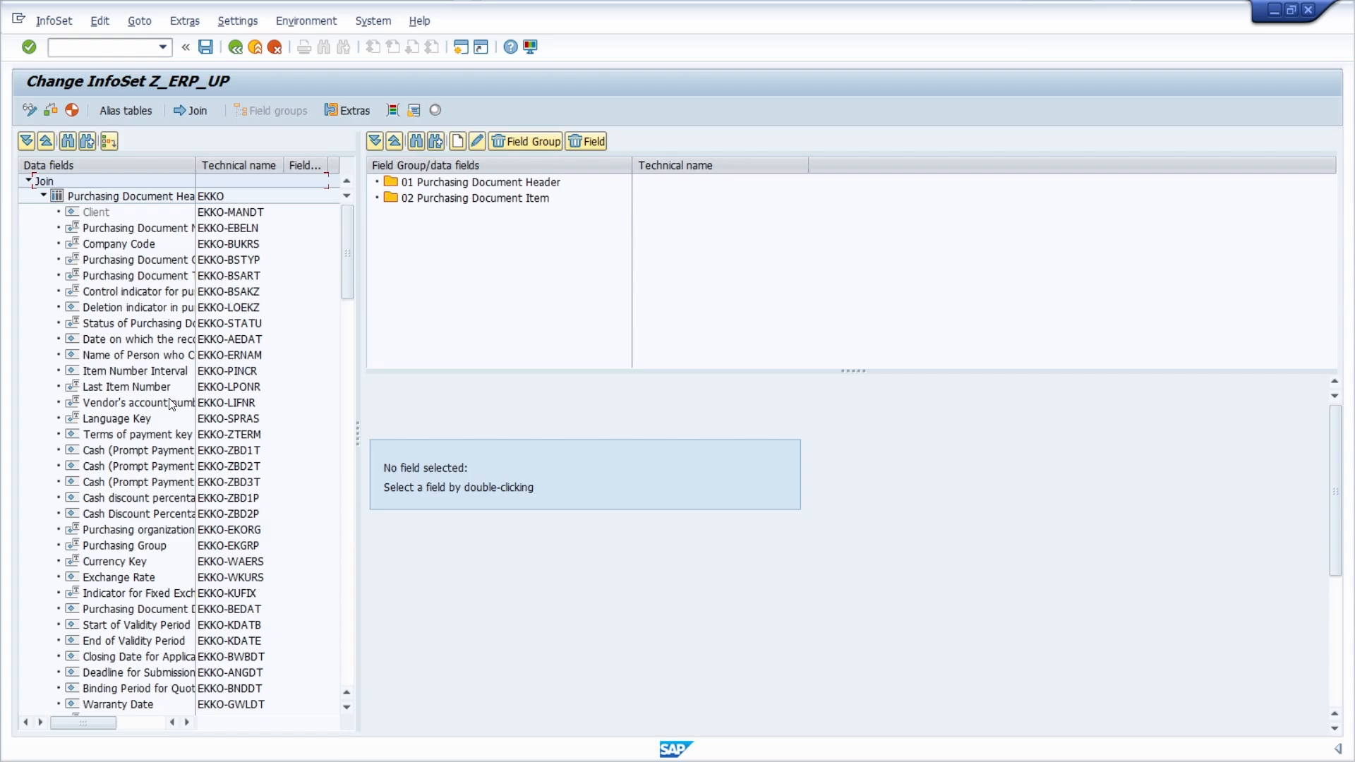
pyautogui.moveTo(493, 194)
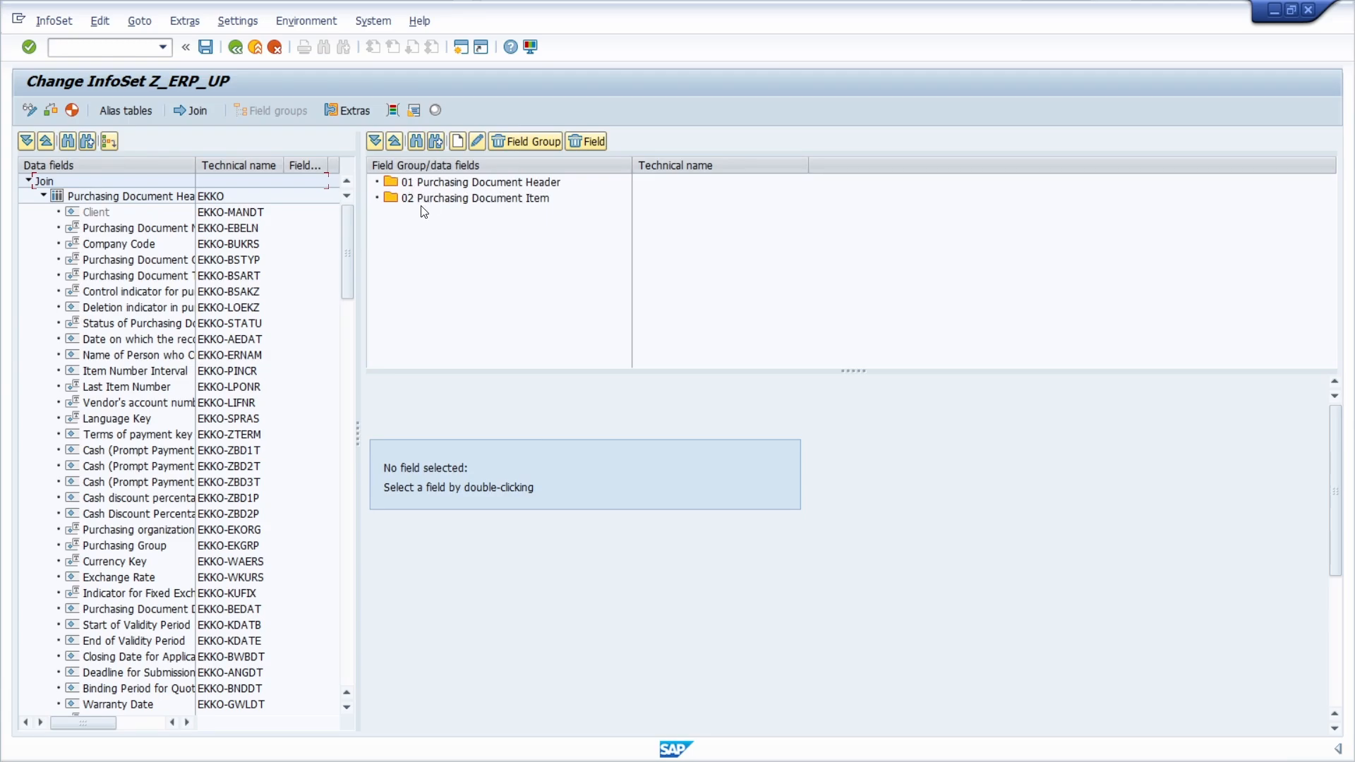
pyautogui.click(129, 228)
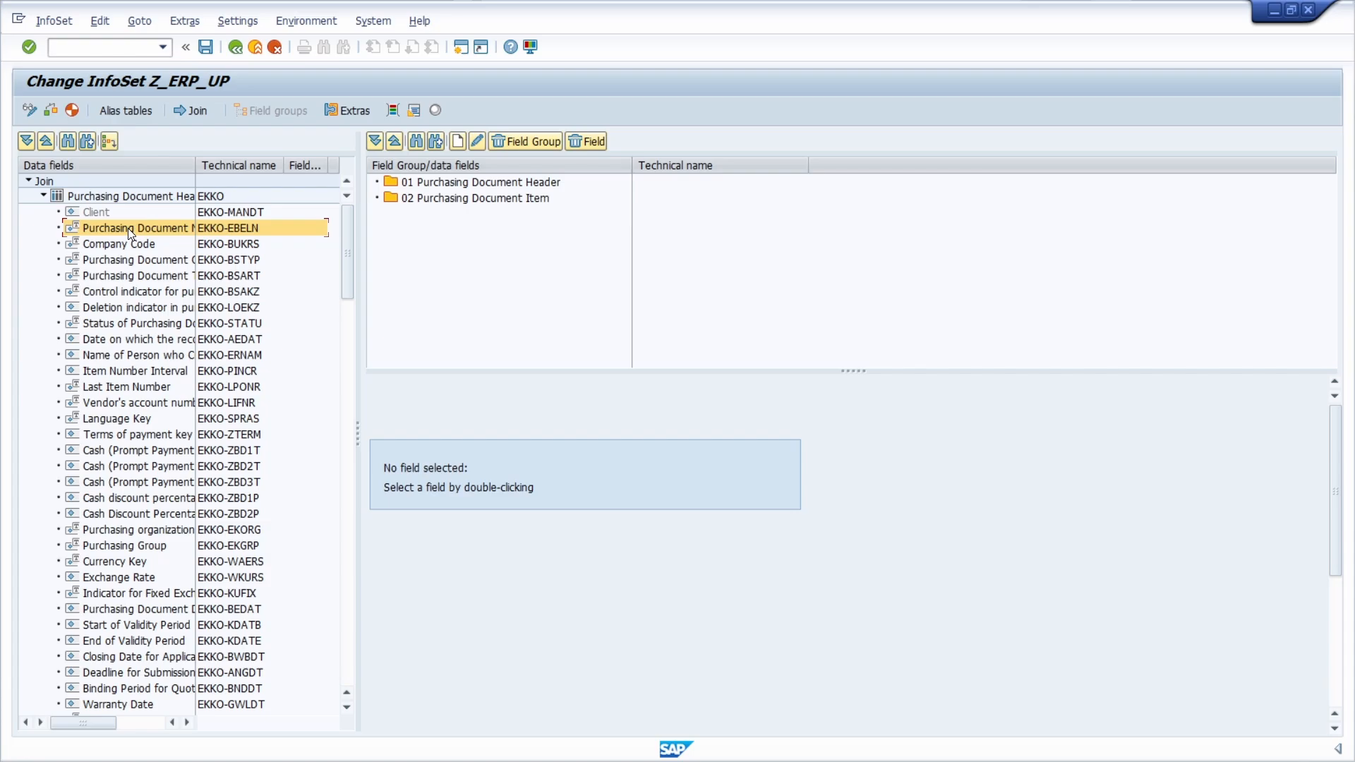
pyautogui.doubleClick(138, 229)
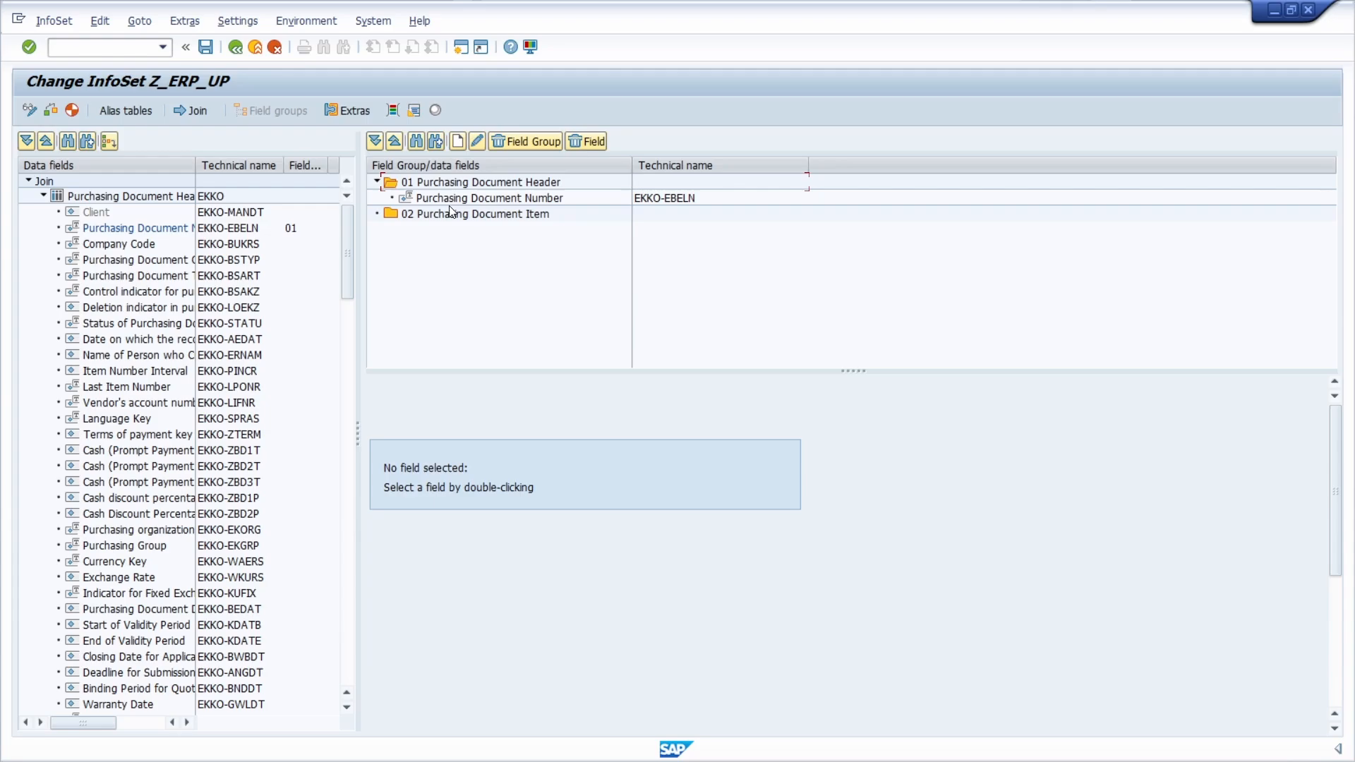
pyautogui.click(482, 182)
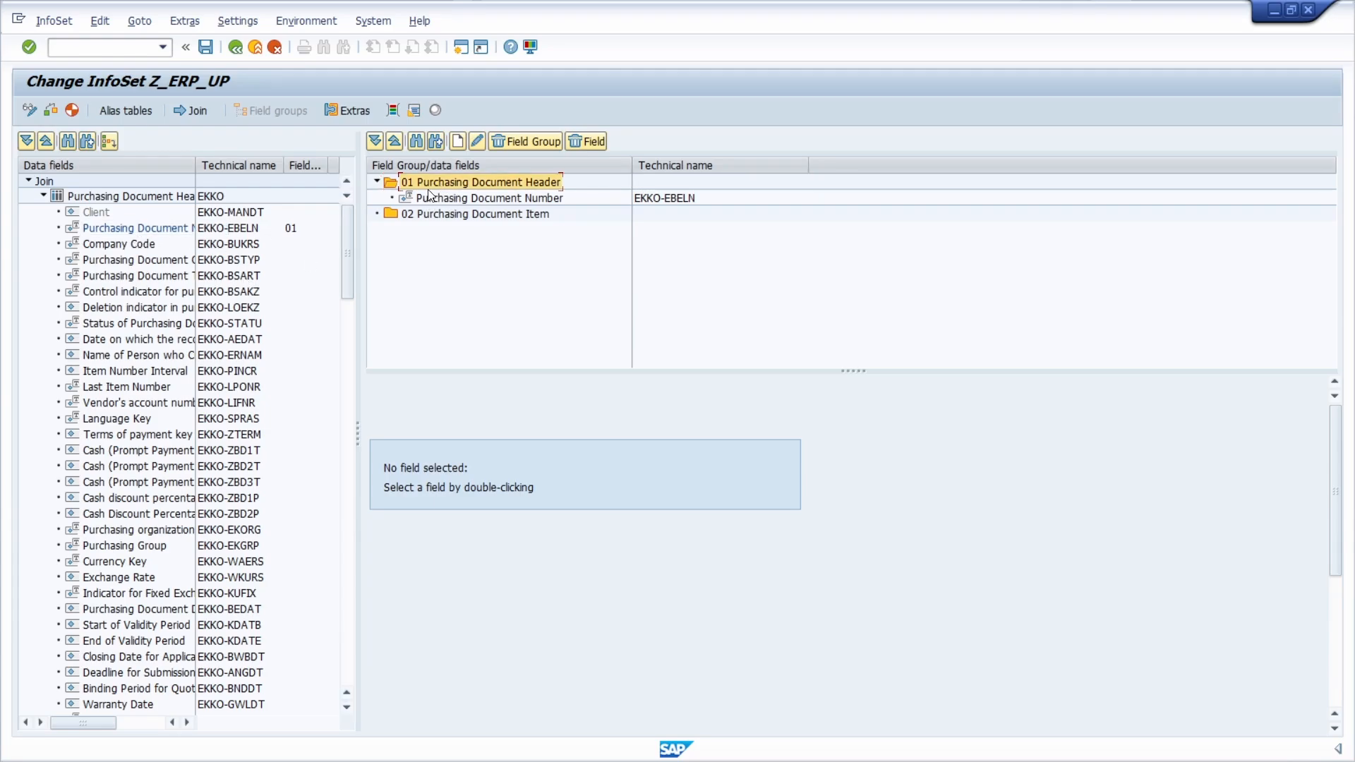
pyautogui.doubleClick(118, 245)
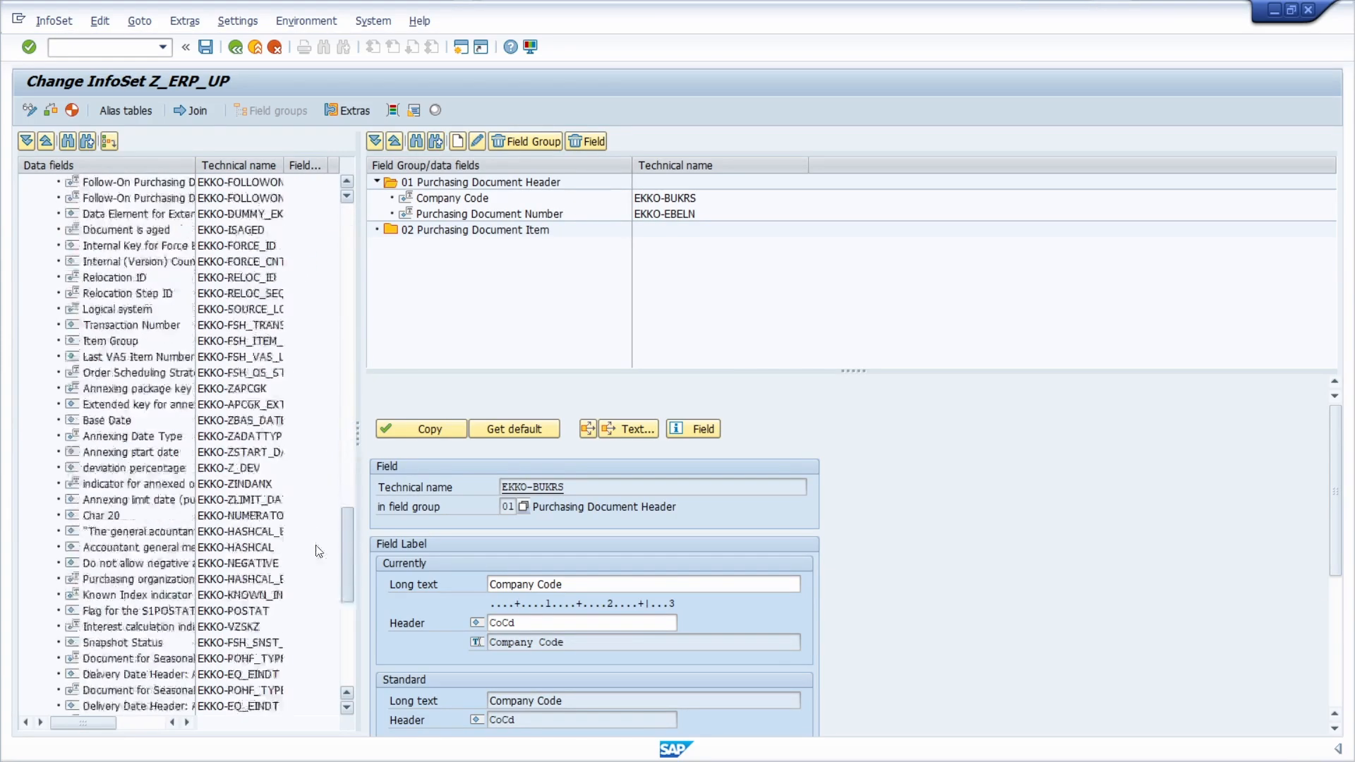
pyautogui.scroll(-3)
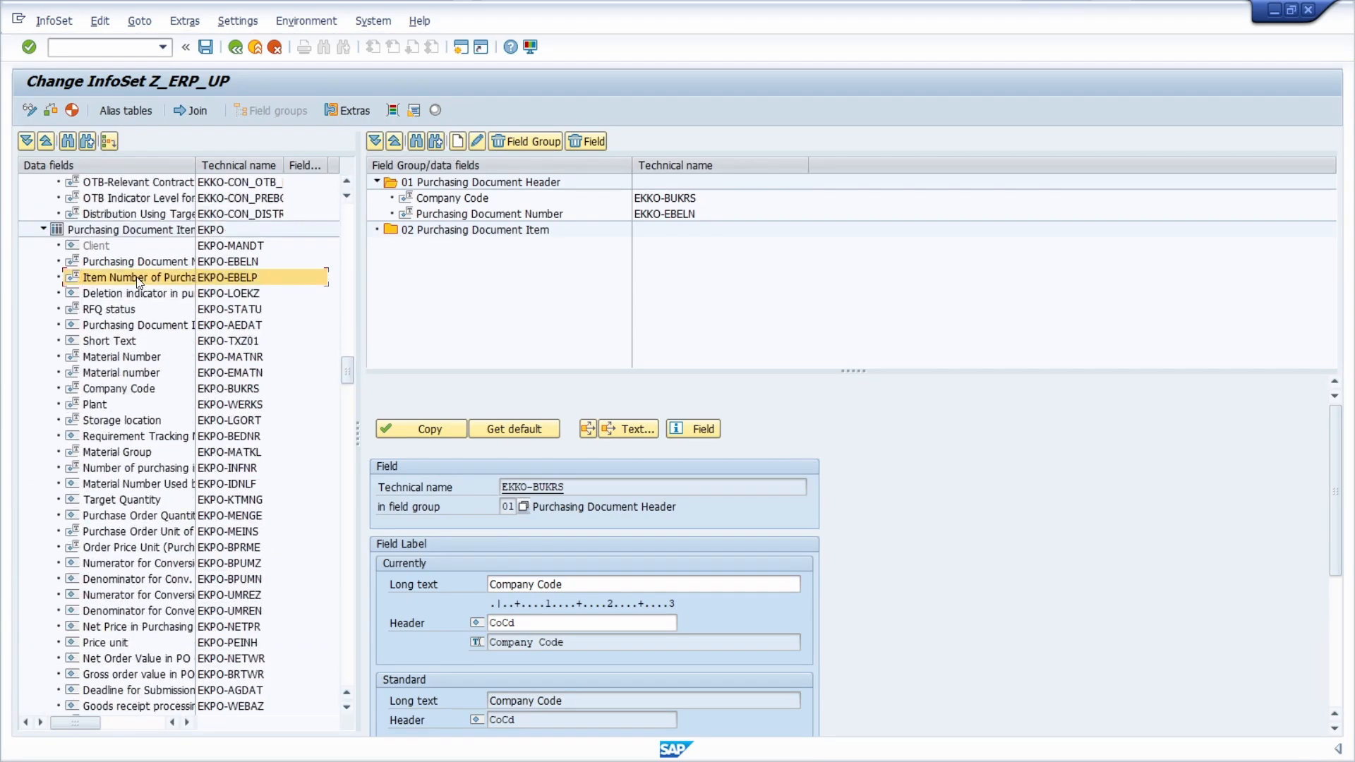
pyautogui.scroll(-3)
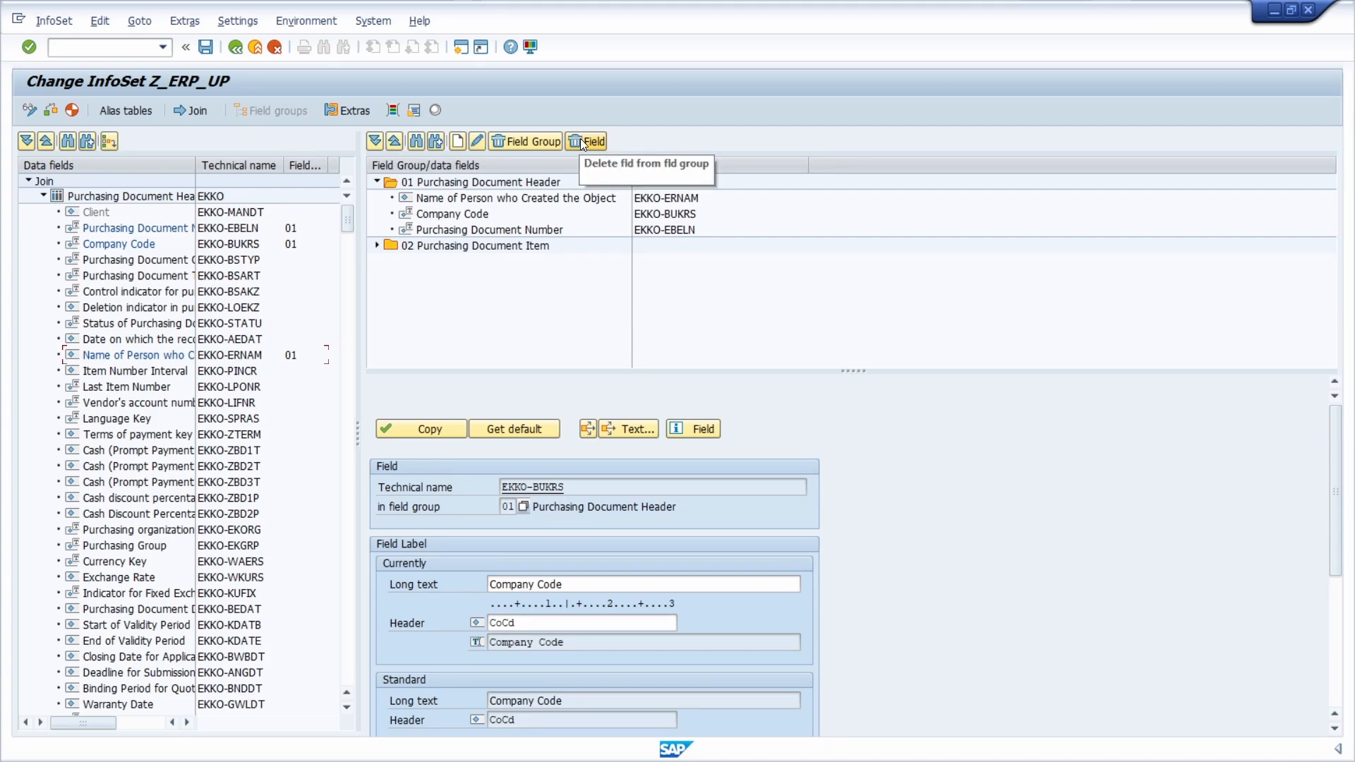
pyautogui.moveTo(459, 141)
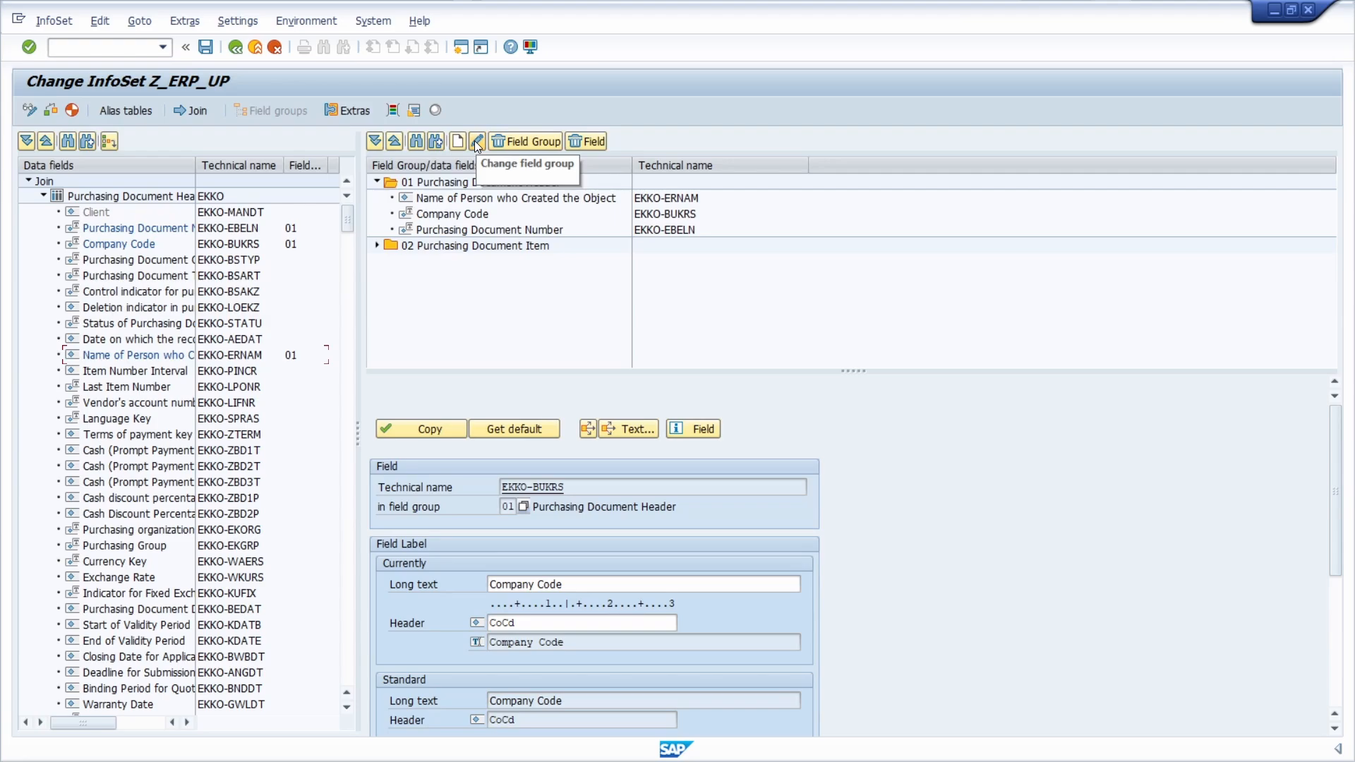
pyautogui.moveTo(206, 47)
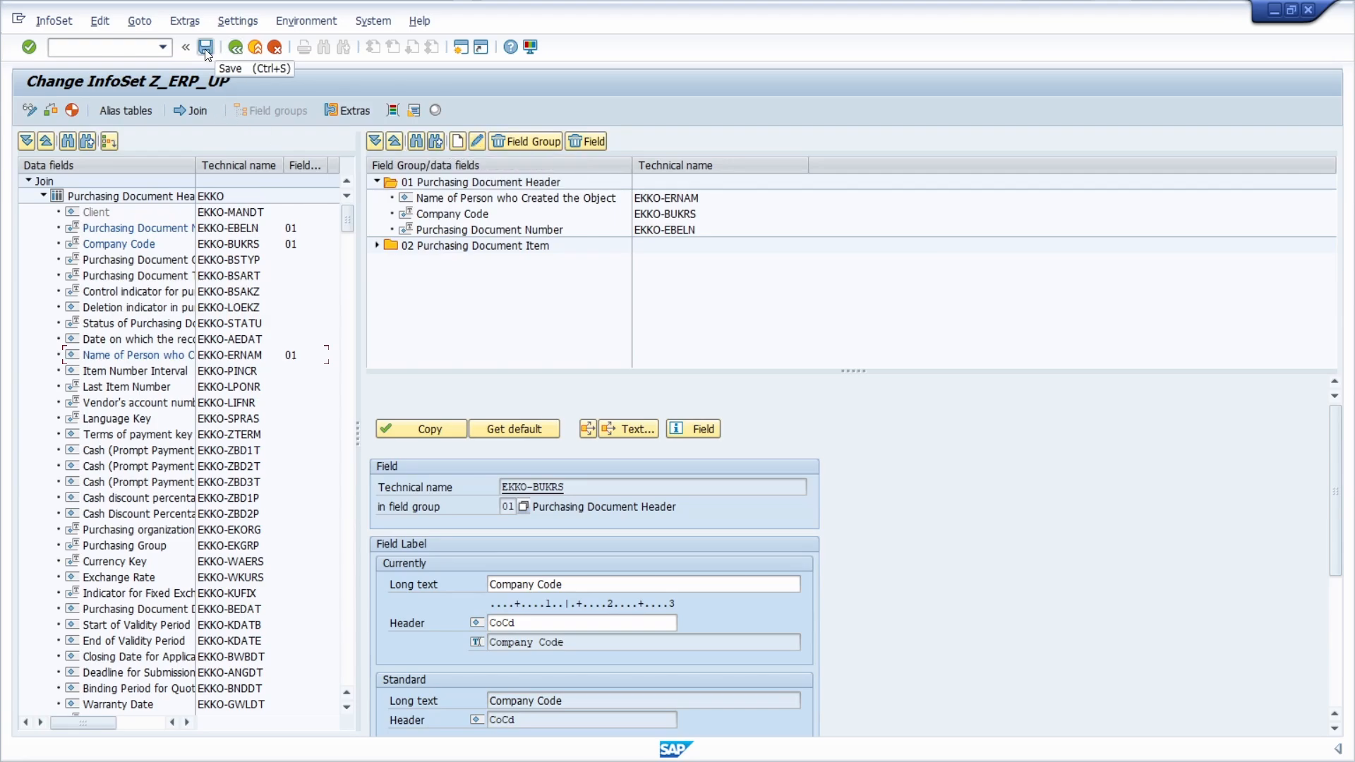
# Step: Save, generate and check InfoSet Z_ERP_UP, finding no inconsistencies, then leave editing
pyautogui.click(206, 47)
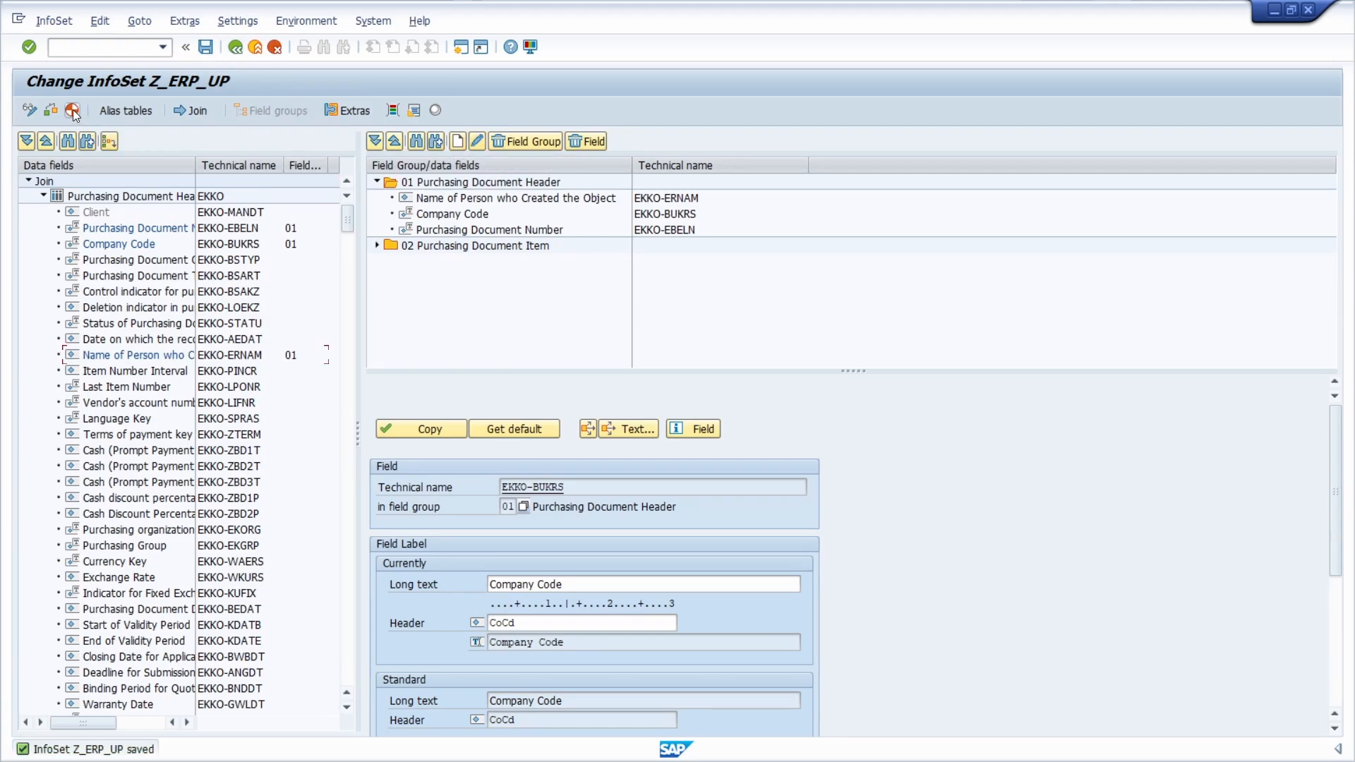
pyautogui.click(72, 110)
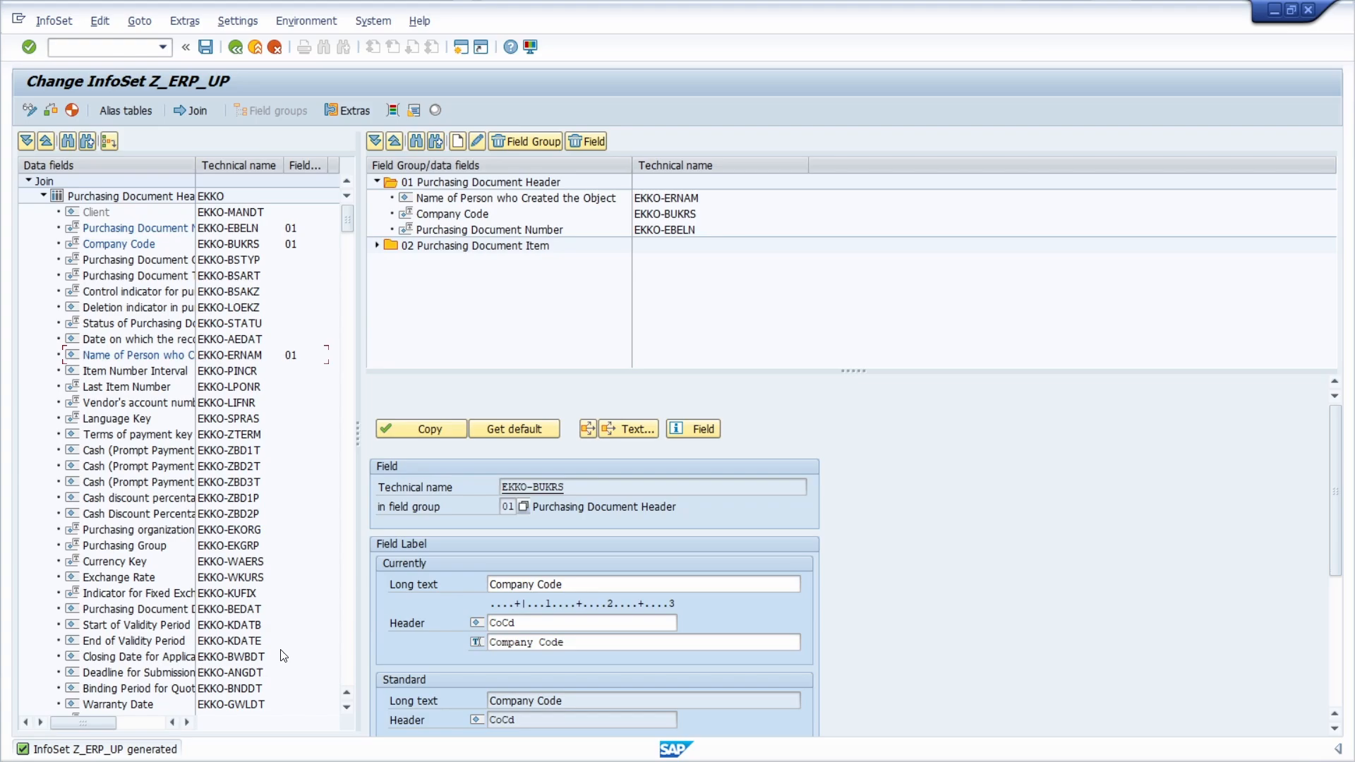
pyautogui.moveTo(247, 77)
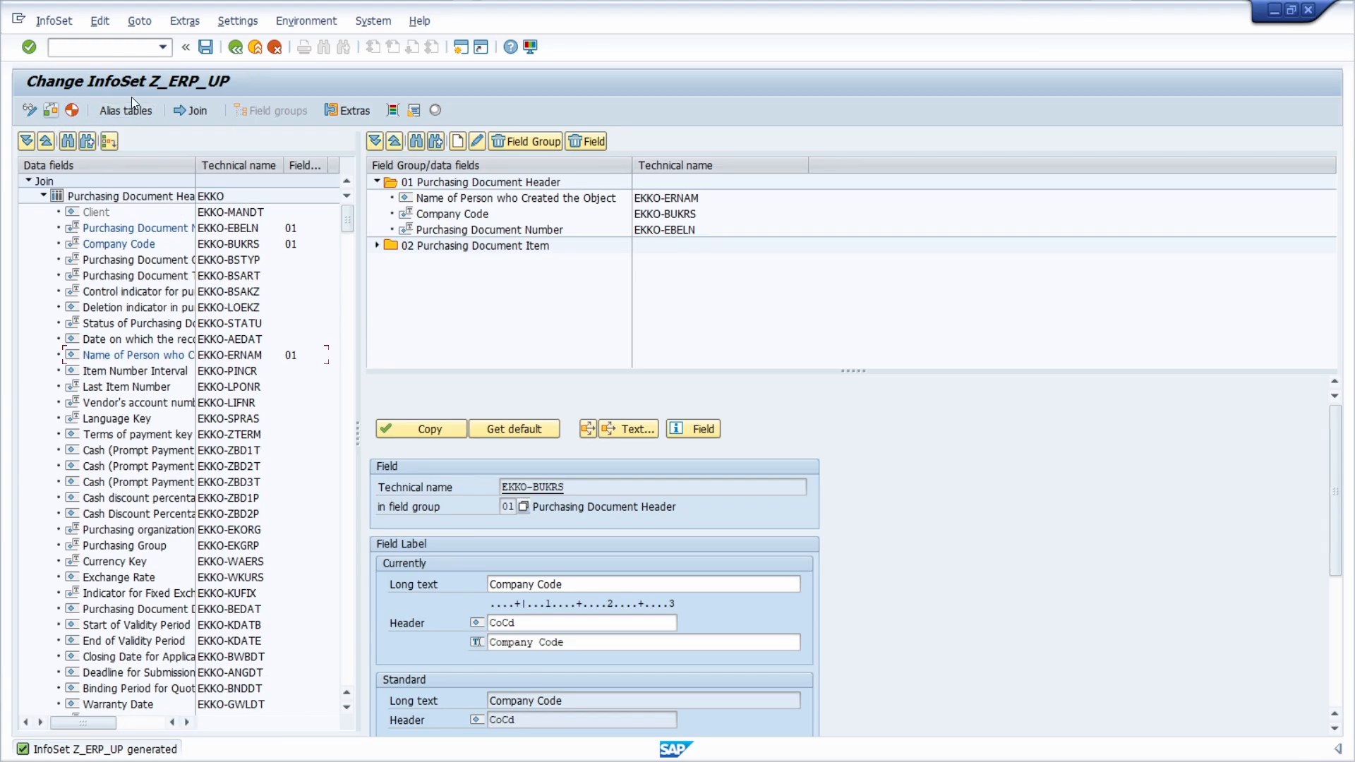
pyautogui.click(50, 110)
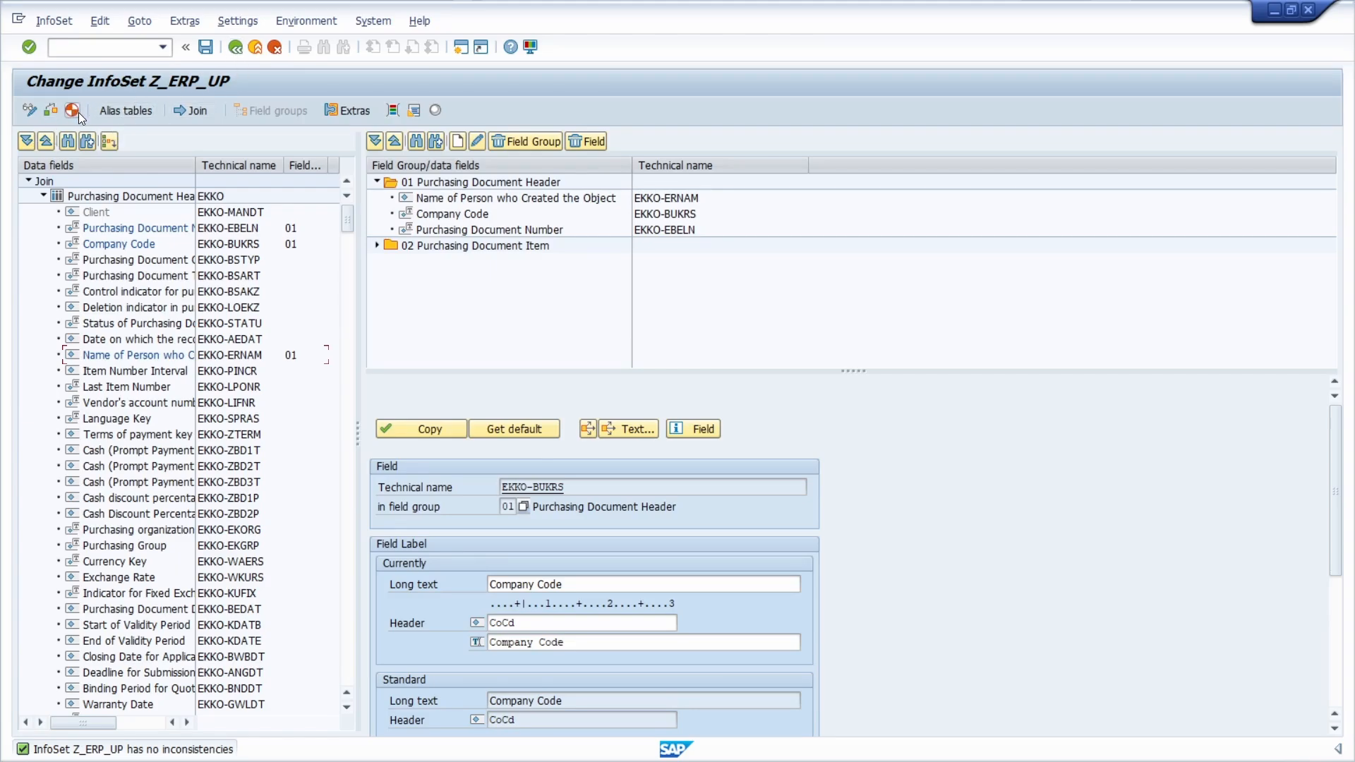
pyautogui.moveTo(72, 110)
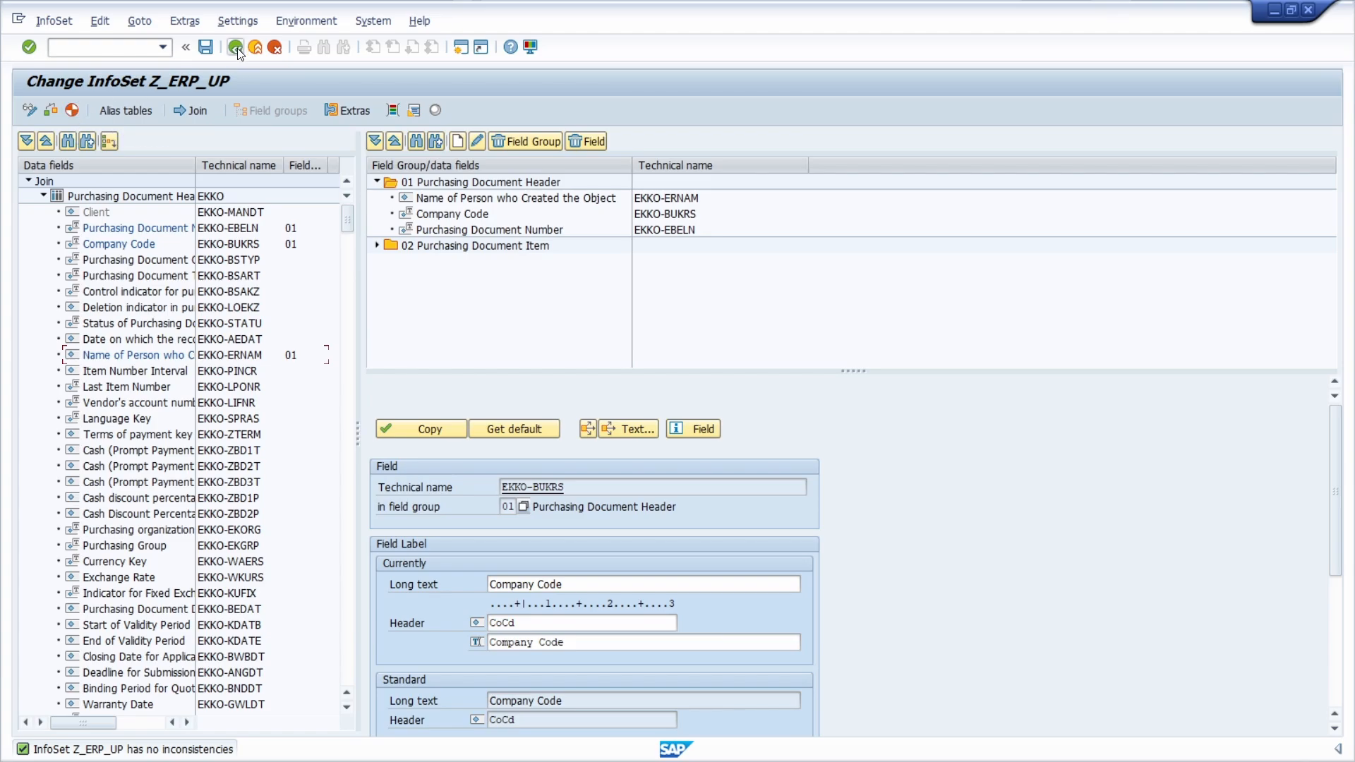
pyautogui.click(236, 48)
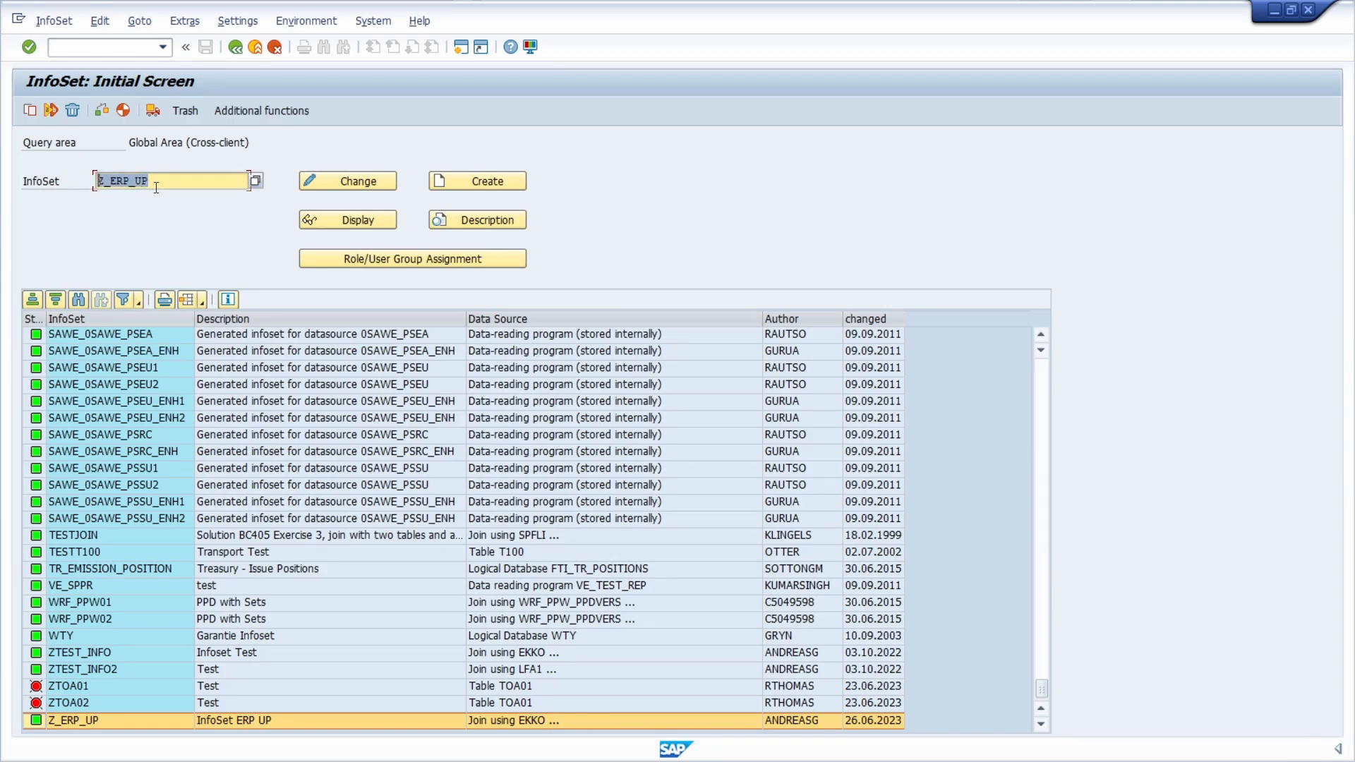
pyautogui.moveTo(182, 233)
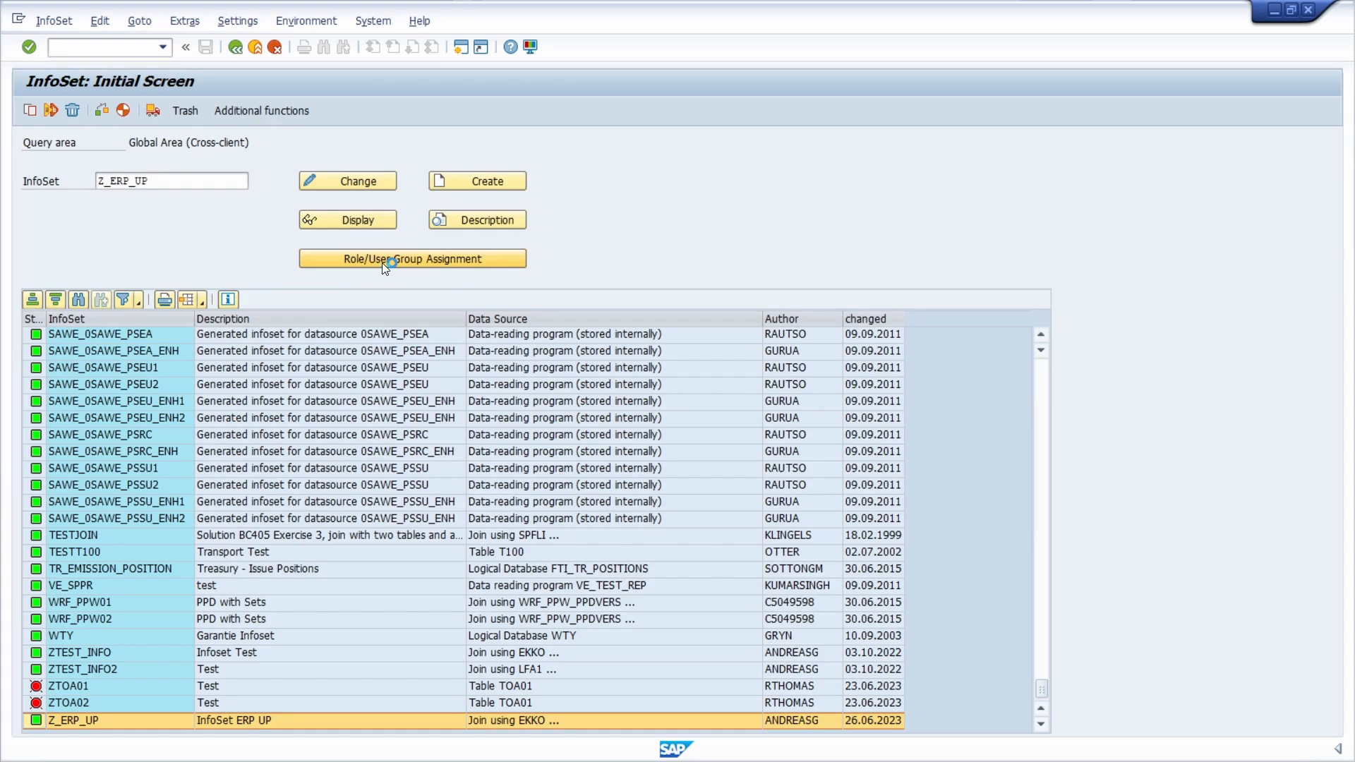
pyautogui.moveTo(442, 260)
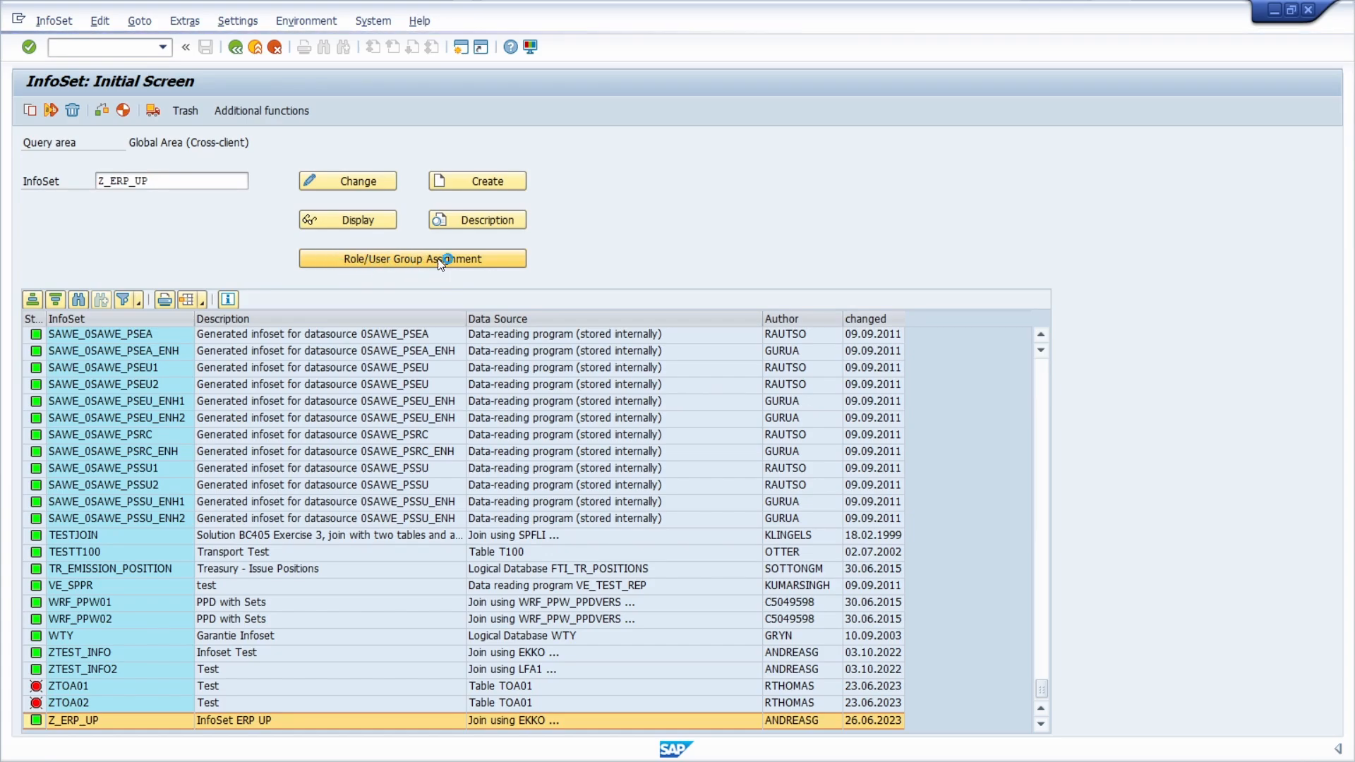
# Step: Assign InfoSet Z_ERP_UP to user group Z_ERP_UP, save the assignment and return to the initial screen
pyautogui.click(413, 259)
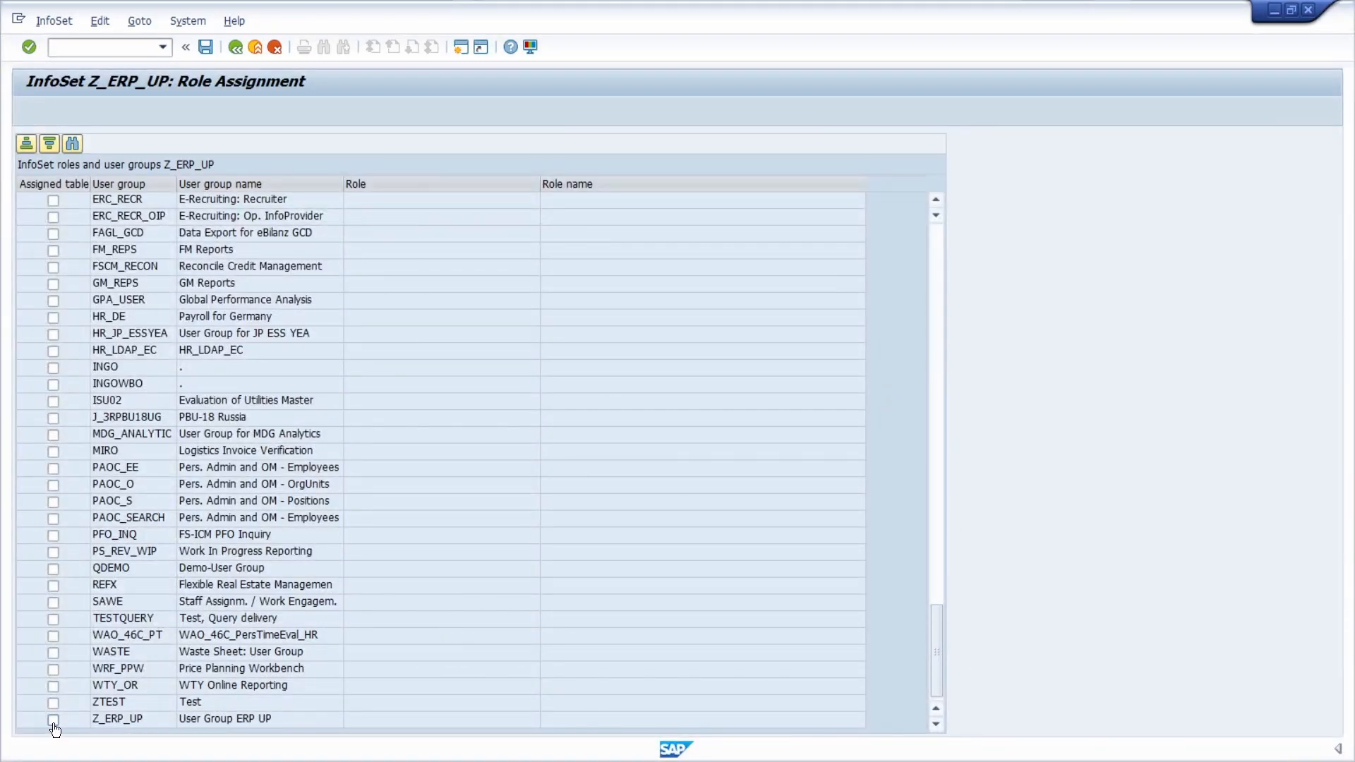
pyautogui.moveTo(61, 732)
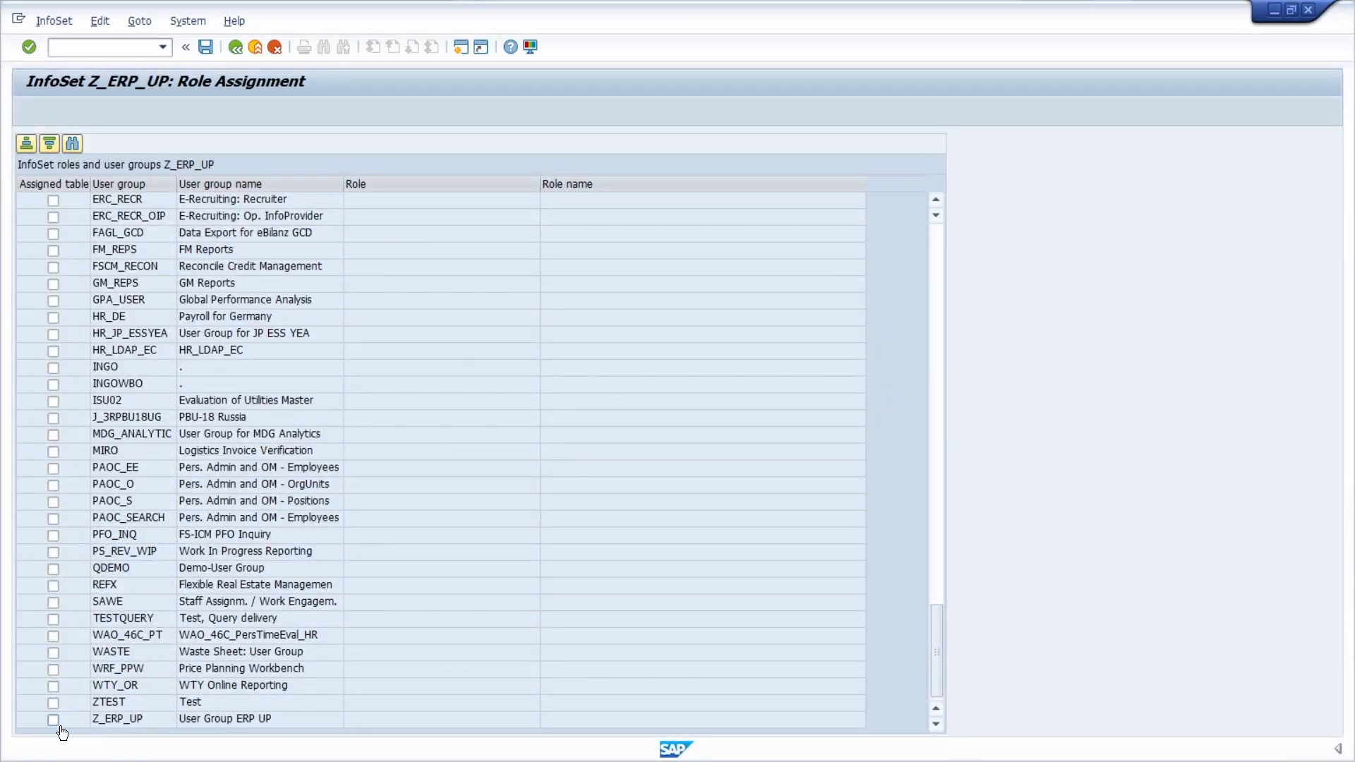
pyautogui.click(53, 719)
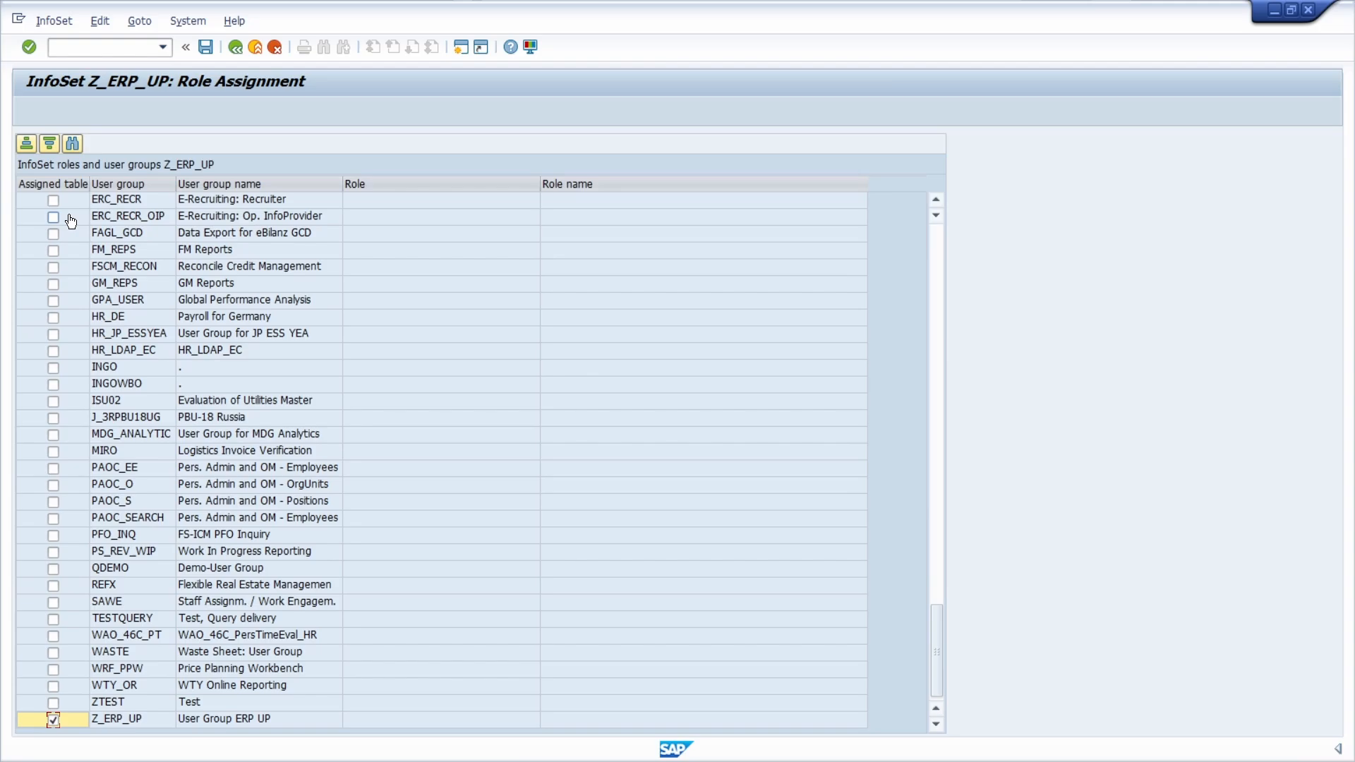
pyautogui.moveTo(167, 716)
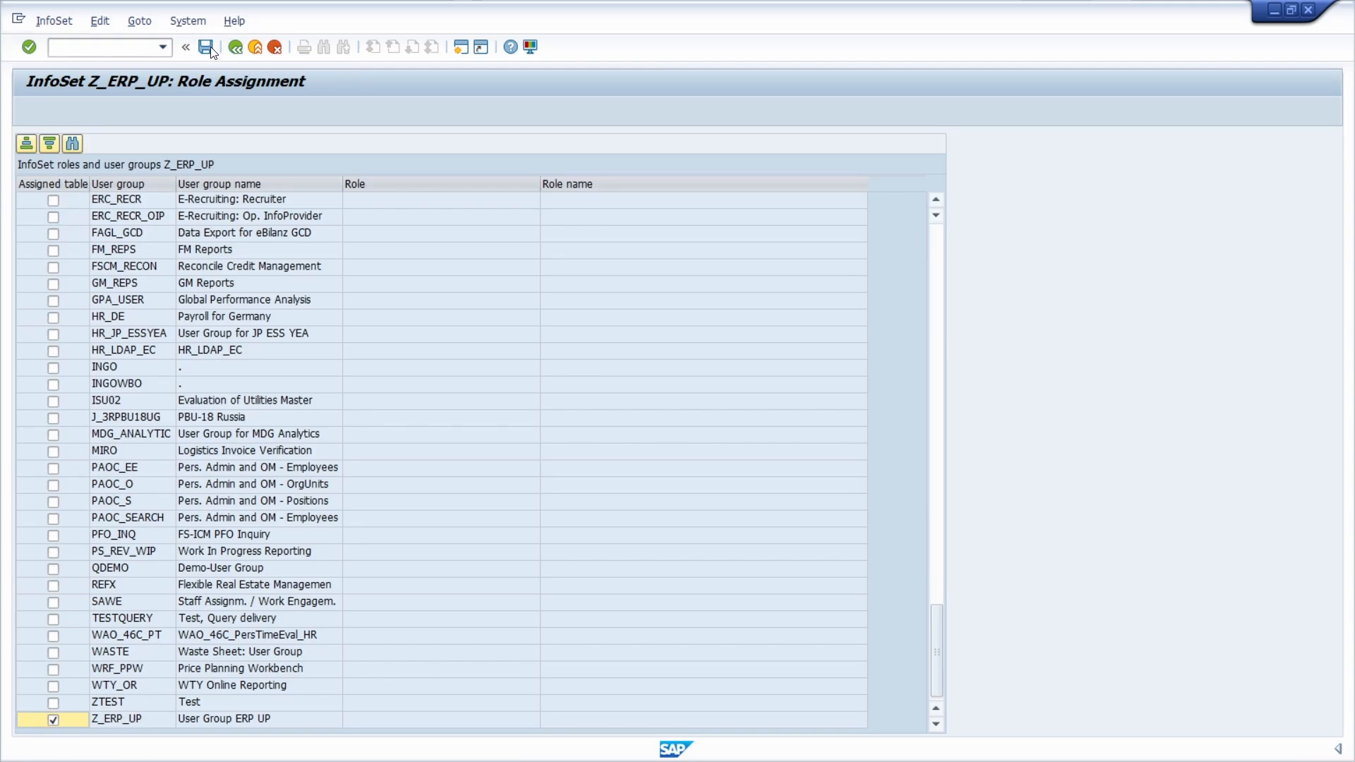
pyautogui.click(208, 48)
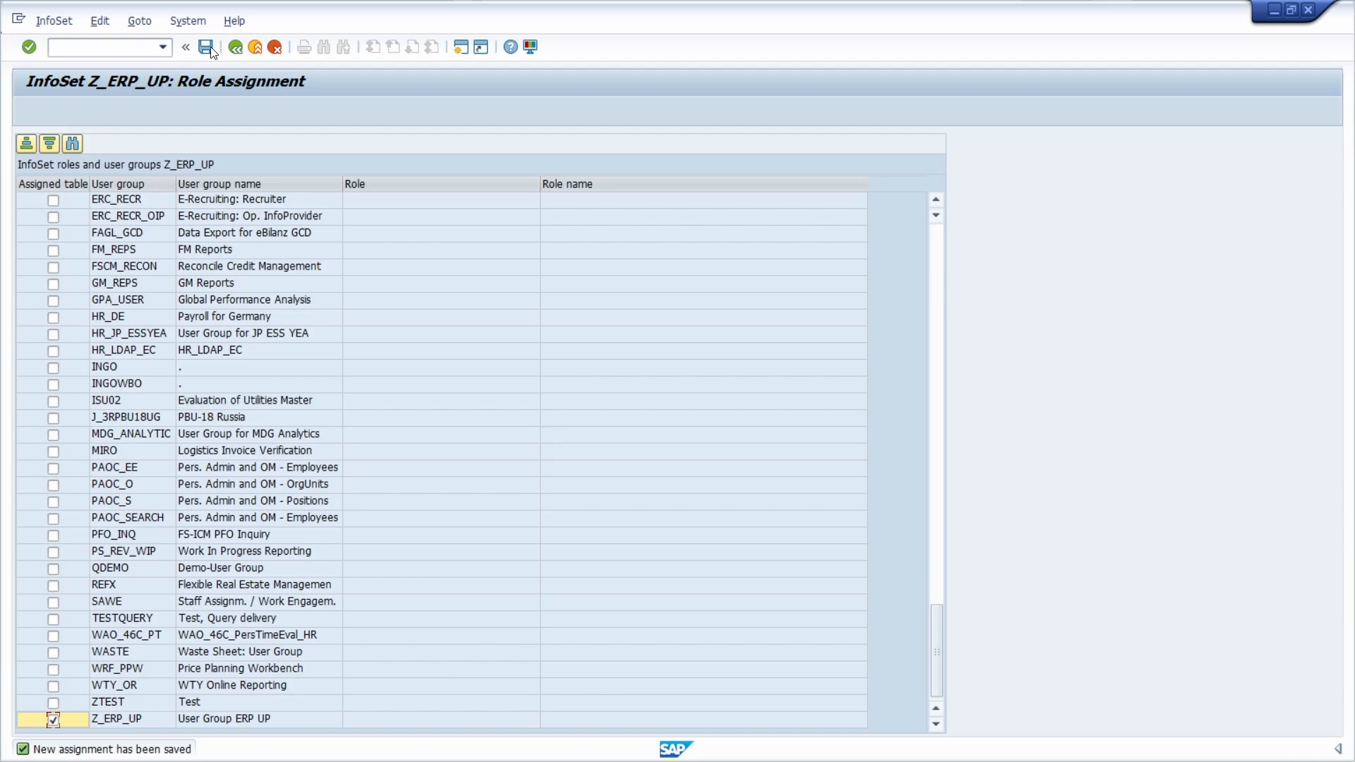
pyautogui.click(233, 48)
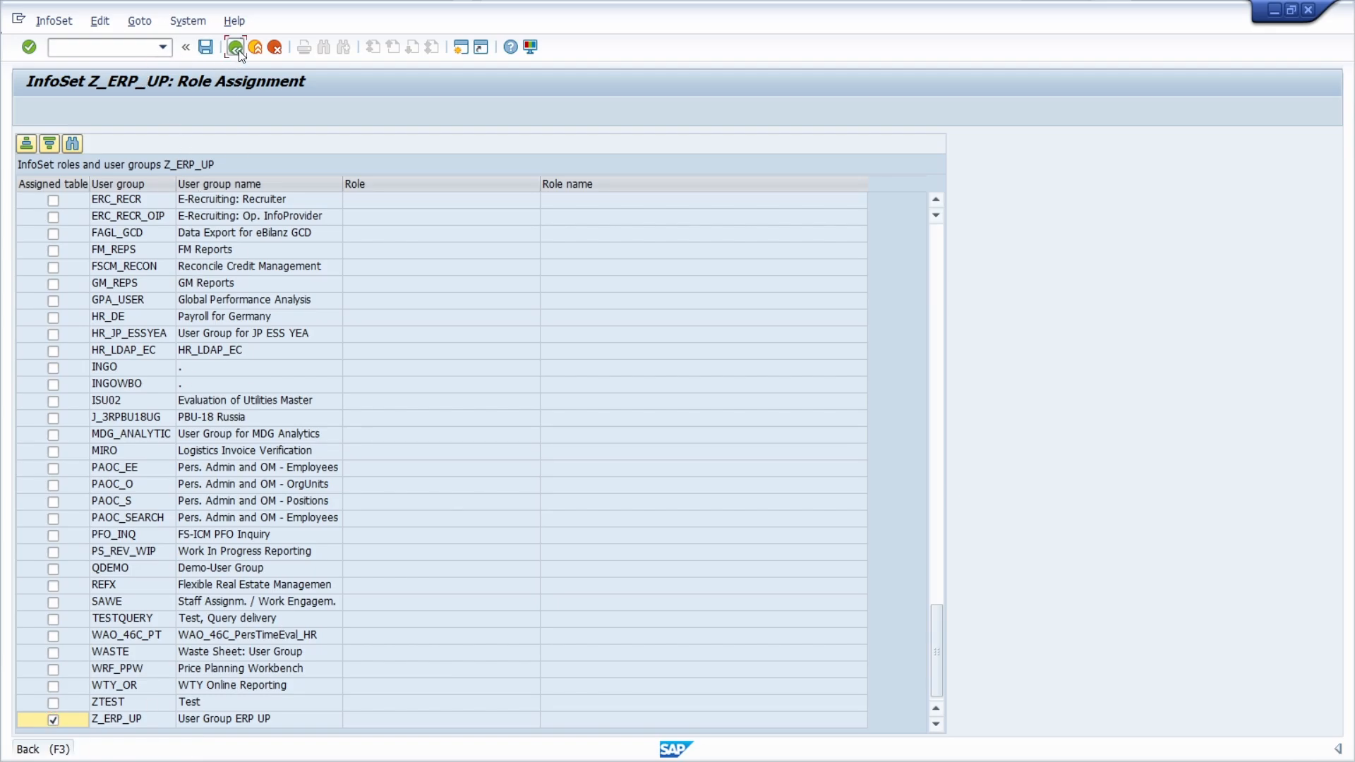
pyautogui.click(236, 48)
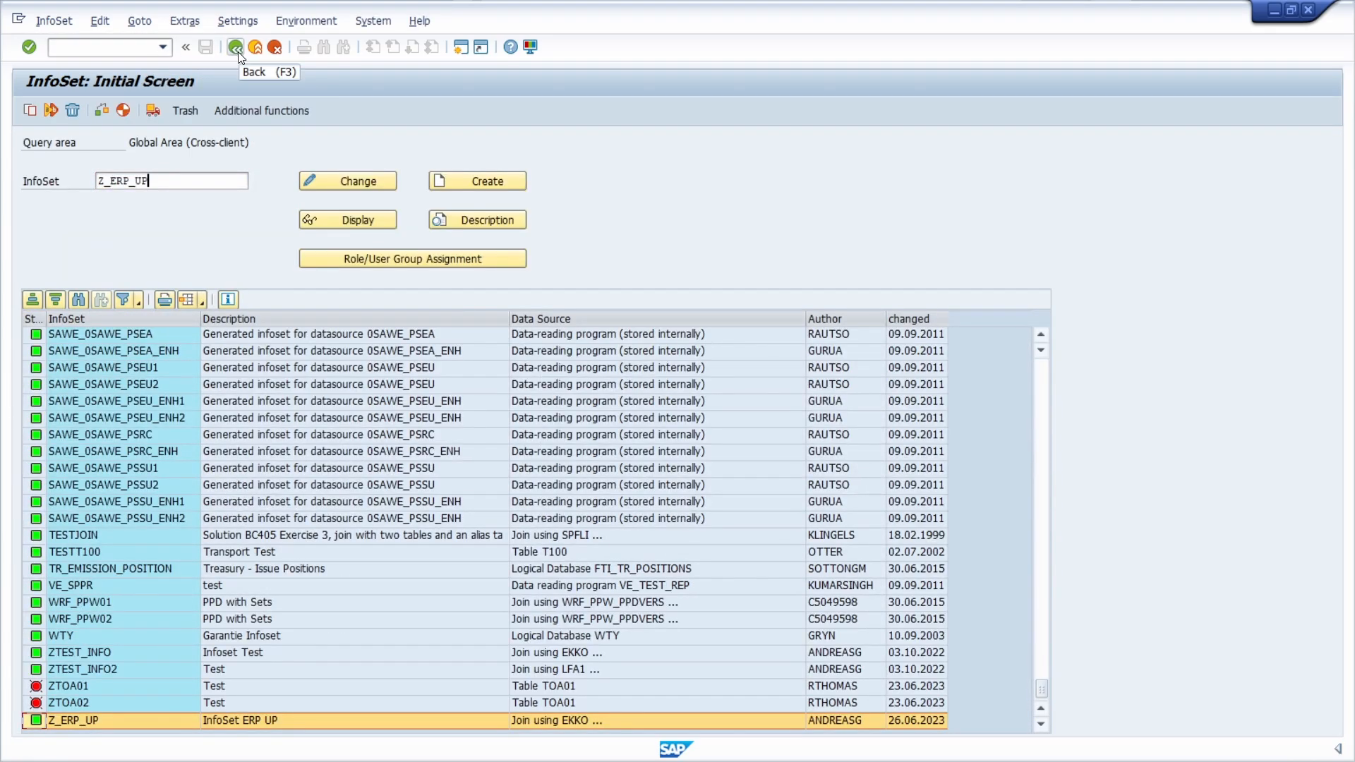
pyautogui.moveTo(241, 83)
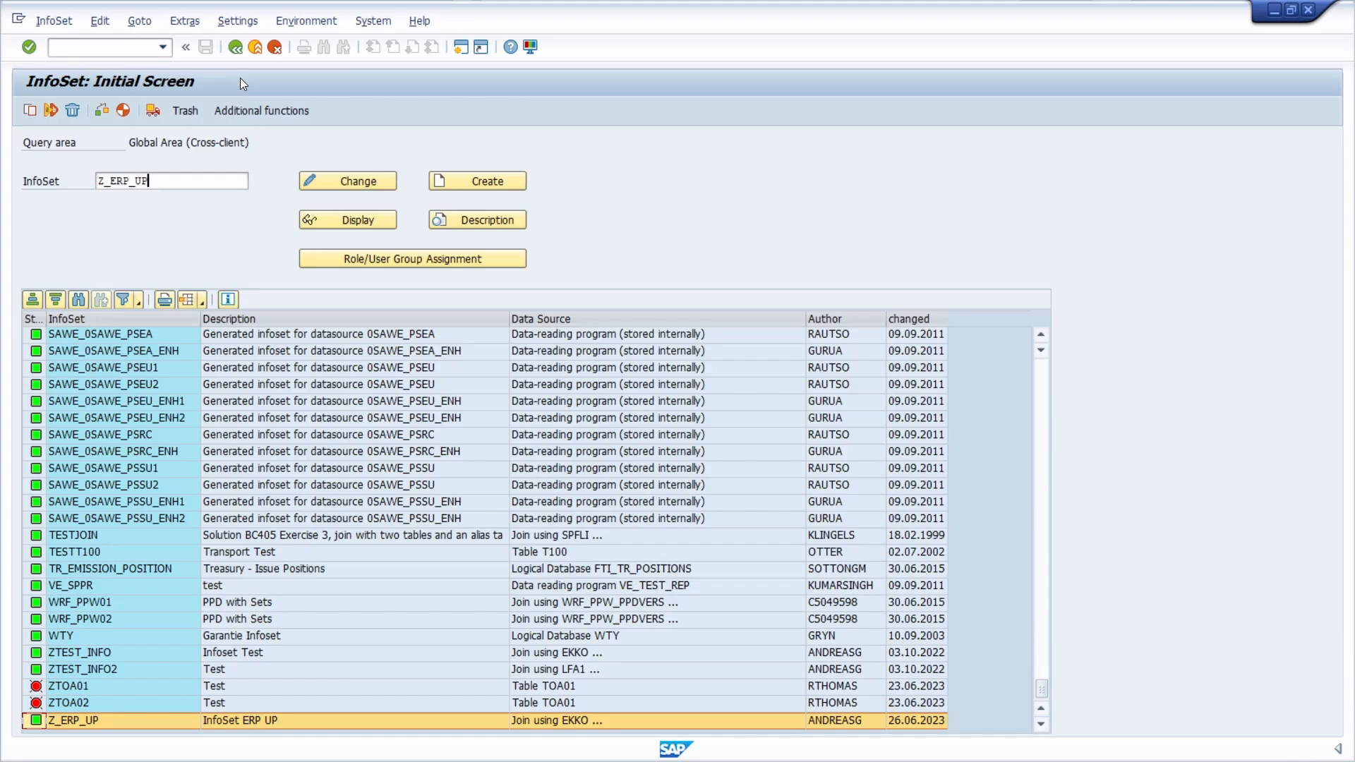
pyautogui.moveTo(244, 72)
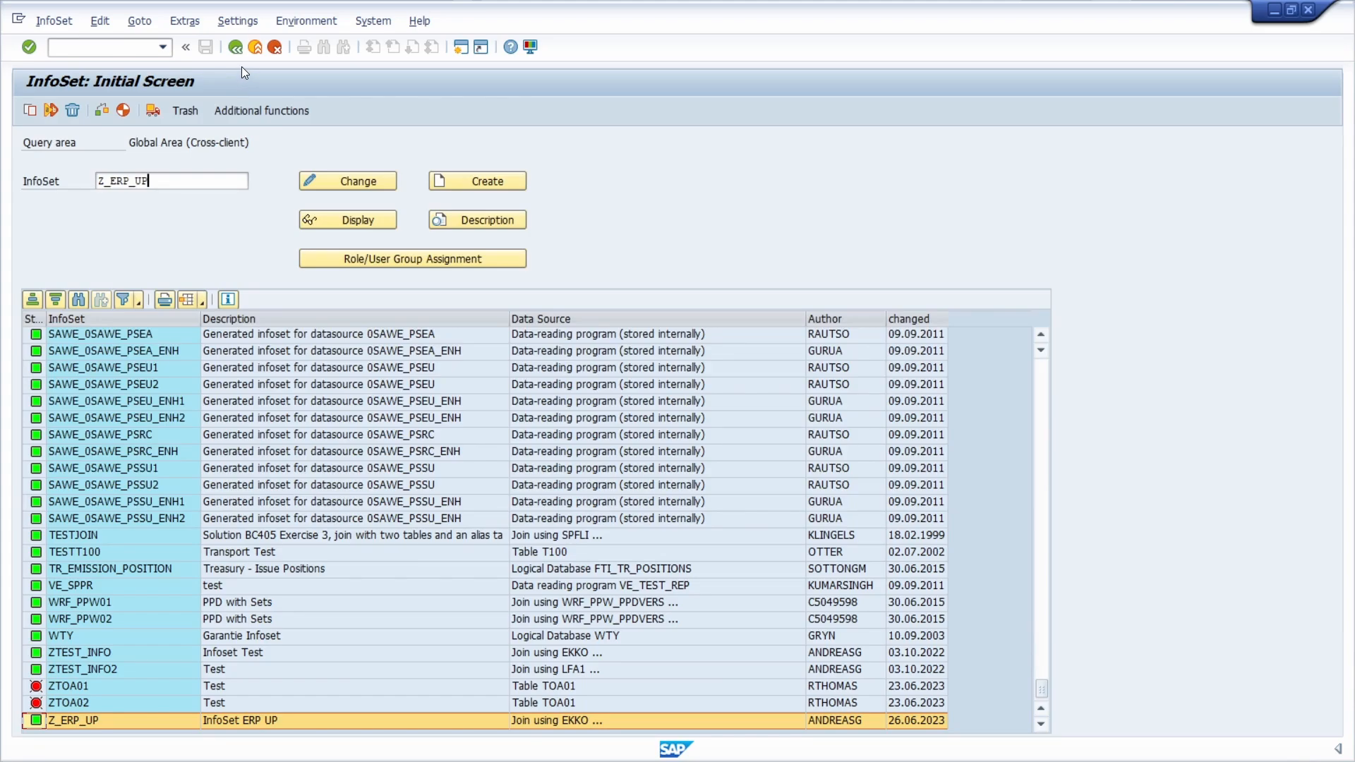
# Step: Go to transaction SQ0 and bring up the Environment menu for related functions
pyautogui.click(102, 47)
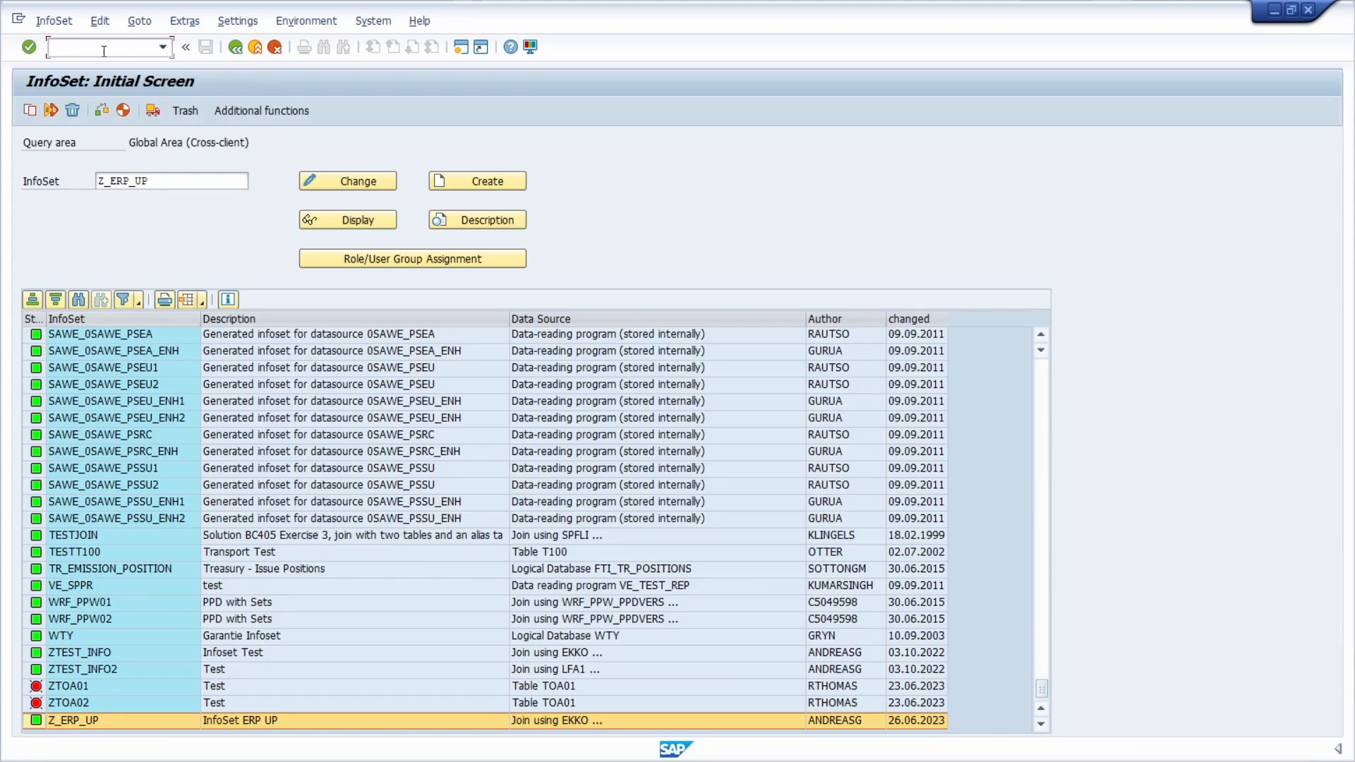
pyautogui.write('/nsq01')
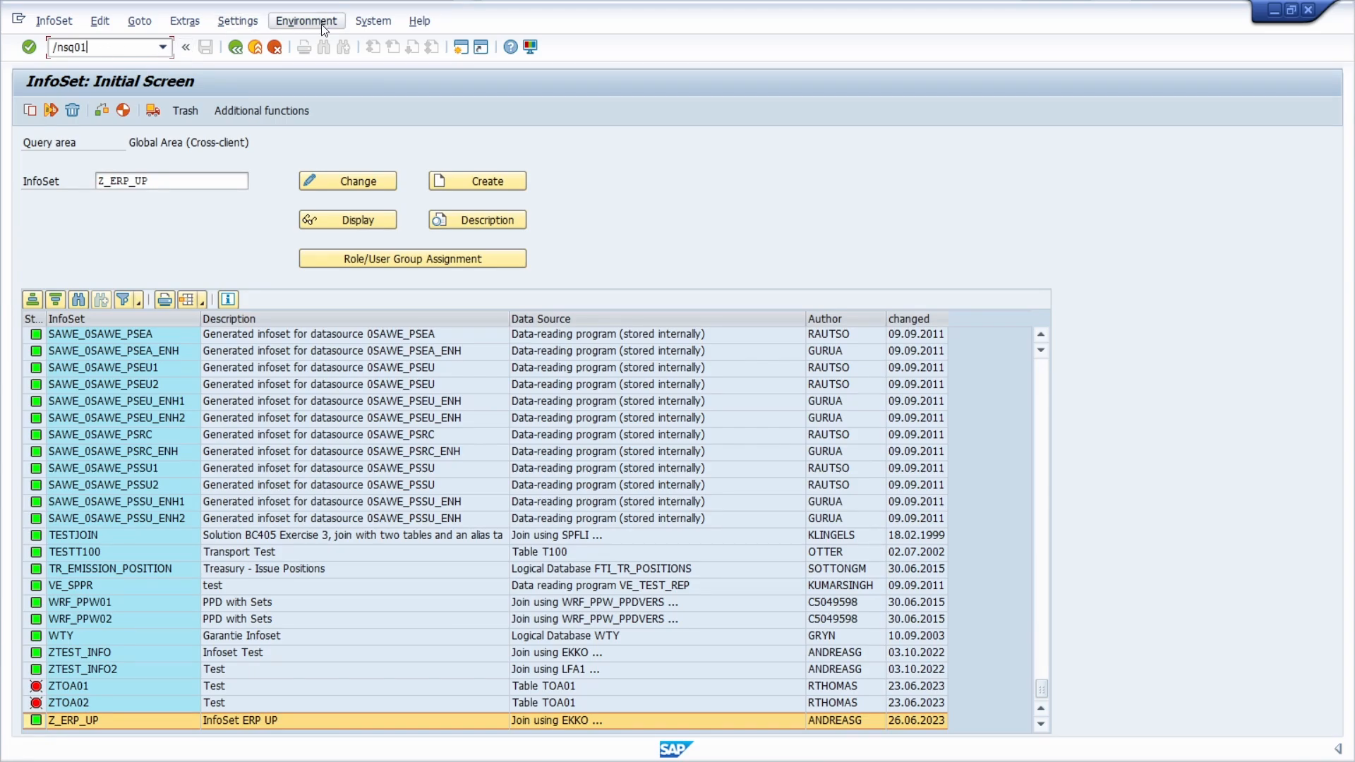
pyautogui.click(305, 20)
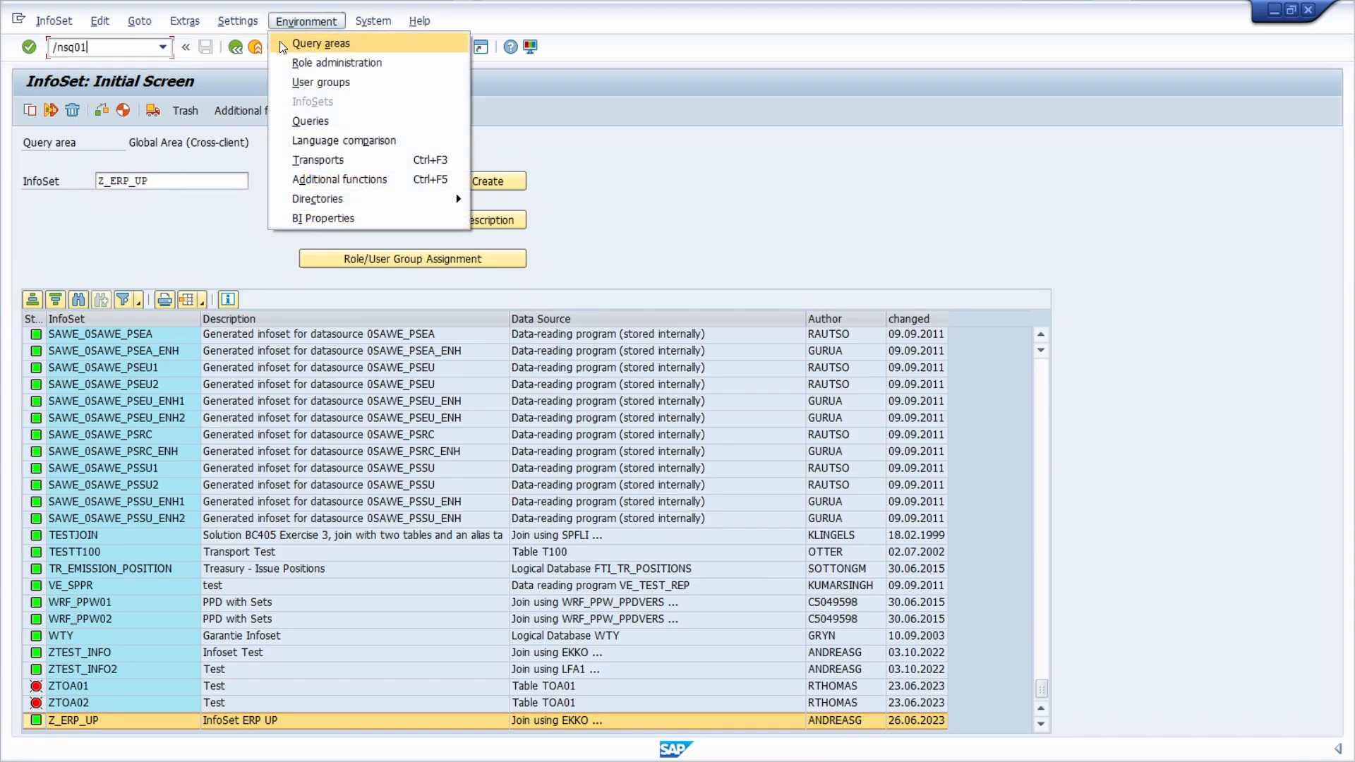
pyautogui.moveTo(333, 127)
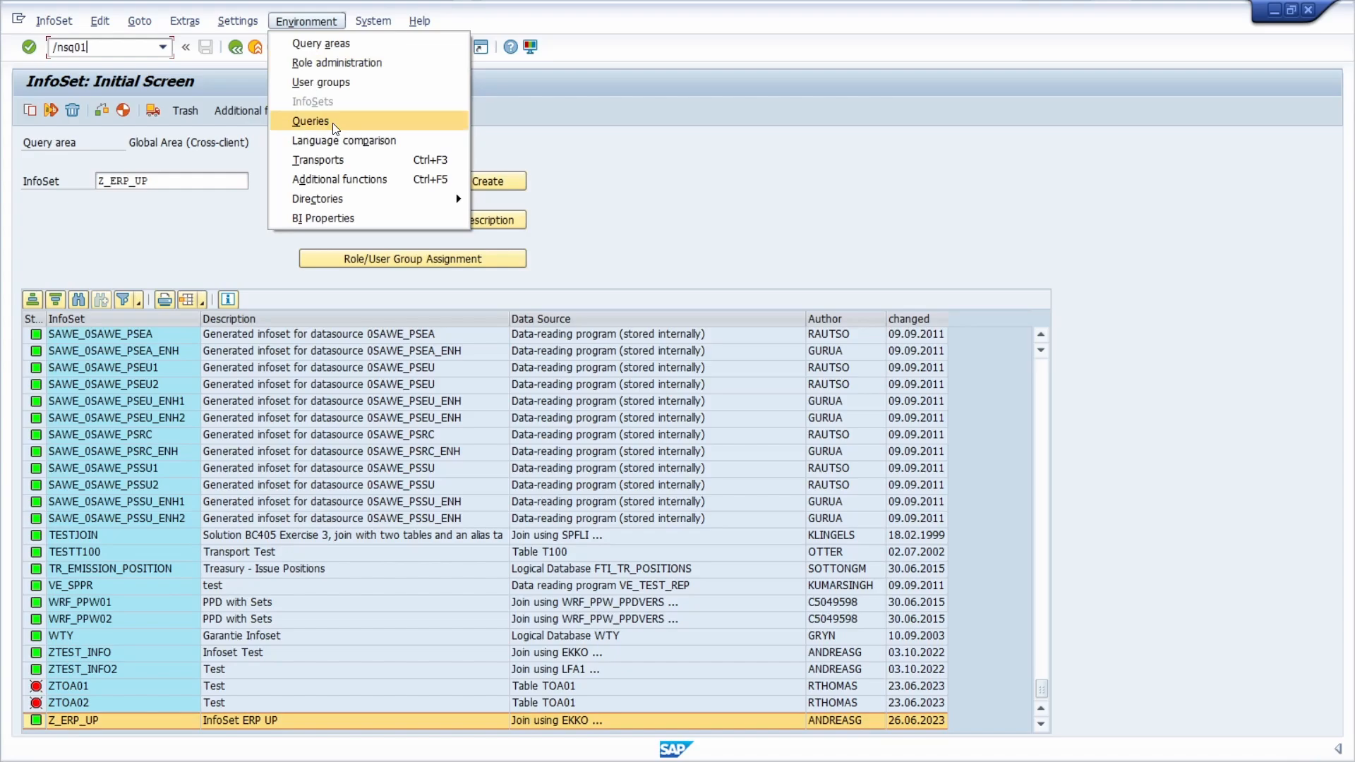
# Step: Start query Z_ERP_UP on InfoSet Z_ERP_UP within user group Z_ERP_UP
pyautogui.click(310, 120)
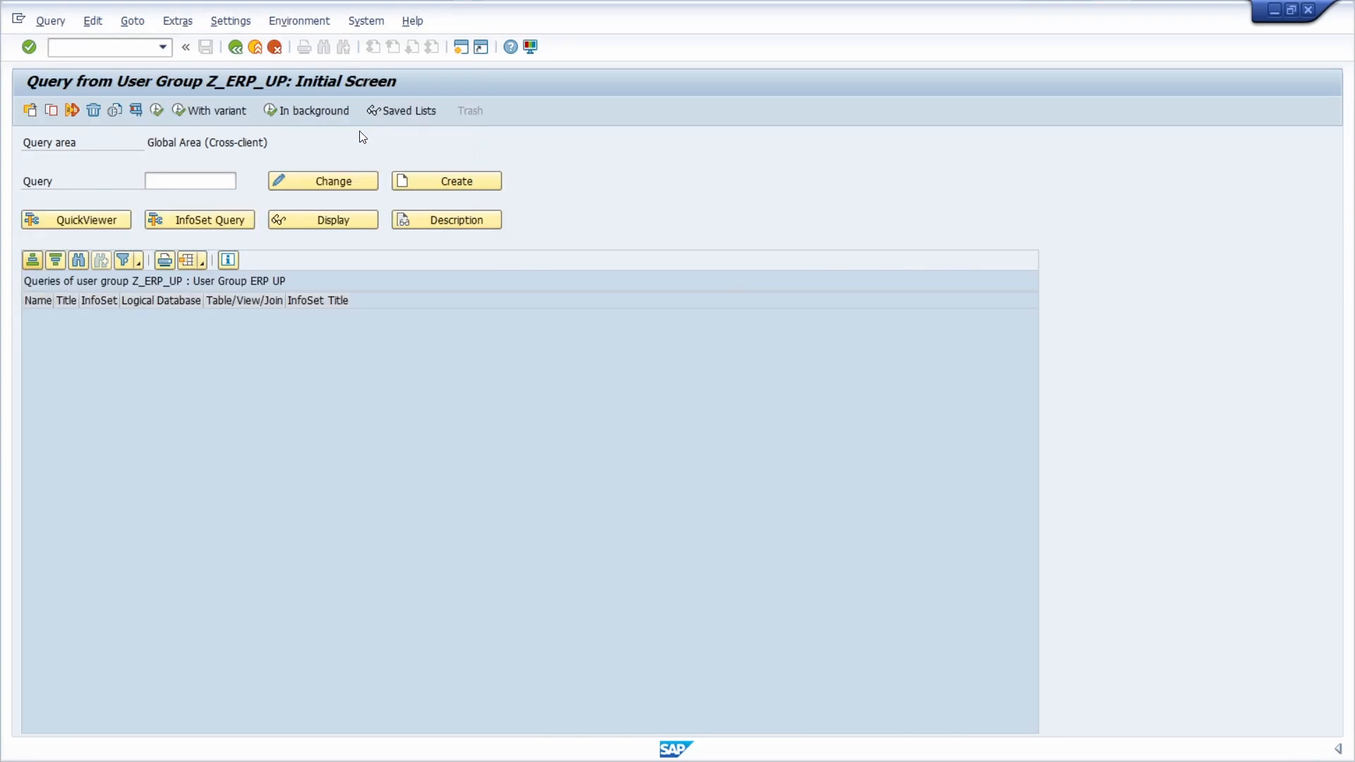
pyautogui.moveTo(312, 160)
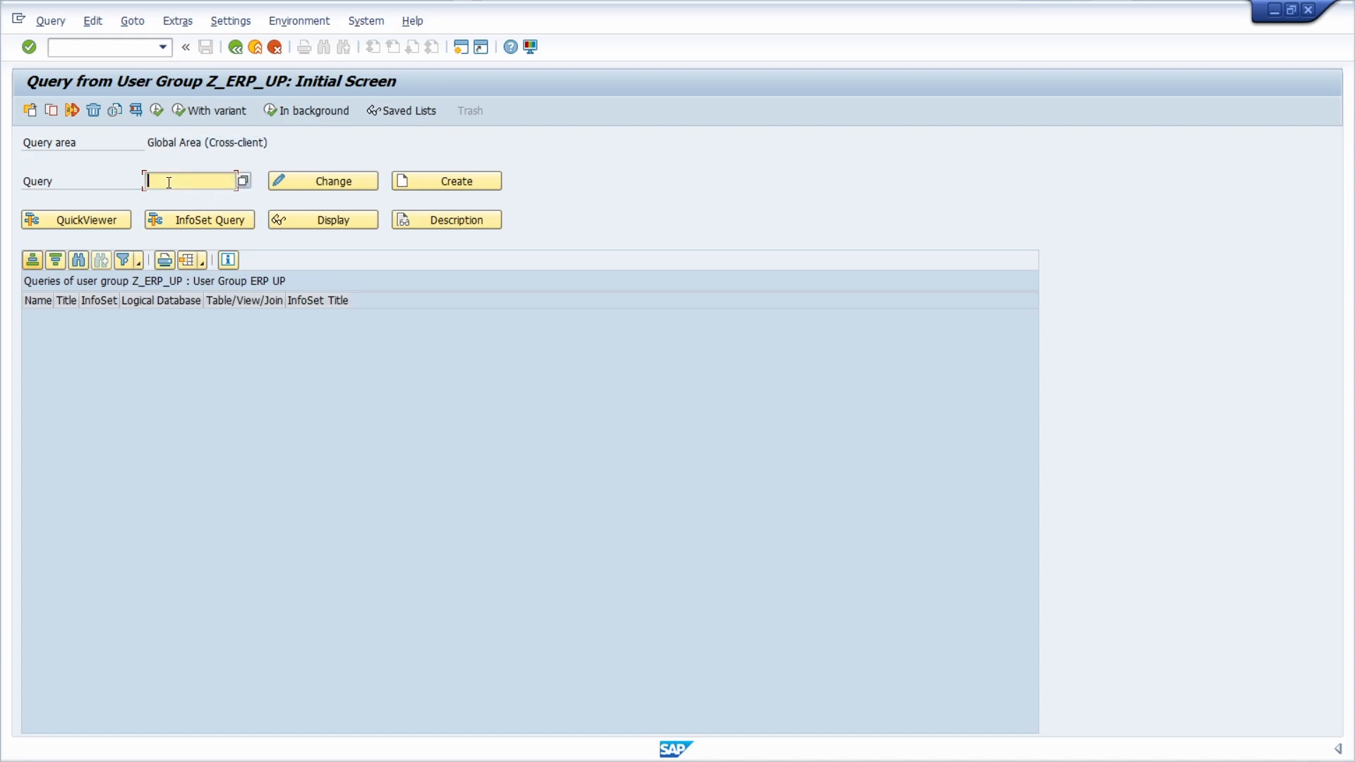
pyautogui.write('Z')
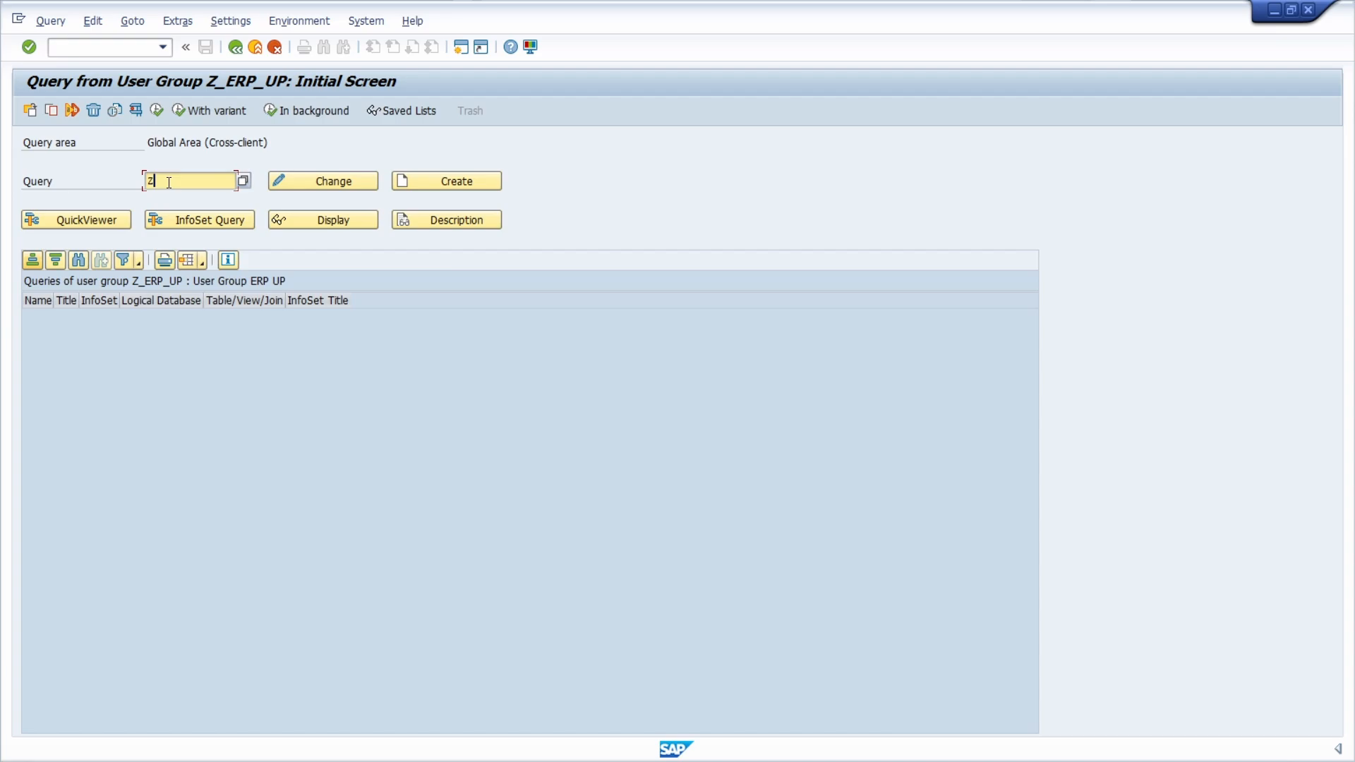
pyautogui.write('_ERP_UP')
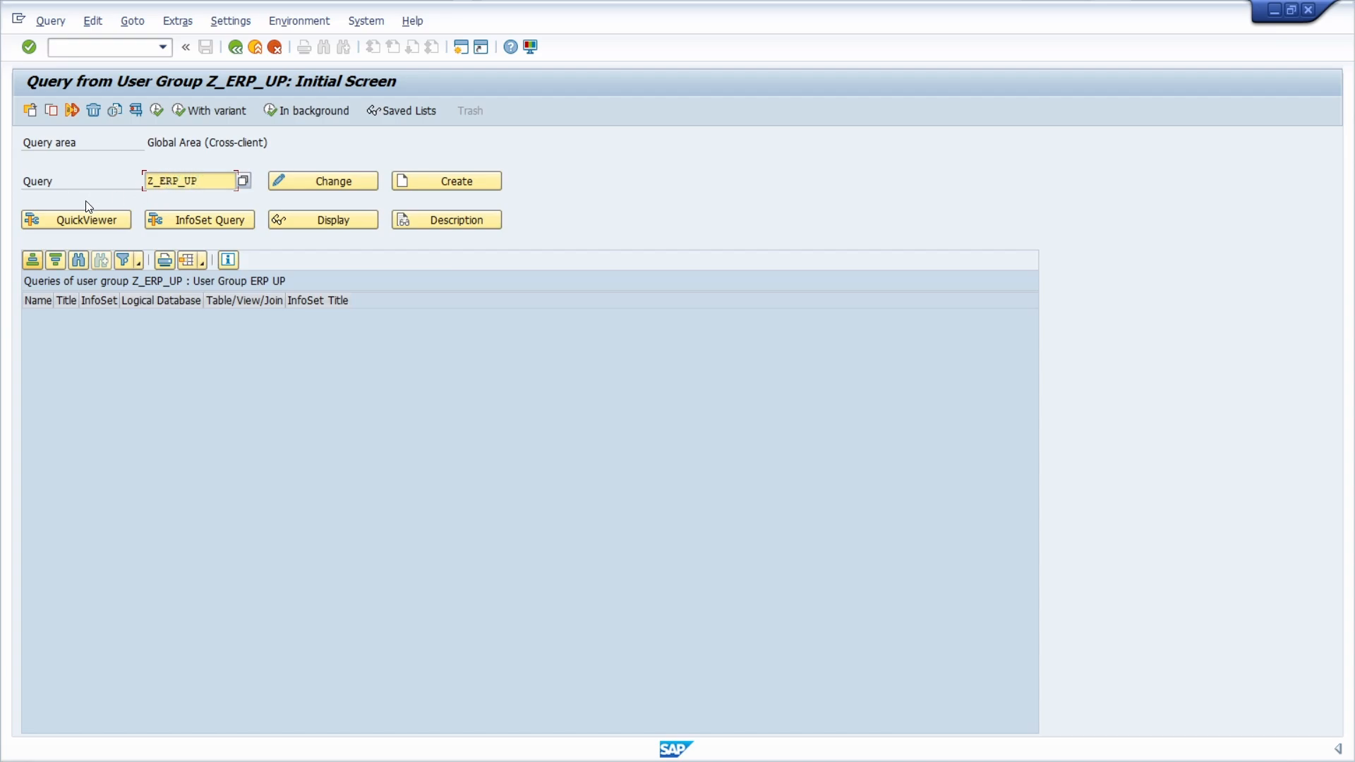
pyautogui.moveTo(447, 180)
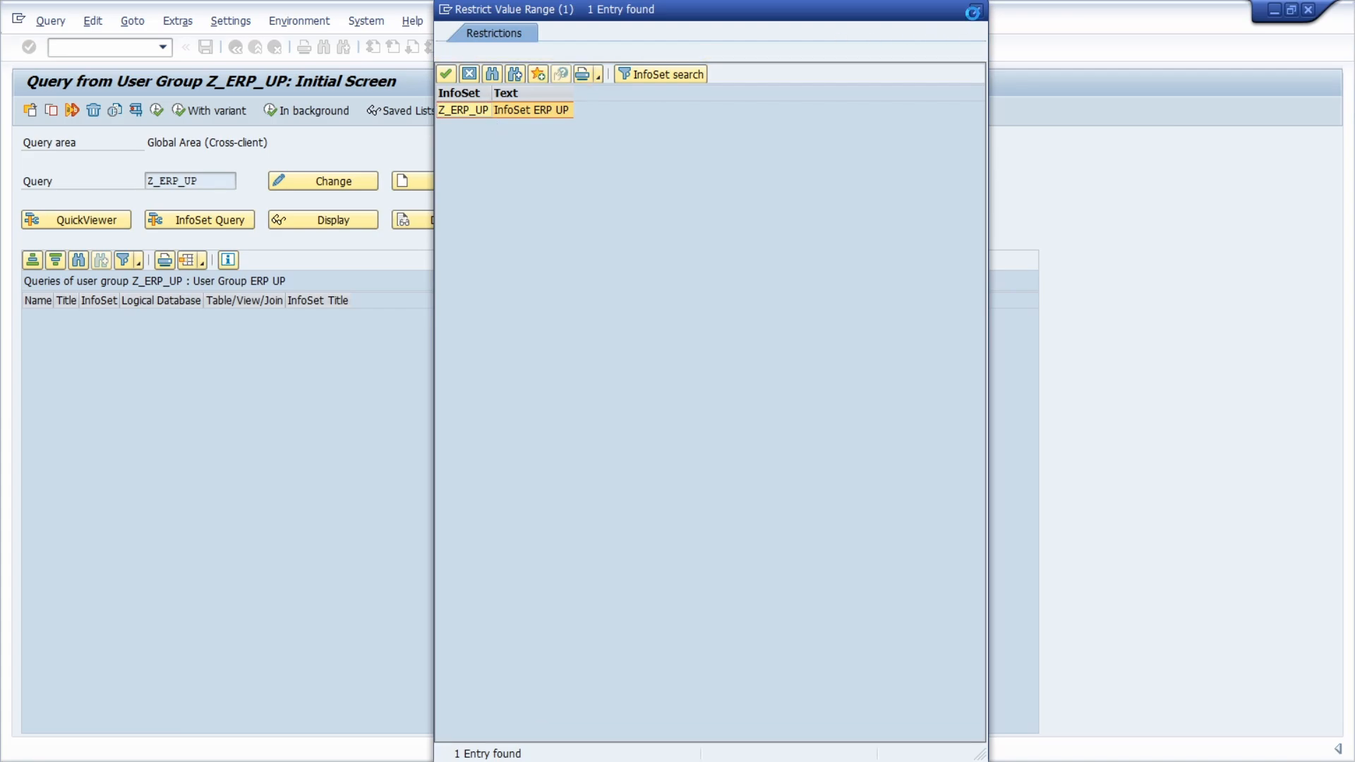
pyautogui.doubleClick(463, 110)
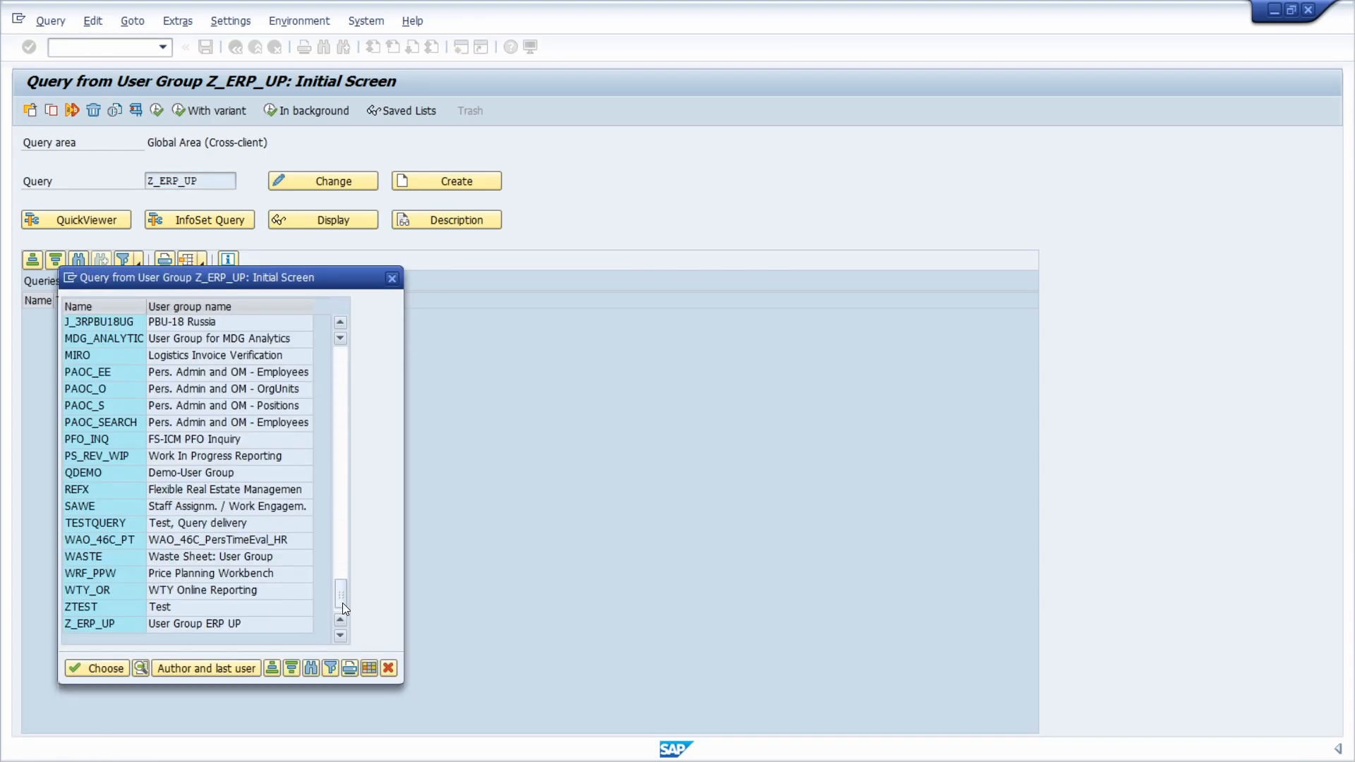
pyautogui.click(89, 624)
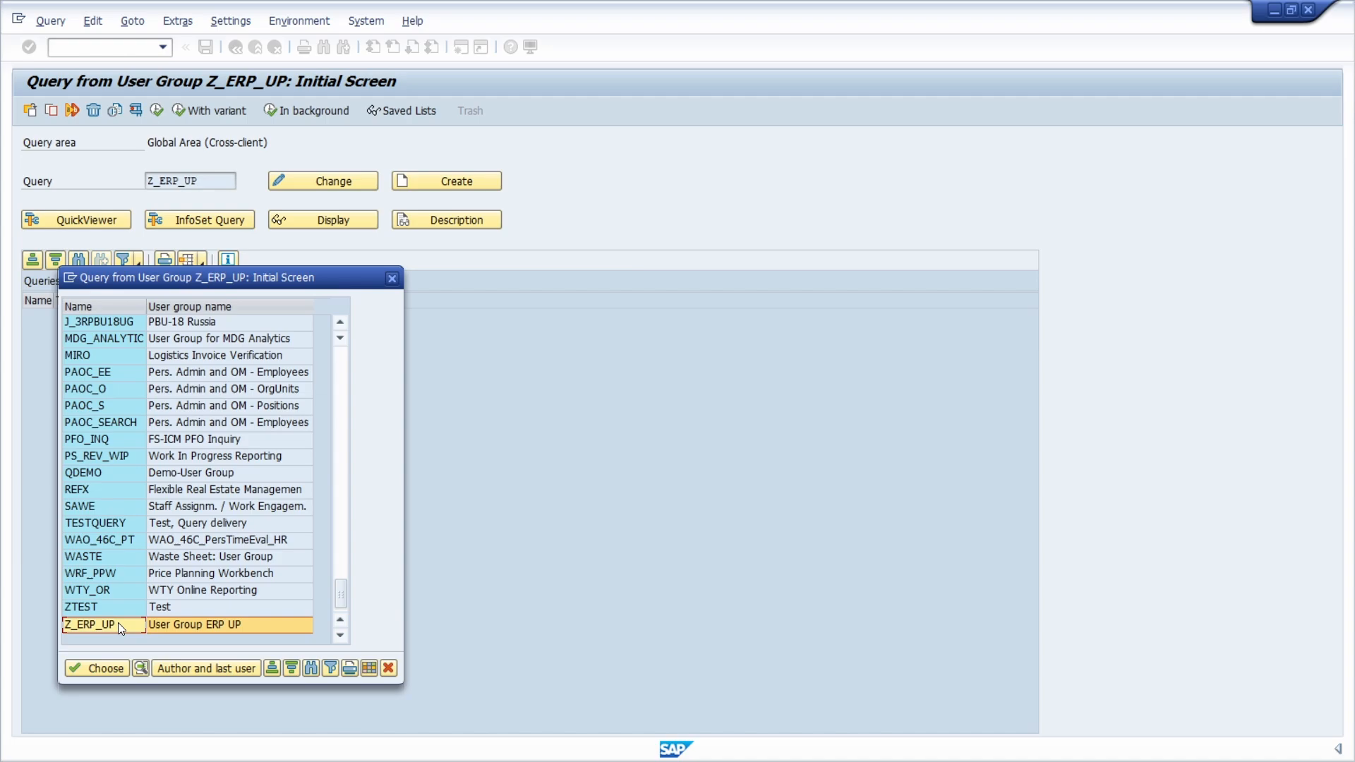
pyautogui.click(97, 668)
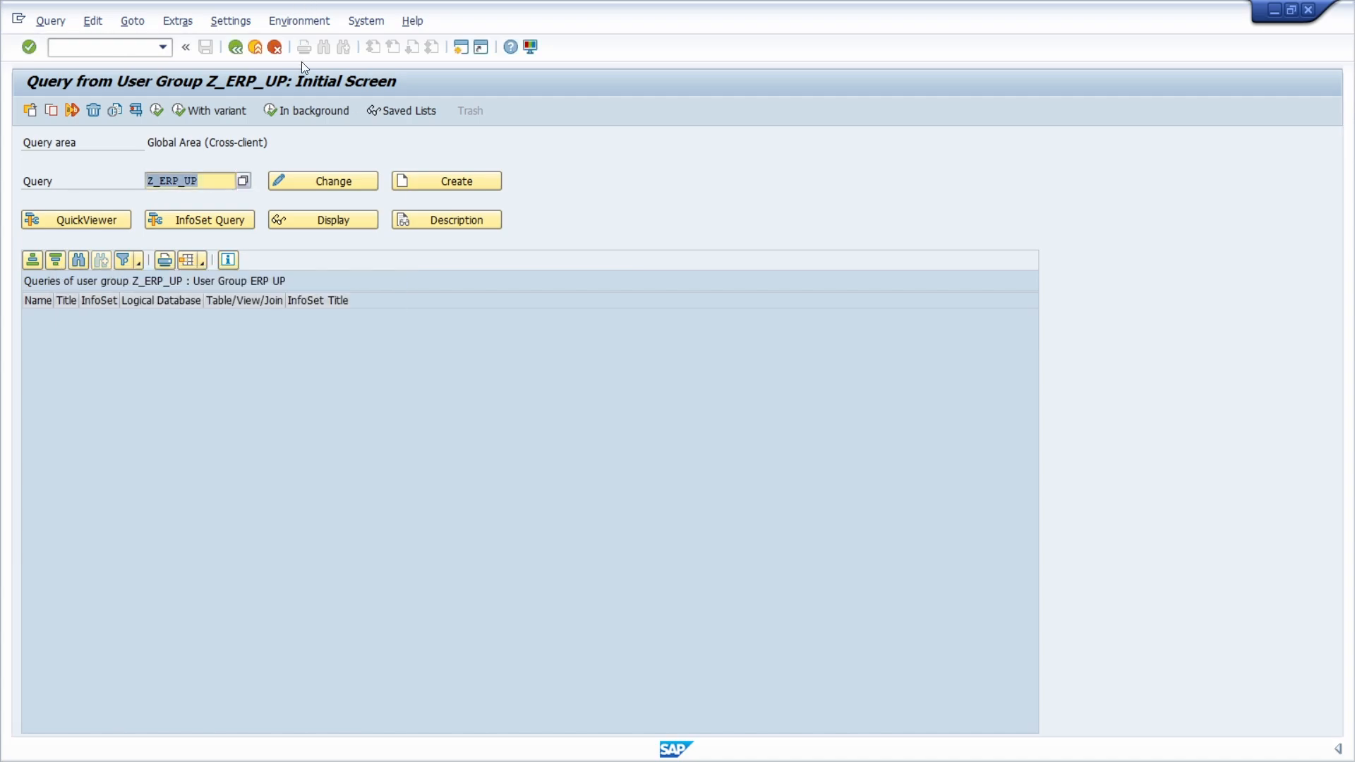
pyautogui.moveTo(446, 181)
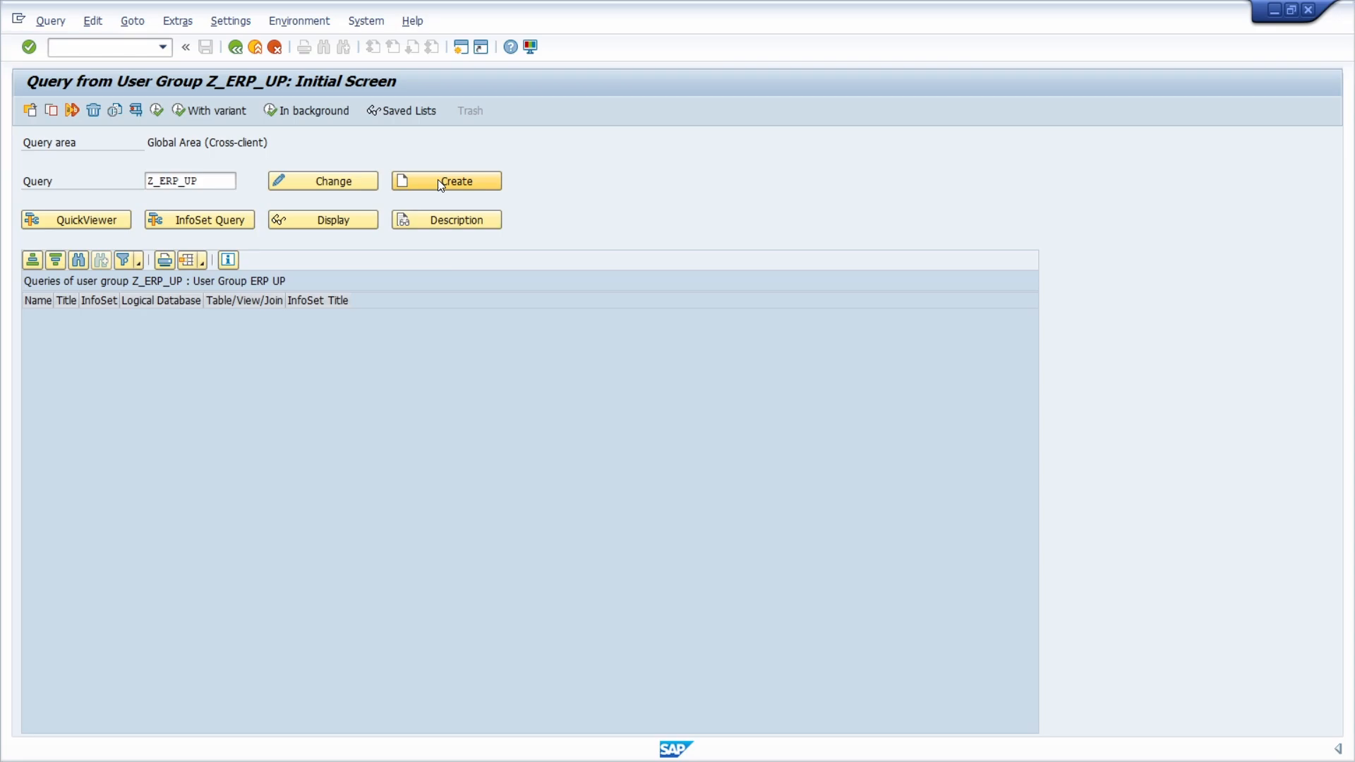
# Step: Create the query and give it the title 'SAP Query ERP UP'
pyautogui.click(446, 180)
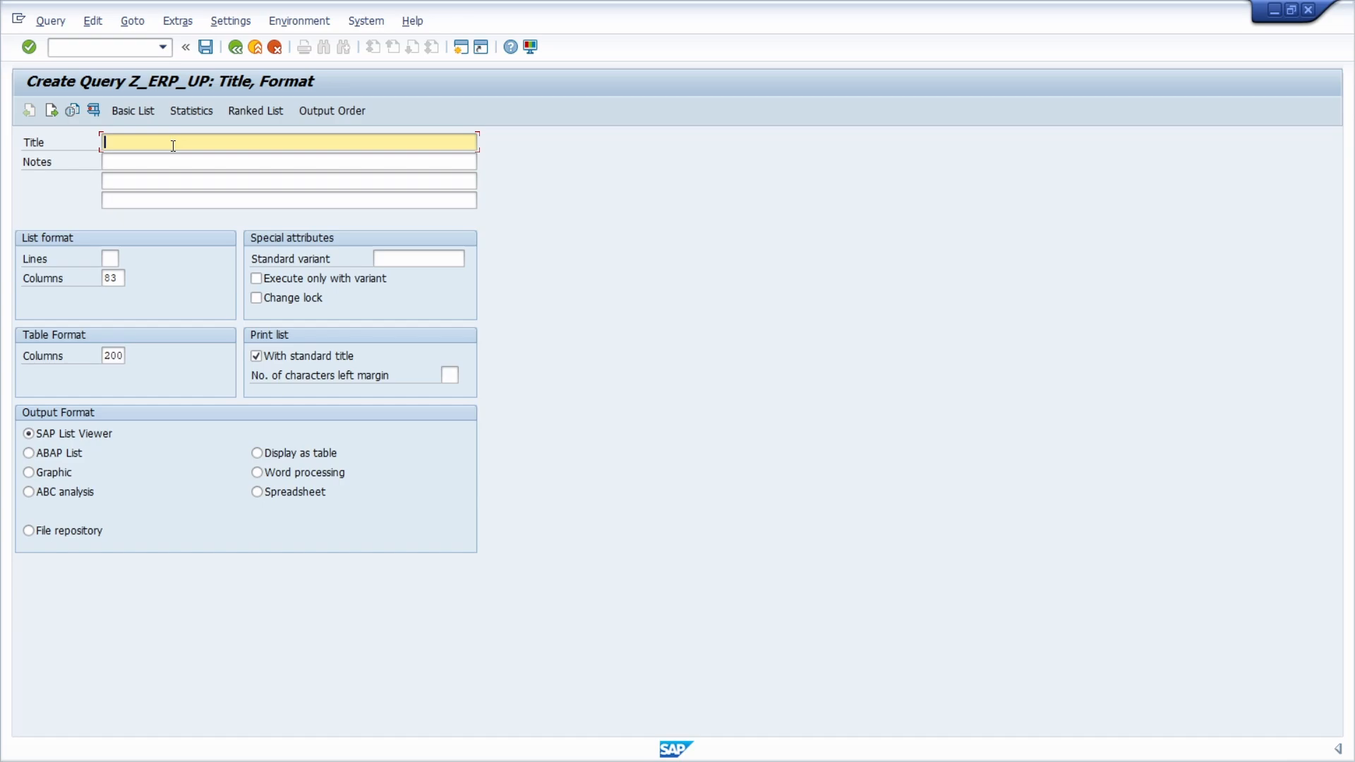
pyautogui.write('SAP Query')
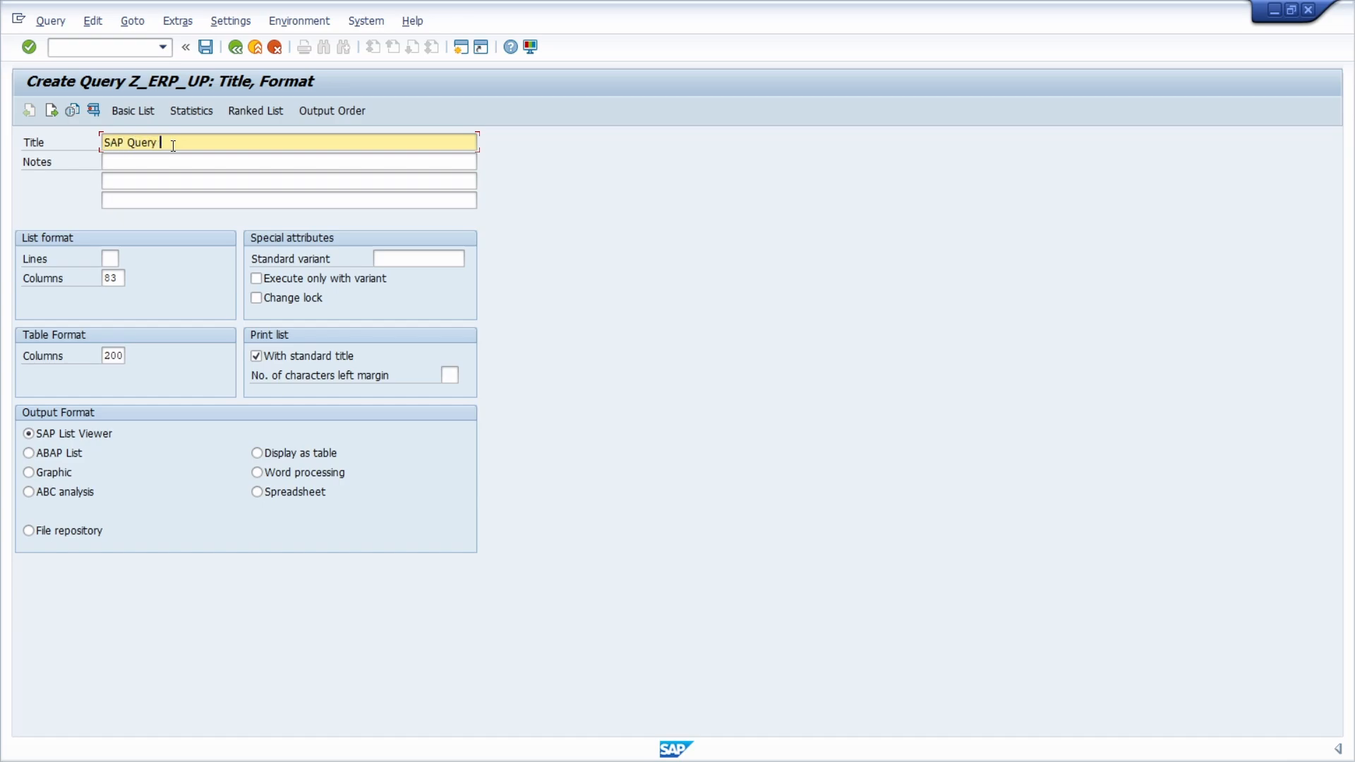
pyautogui.write('ERP UP')
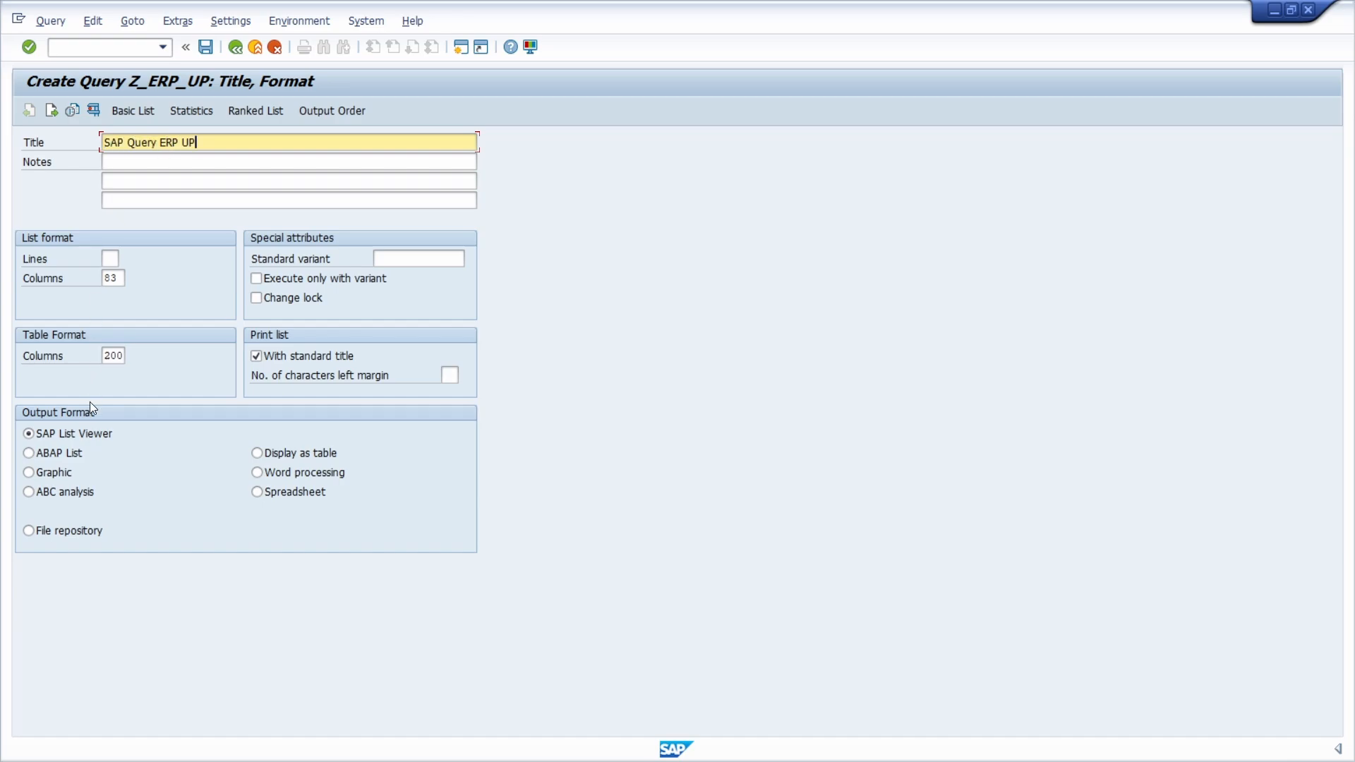
pyautogui.moveTo(157, 517)
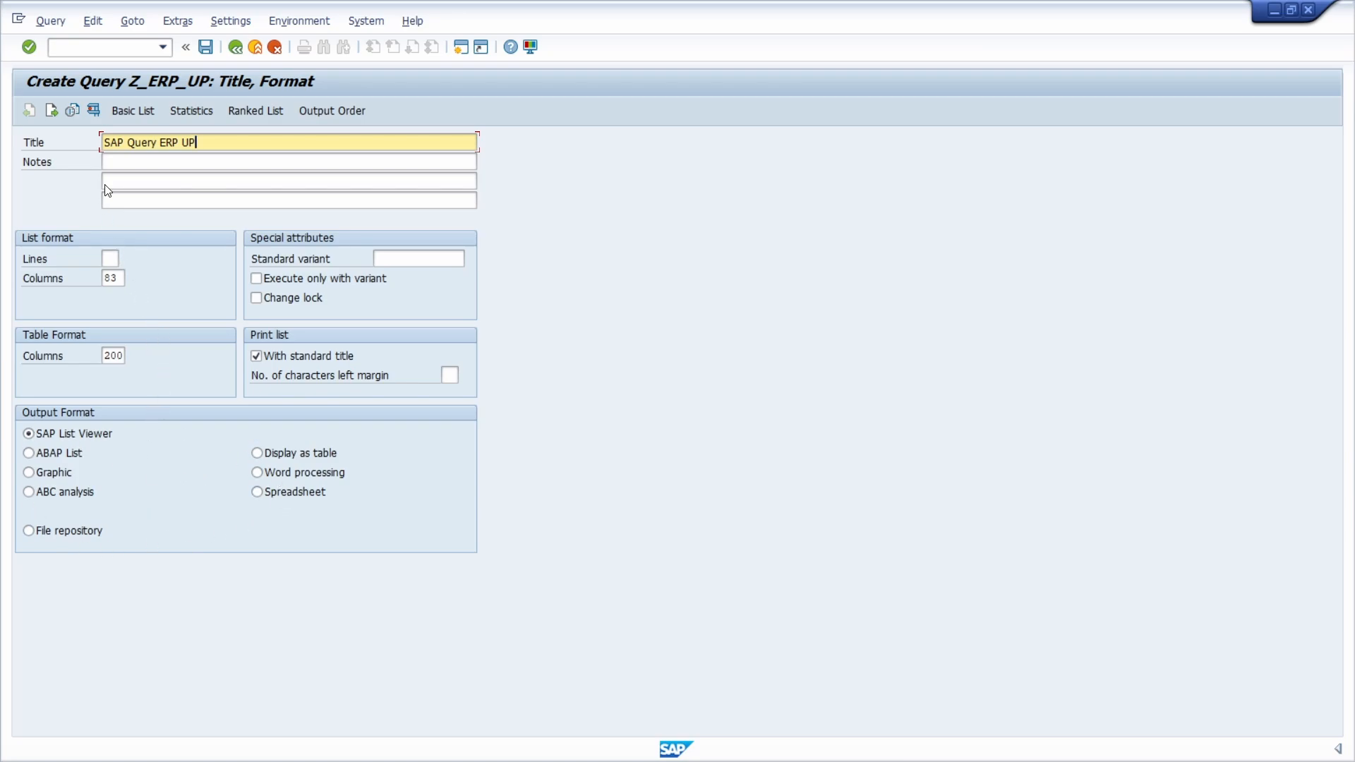
pyautogui.moveTo(133, 110)
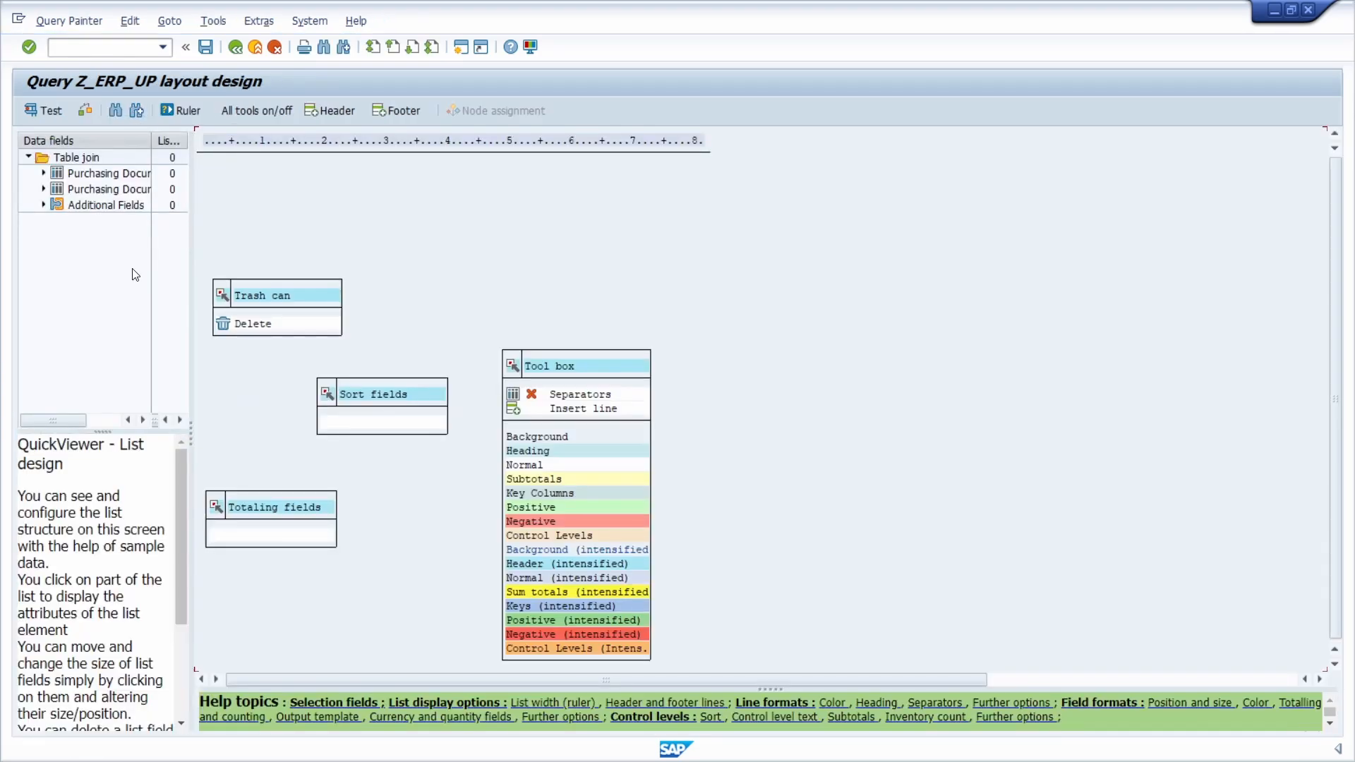
pyautogui.moveTo(212, 213)
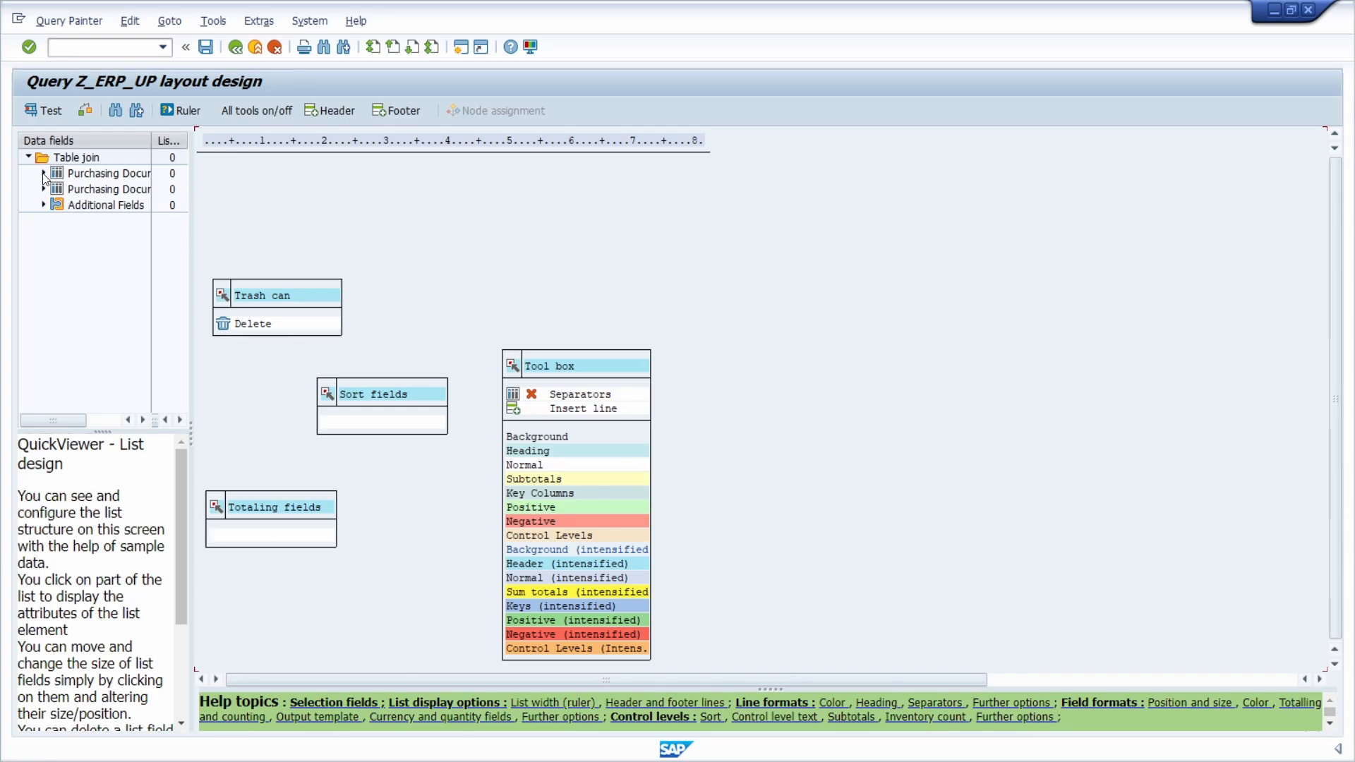
# Step: Expand the Purchasing Document Header fields in the layout design tree
pyautogui.click(44, 172)
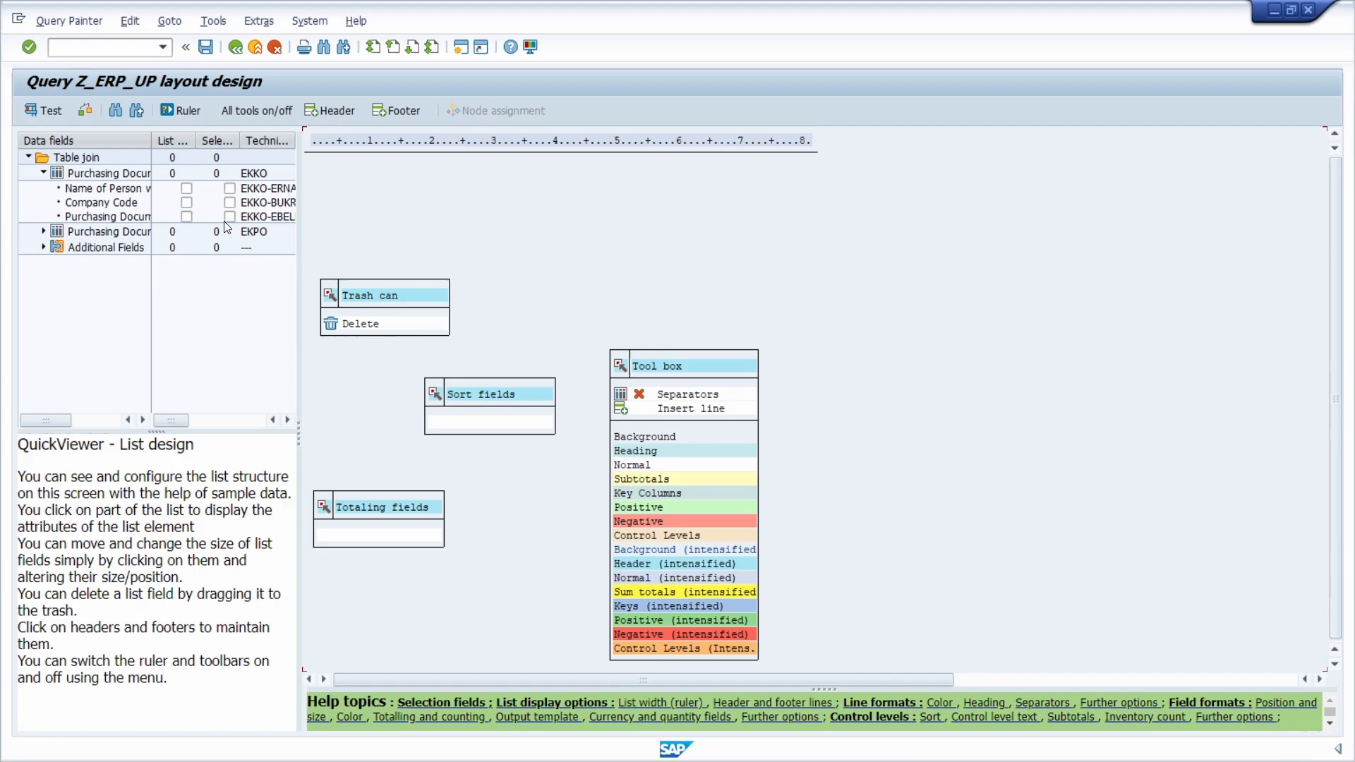
pyautogui.moveTo(191, 225)
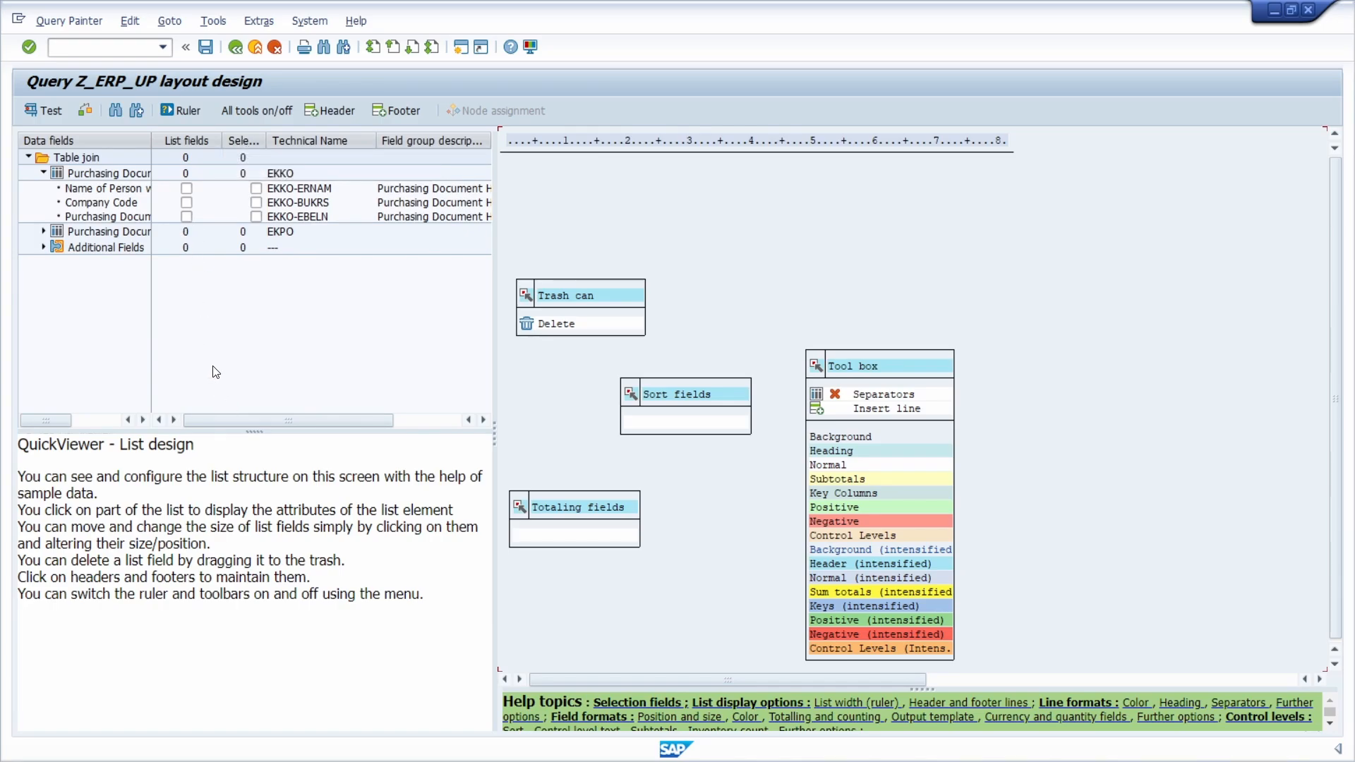
pyautogui.moveTo(230, 331)
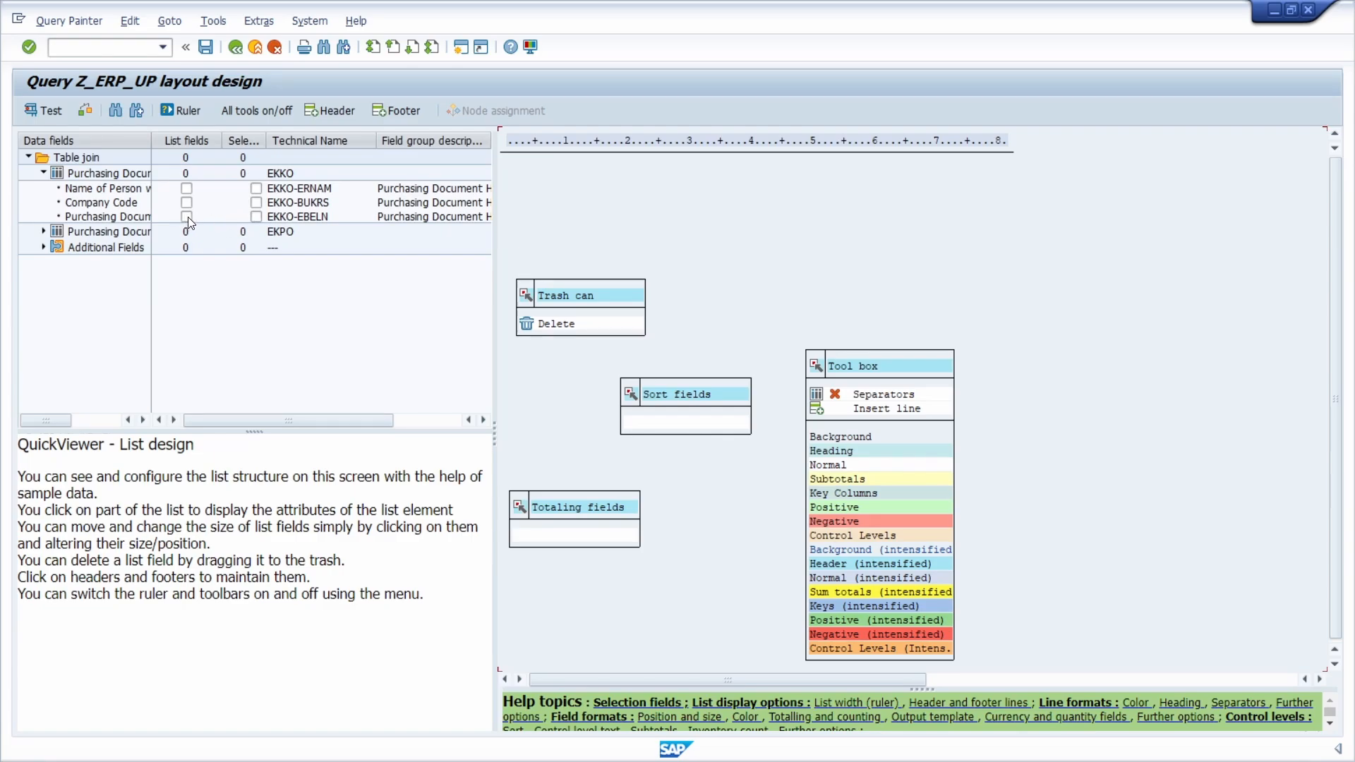
# Step: List Purch.Doc., Company Code and Created by, with document number and company code as selection fields
pyautogui.click(187, 216)
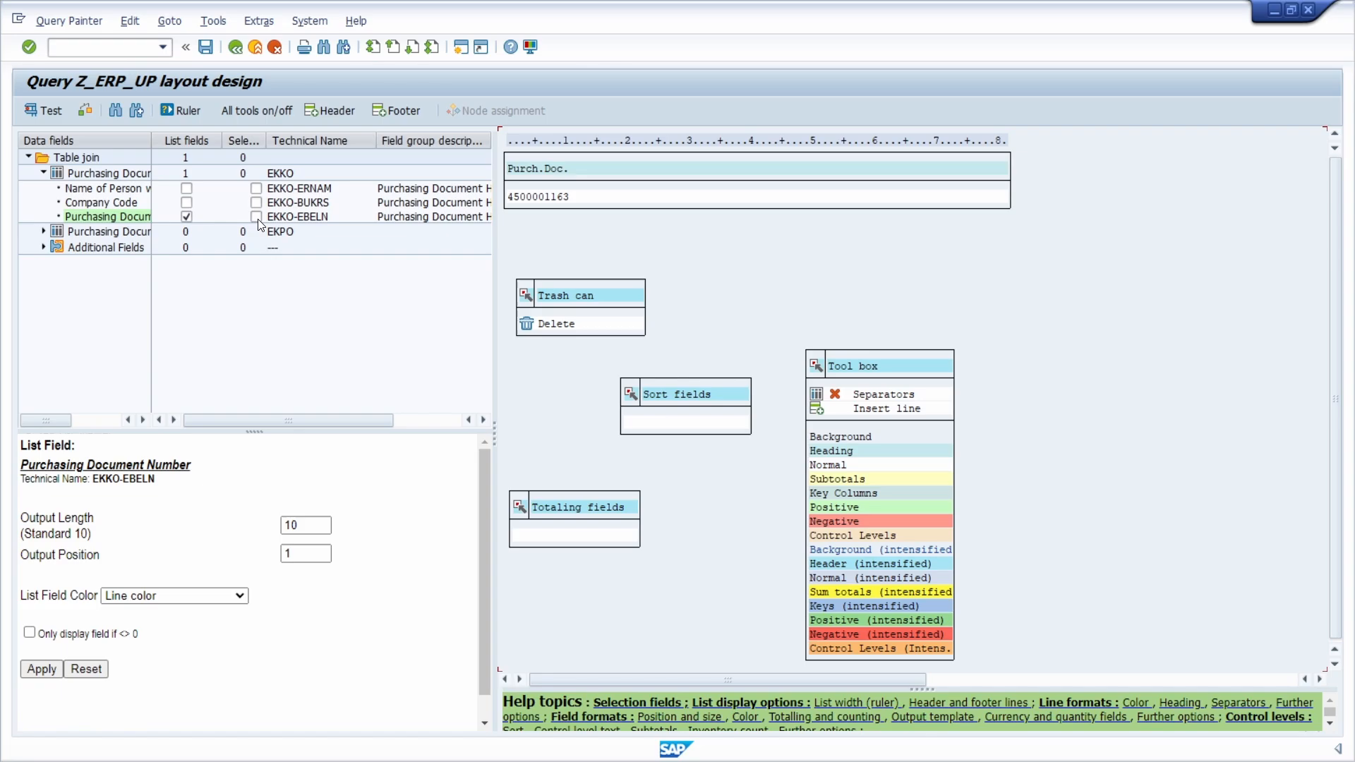
pyautogui.click(256, 218)
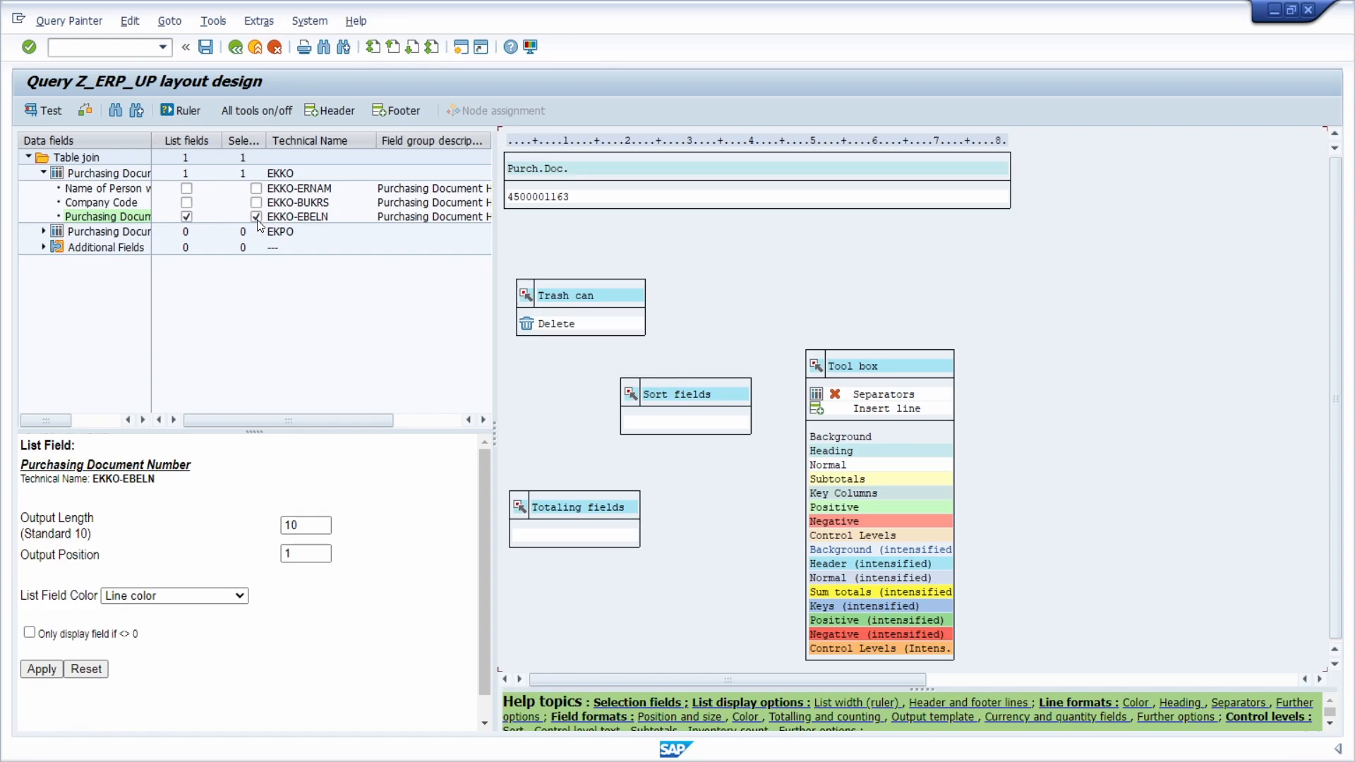
pyautogui.click(186, 202)
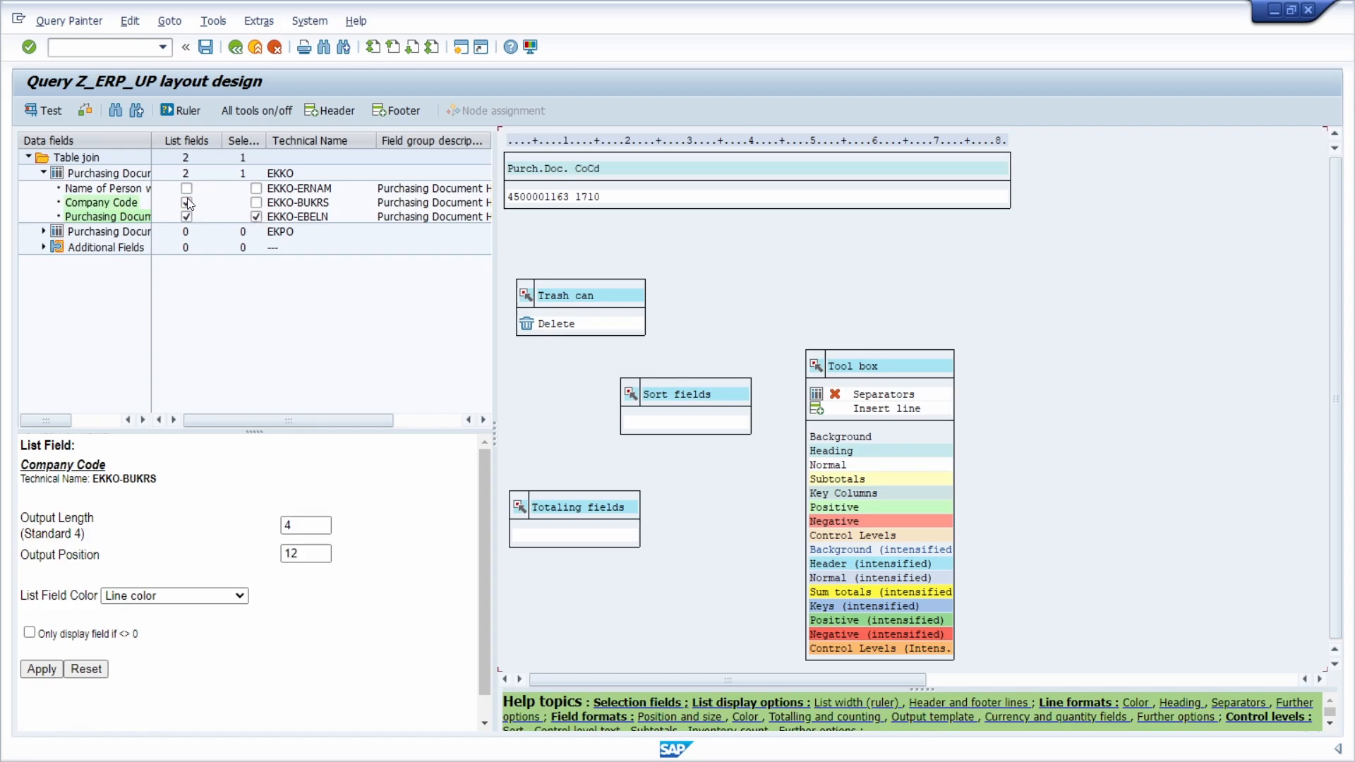
pyautogui.click(186, 187)
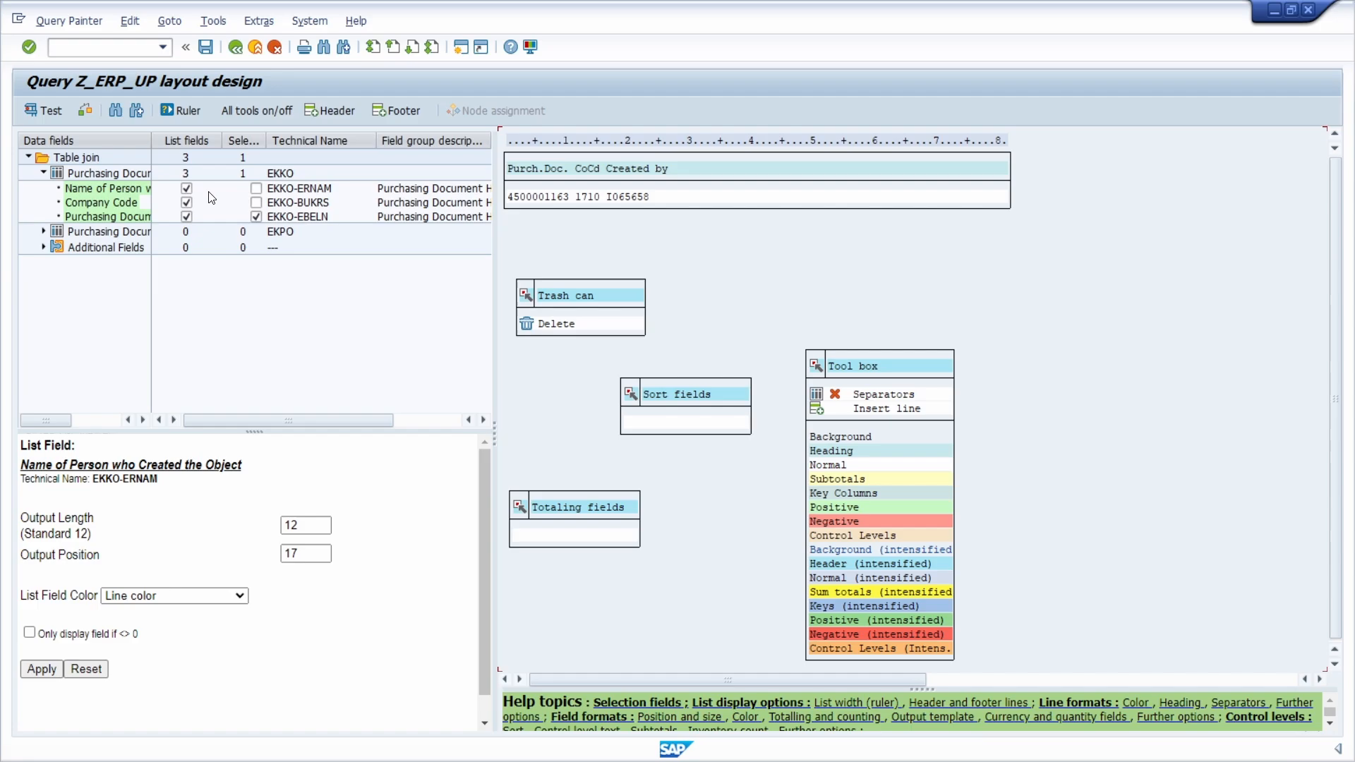
pyautogui.click(255, 202)
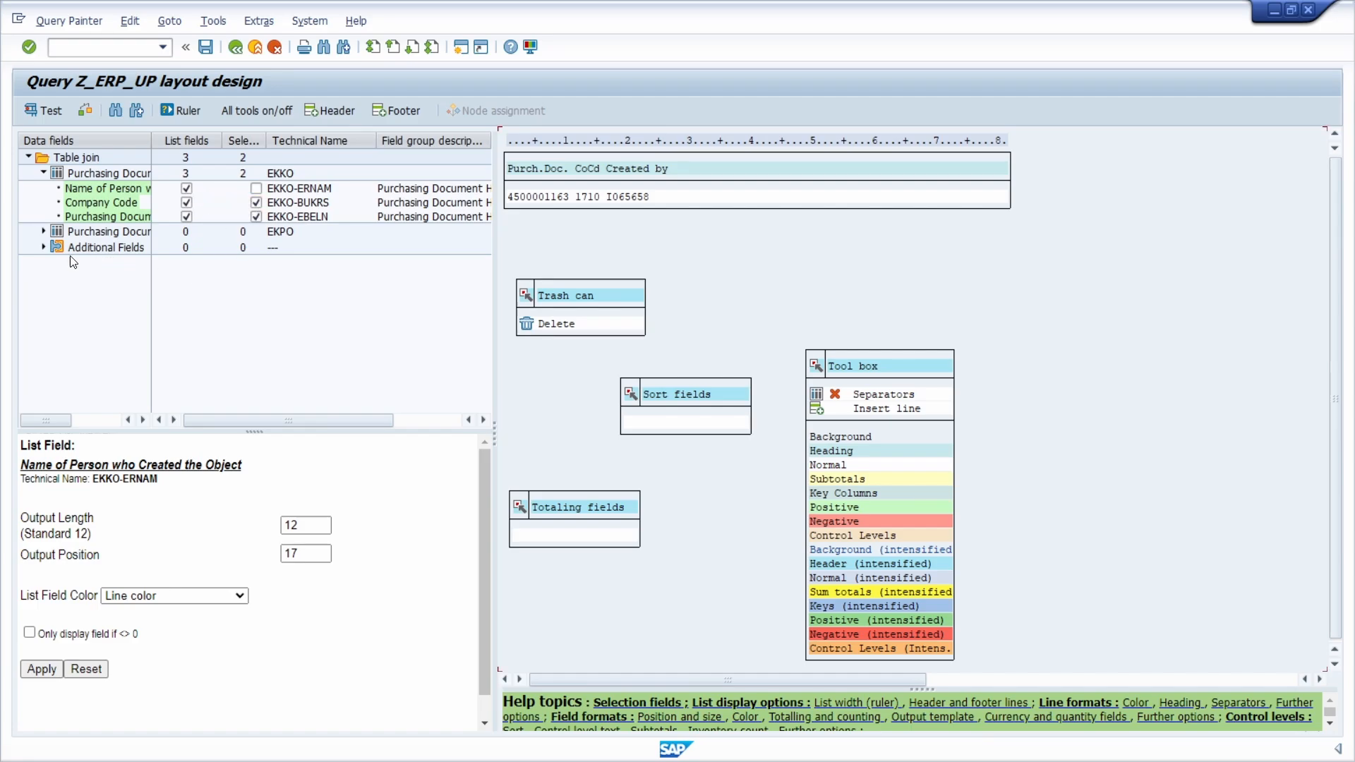
# Step: Add the EKPO item number as a list column and select the Item column in the preview
pyautogui.click(44, 230)
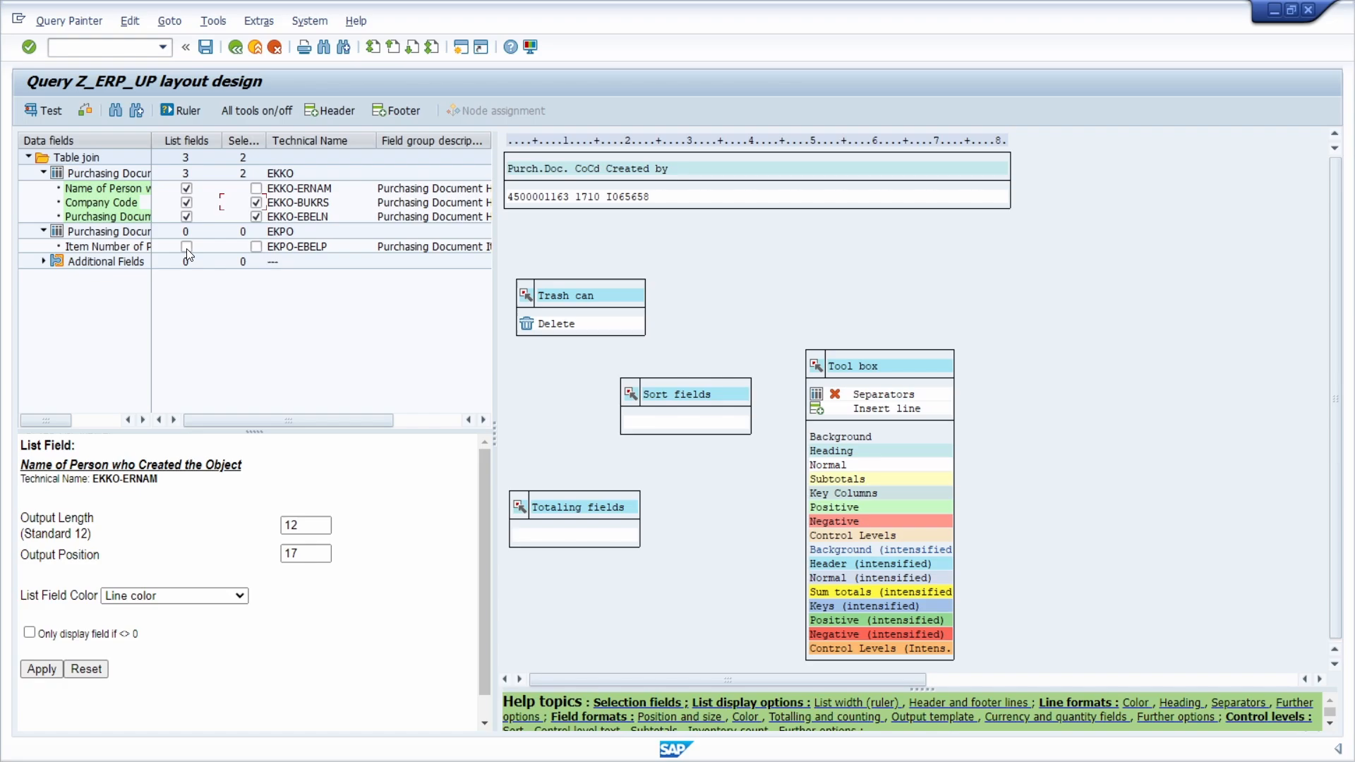
pyautogui.click(187, 246)
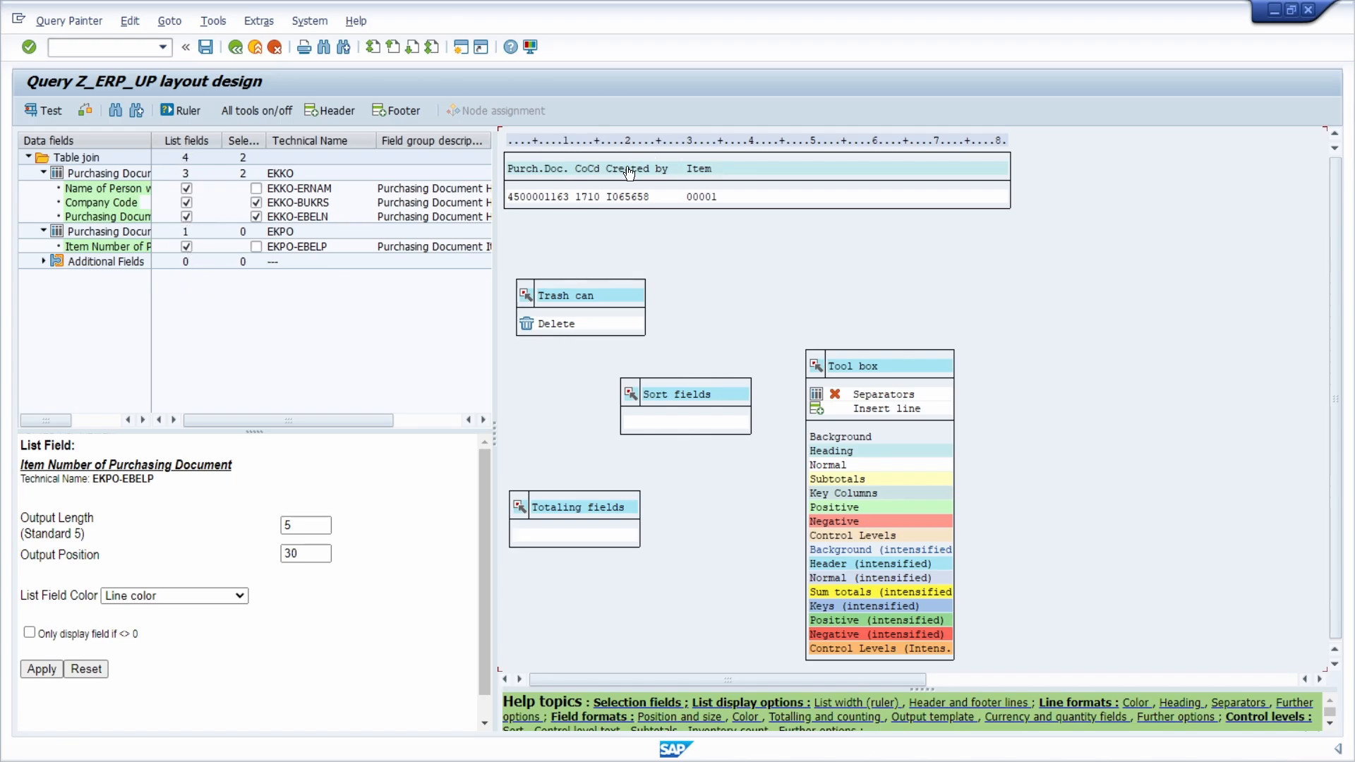
pyautogui.moveTo(698, 171)
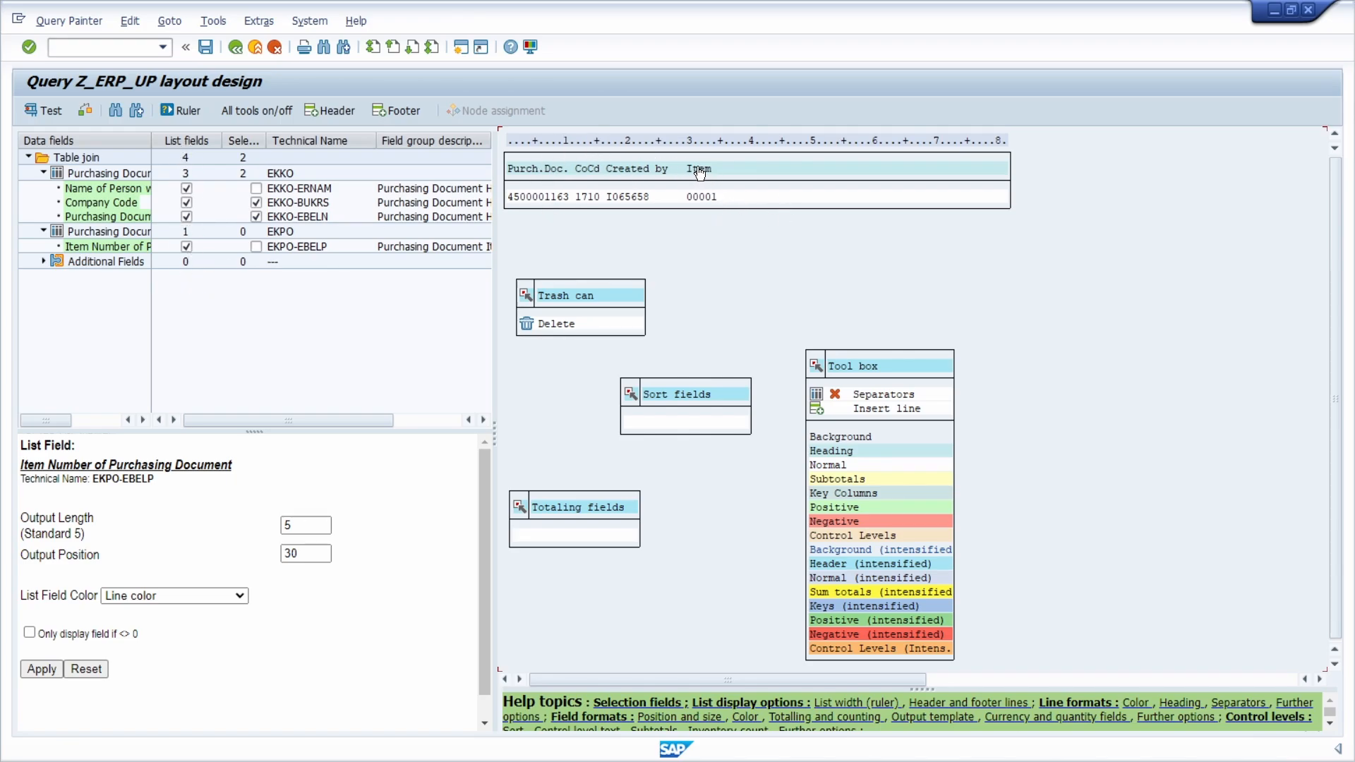
pyautogui.click(699, 168)
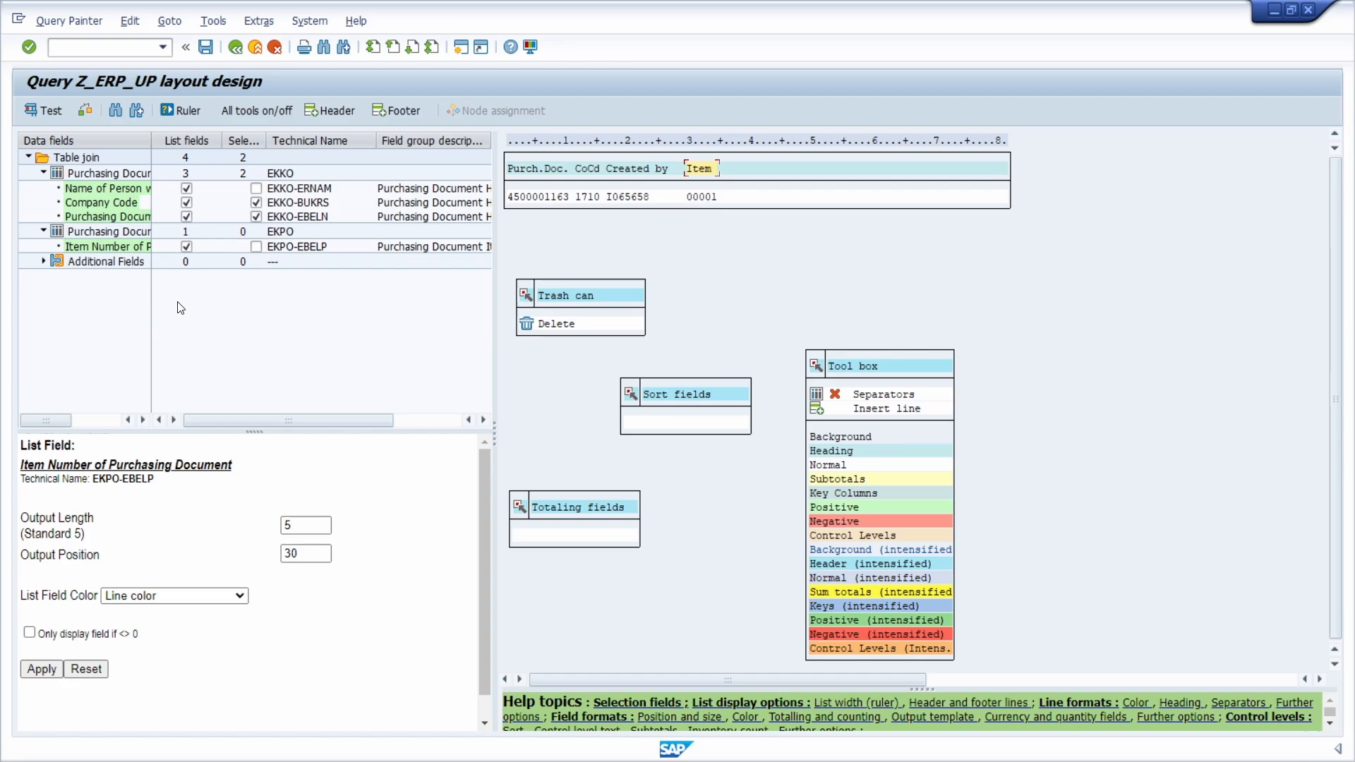
pyautogui.moveTo(206, 48)
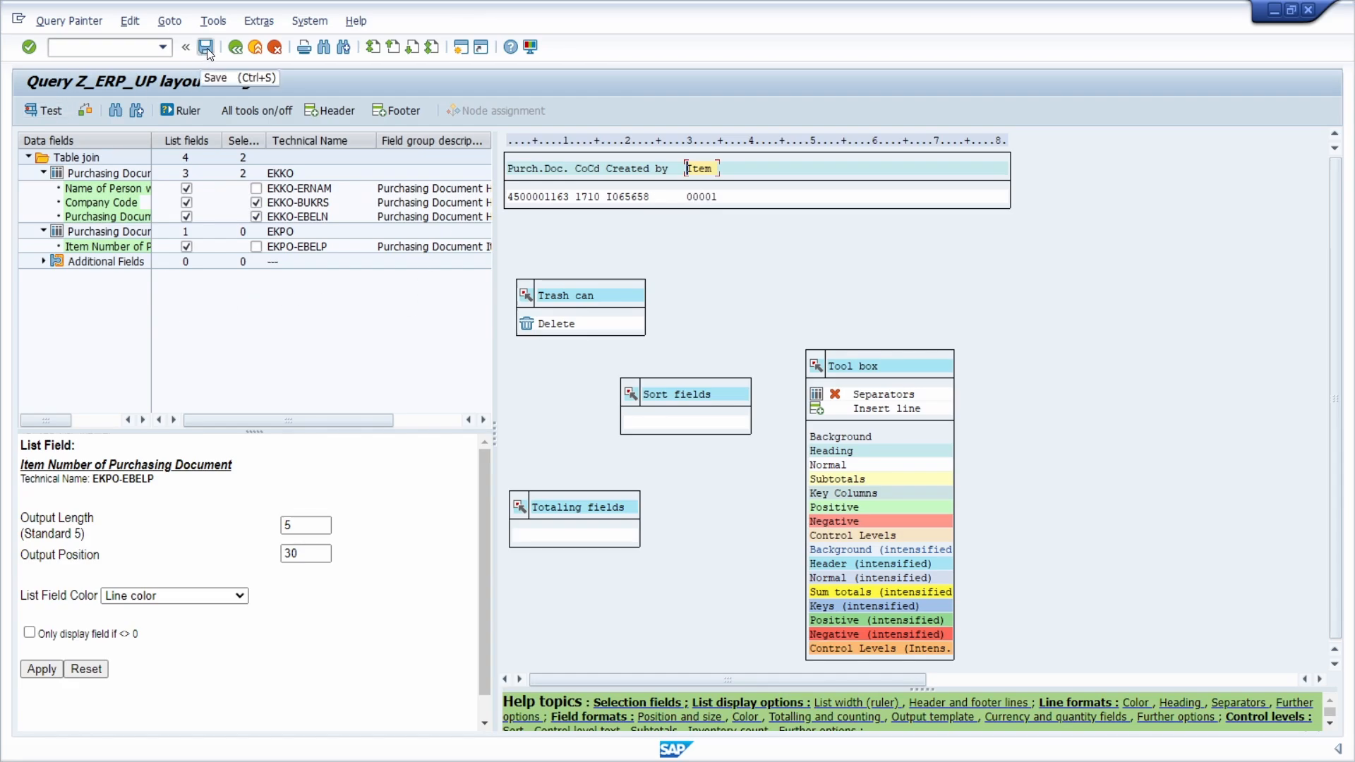
# Step: Save query Z_ERP_UP and start its test run with default settings
pyautogui.click(206, 48)
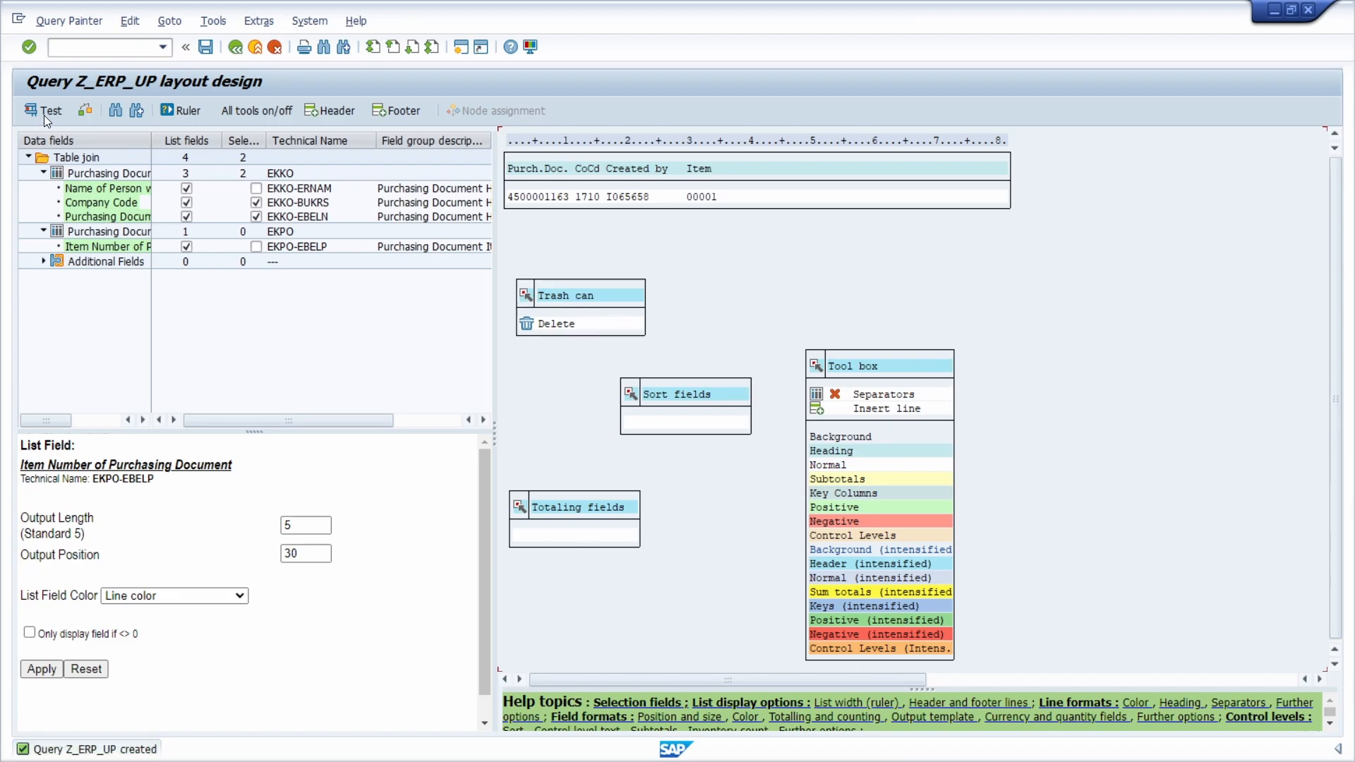
pyautogui.moveTo(44, 110)
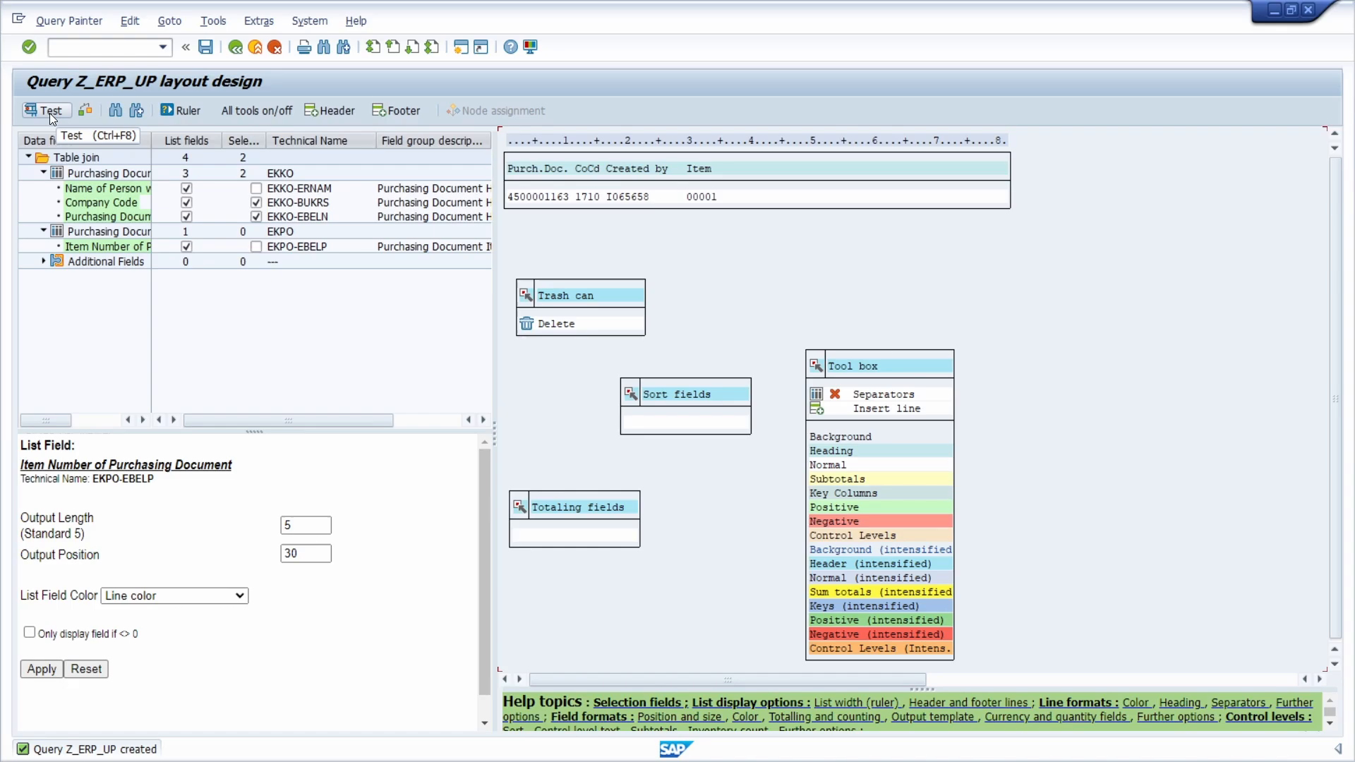
pyautogui.click(45, 110)
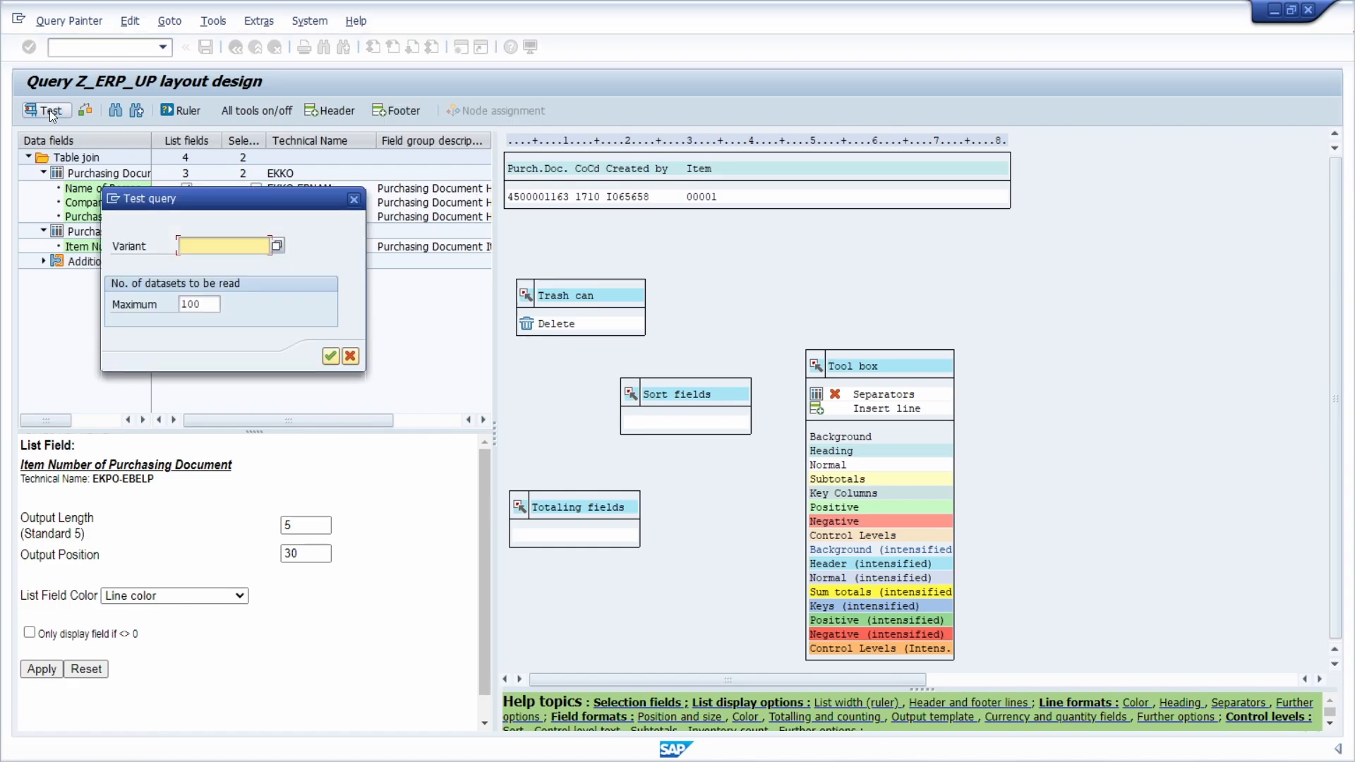
pyautogui.click(330, 356)
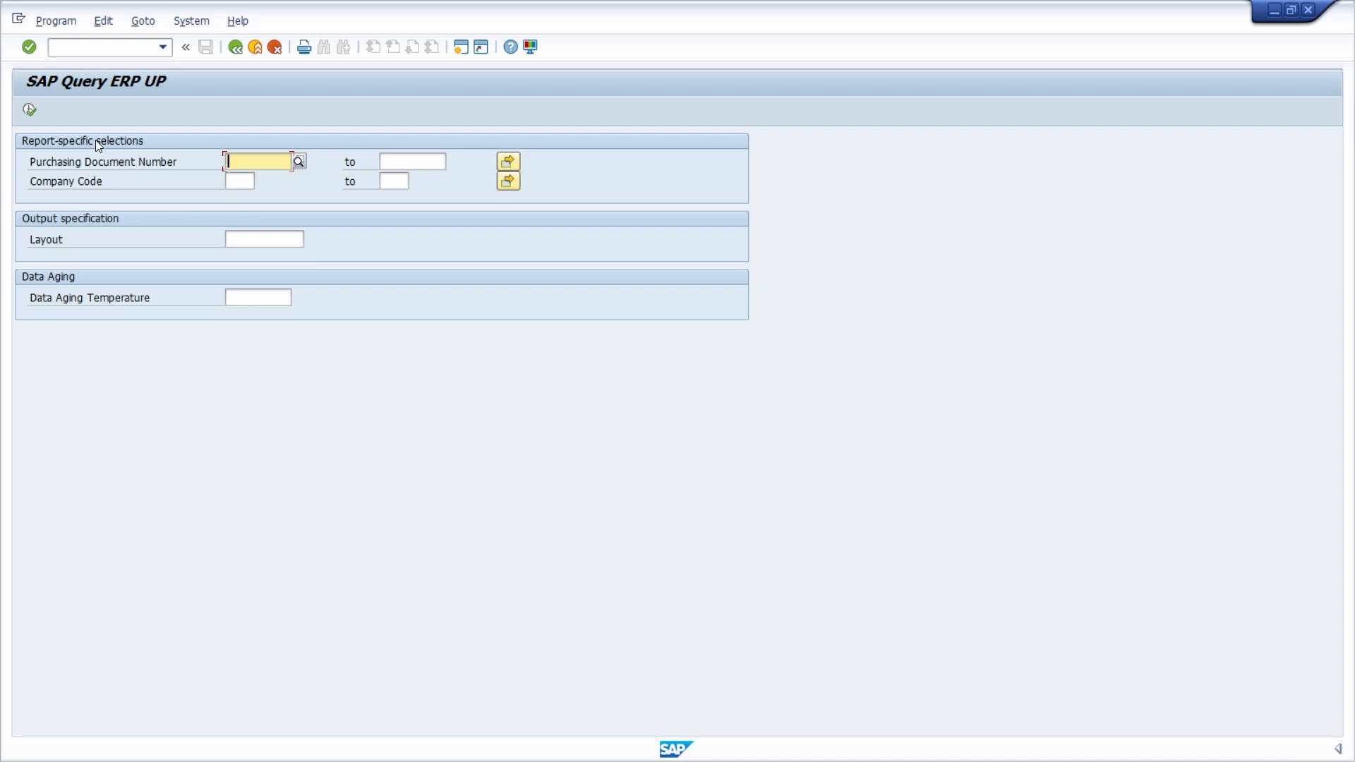
pyautogui.moveTo(245, 154)
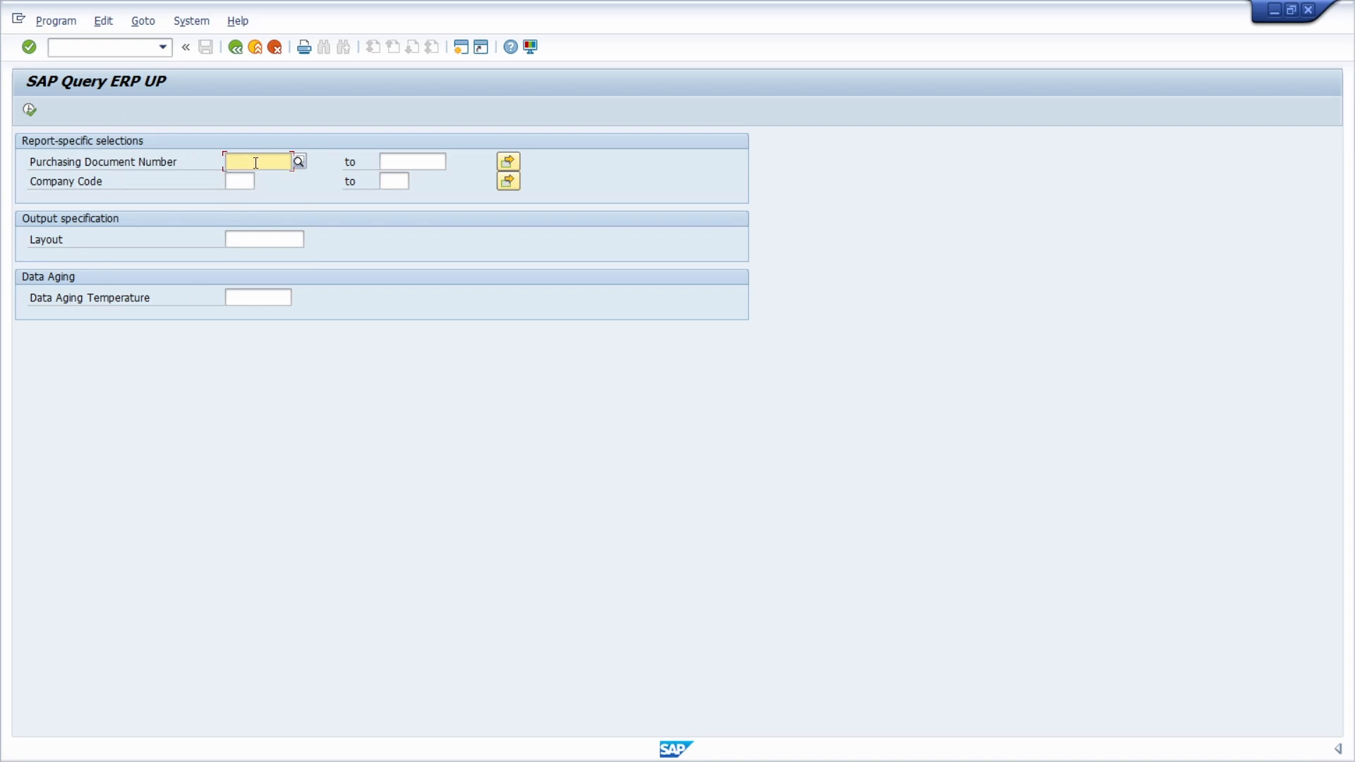
pyautogui.moveTo(29, 111)
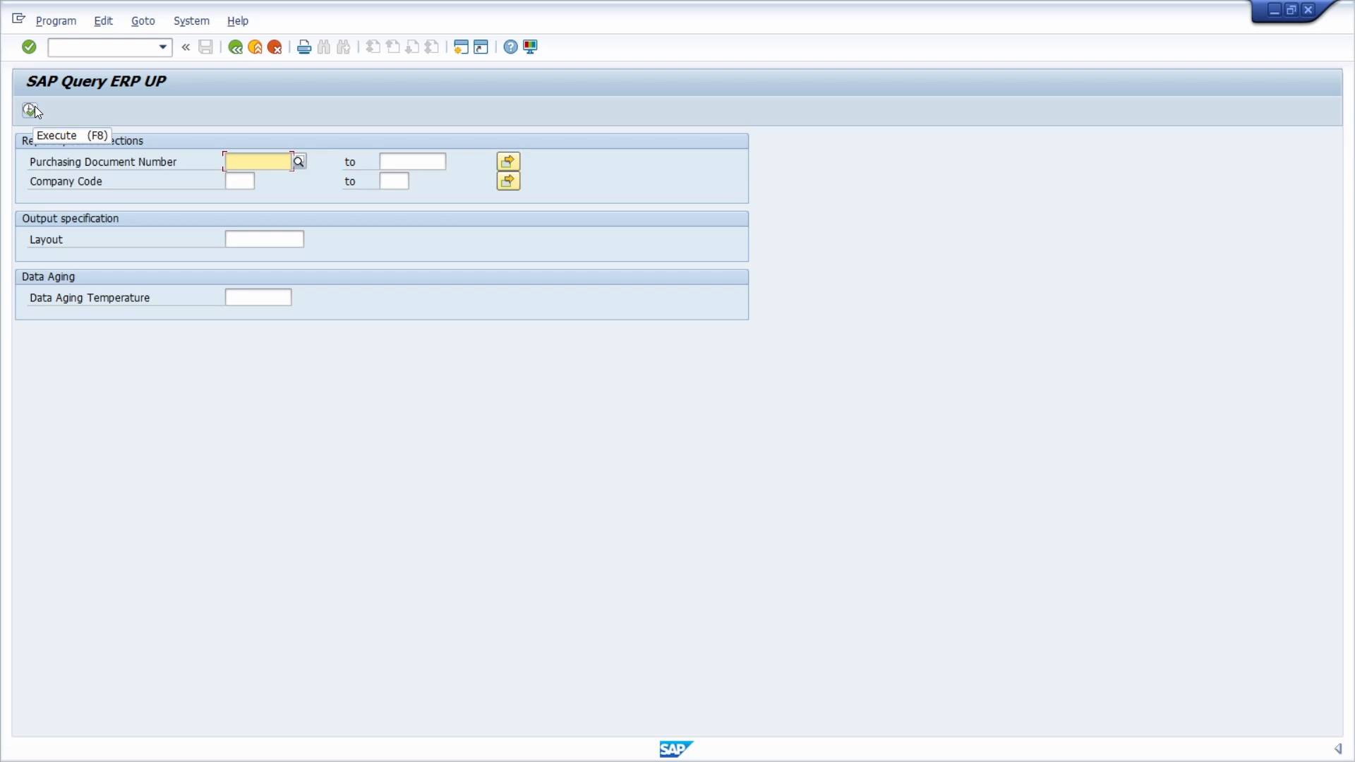
# Step: Execute the report without criteria to list purchasing documents for company code 1710
pyautogui.click(32, 110)
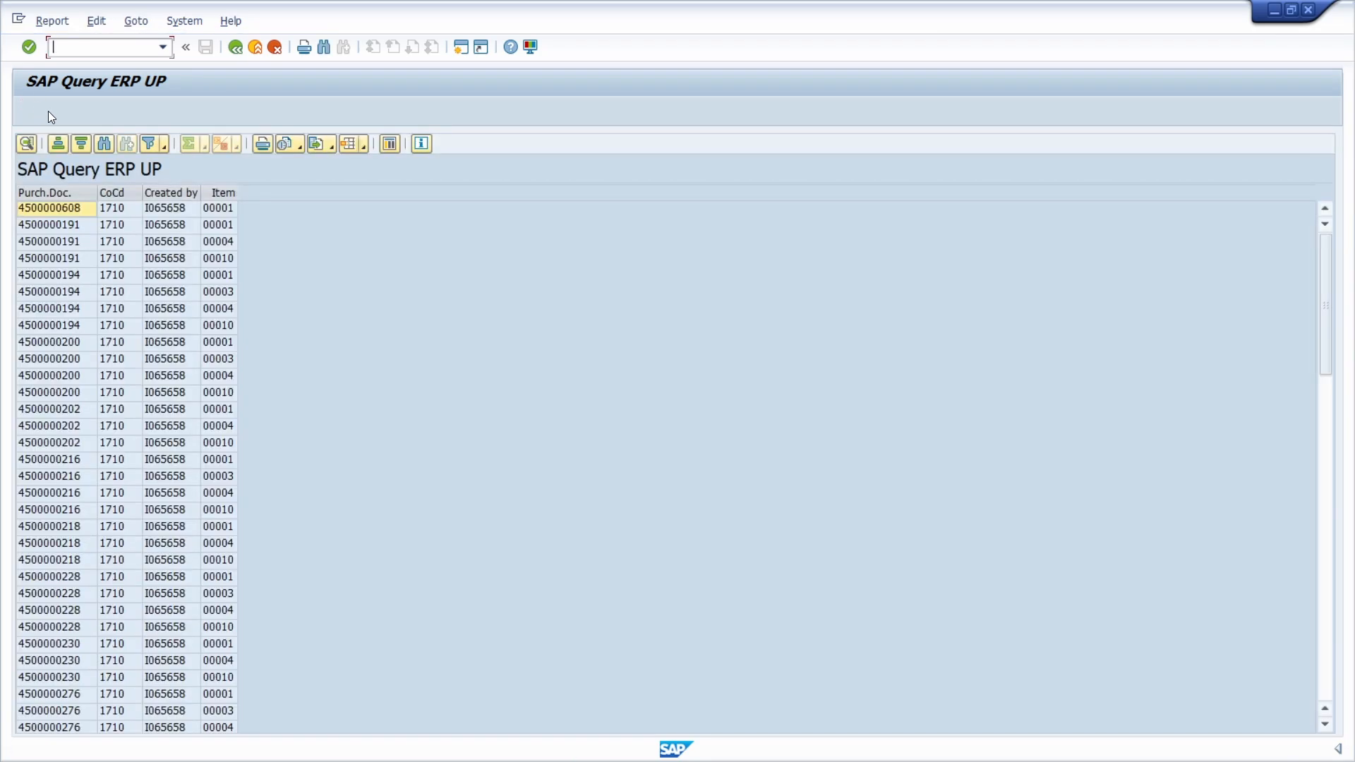